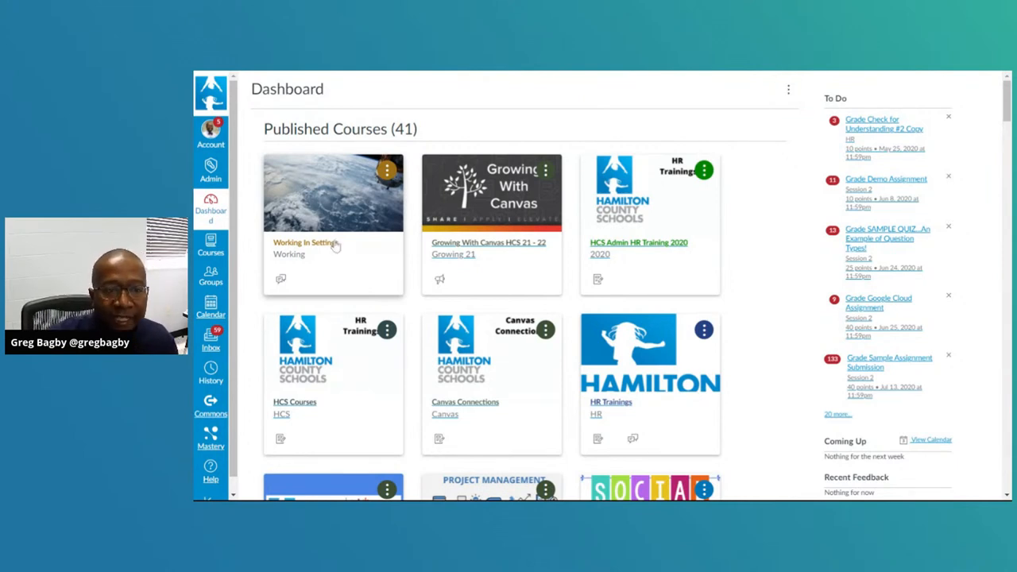
# Step: Open the Working In Settings course card and scroll its navigation down to Settings
pyautogui.click(305, 243)
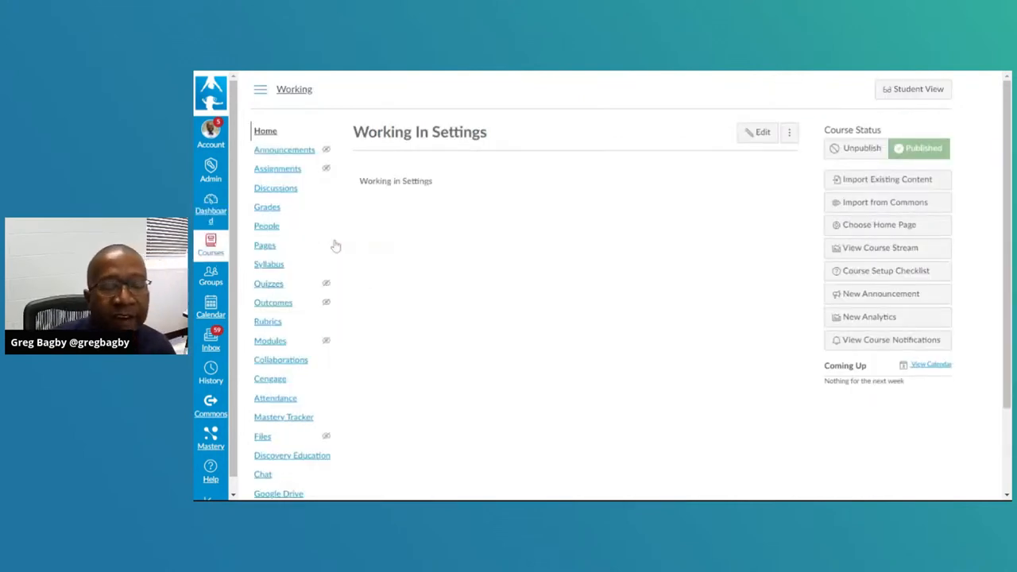
pyautogui.moveTo(527, 300)
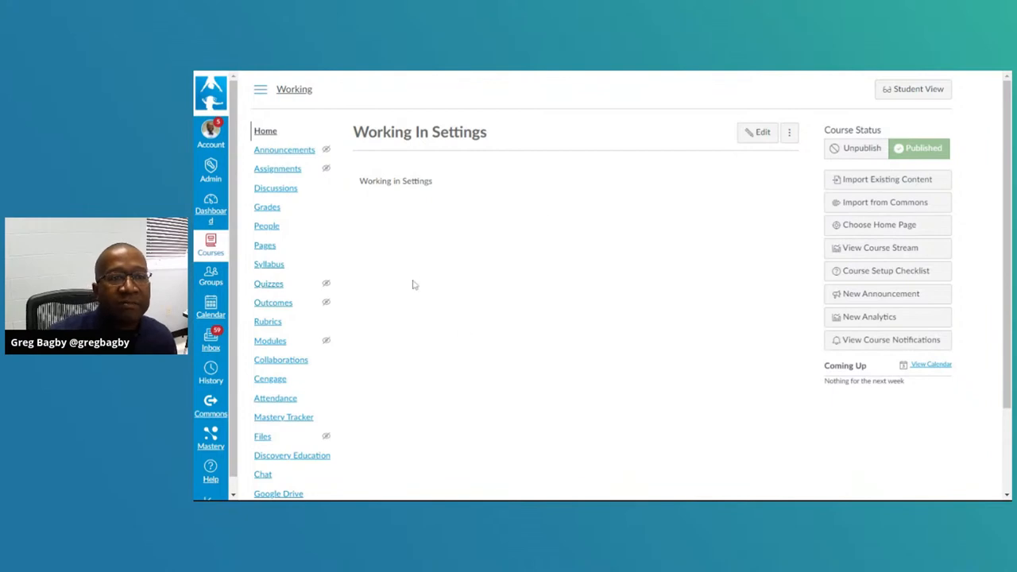
pyautogui.scroll(-3)
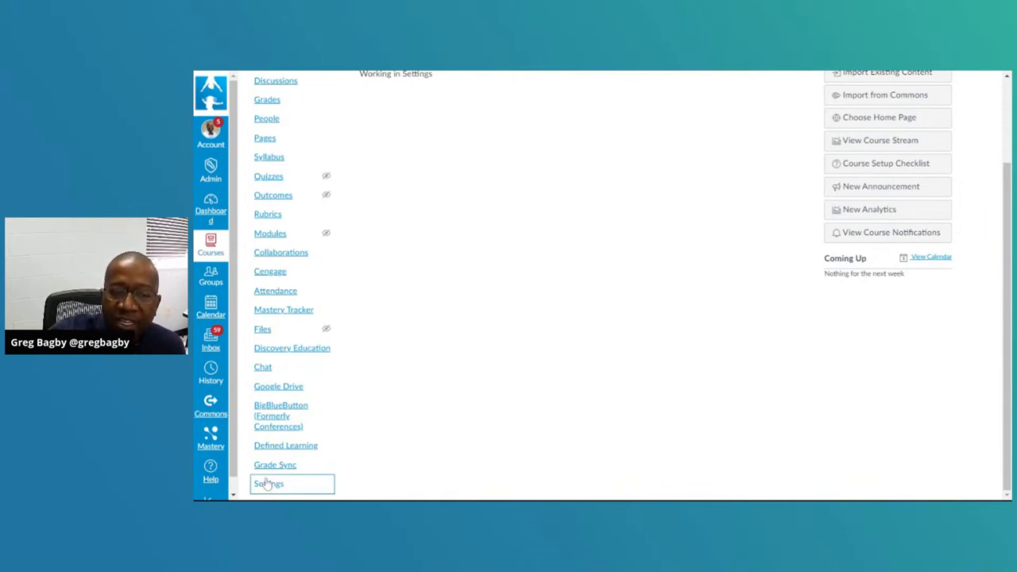
# Step: Open the course Settings page and scroll through the Course Details and course image
pyautogui.click(268, 483)
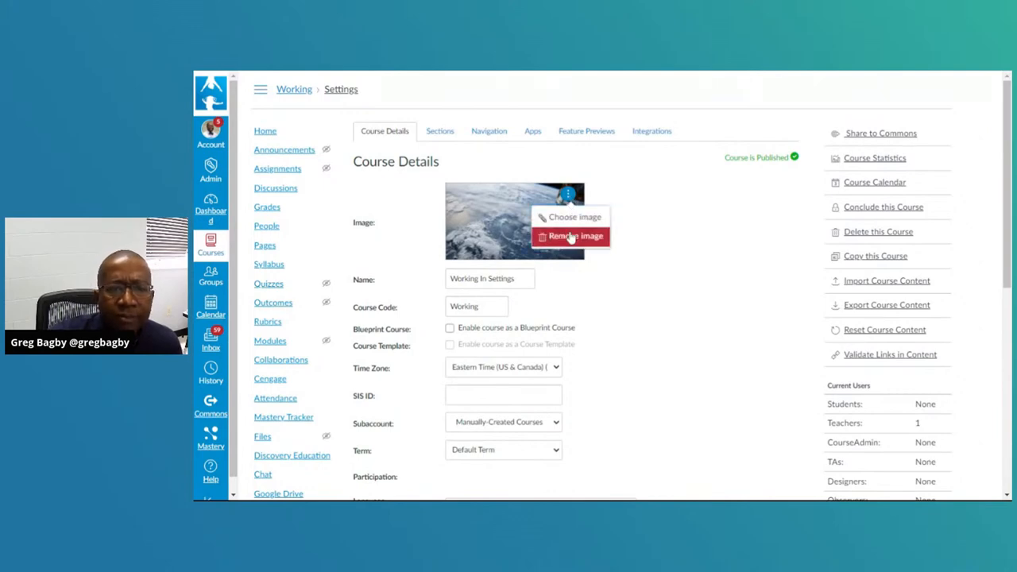
pyautogui.scroll(-3)
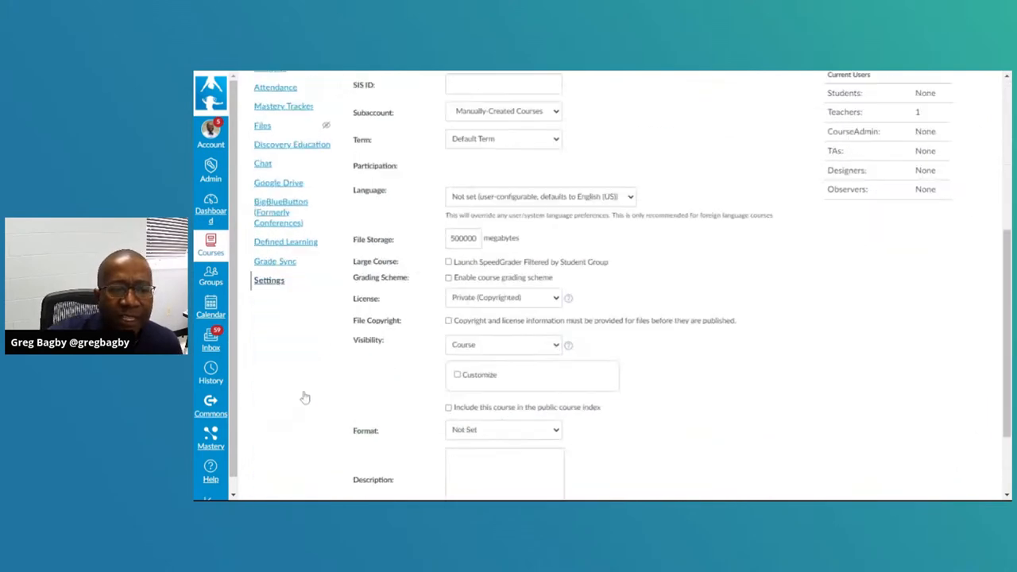
pyautogui.scroll(3)
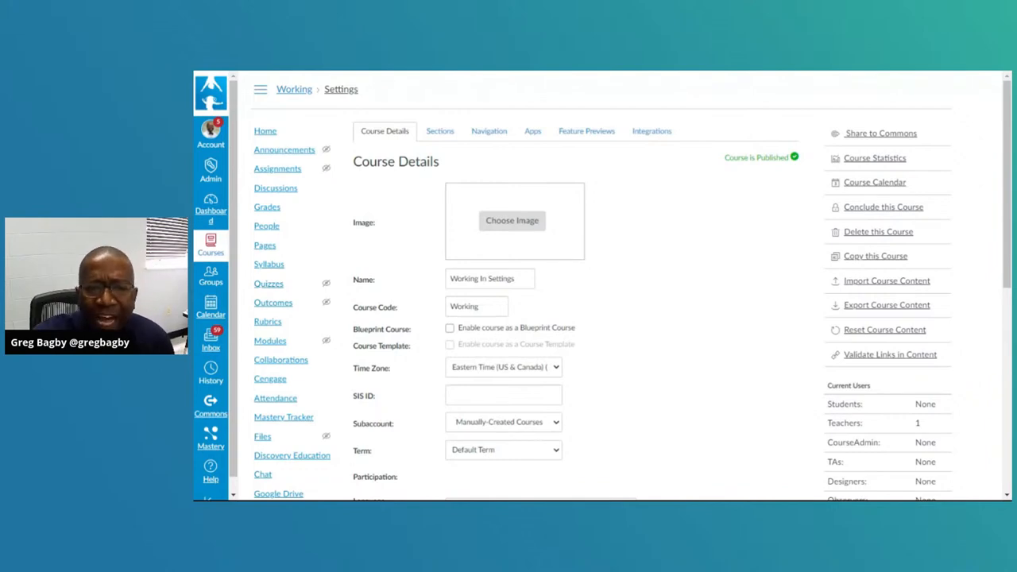
# Step: Set the course image to the NASA Earth-at-night photo from an Unsplash 'Space' search
pyautogui.click(512, 220)
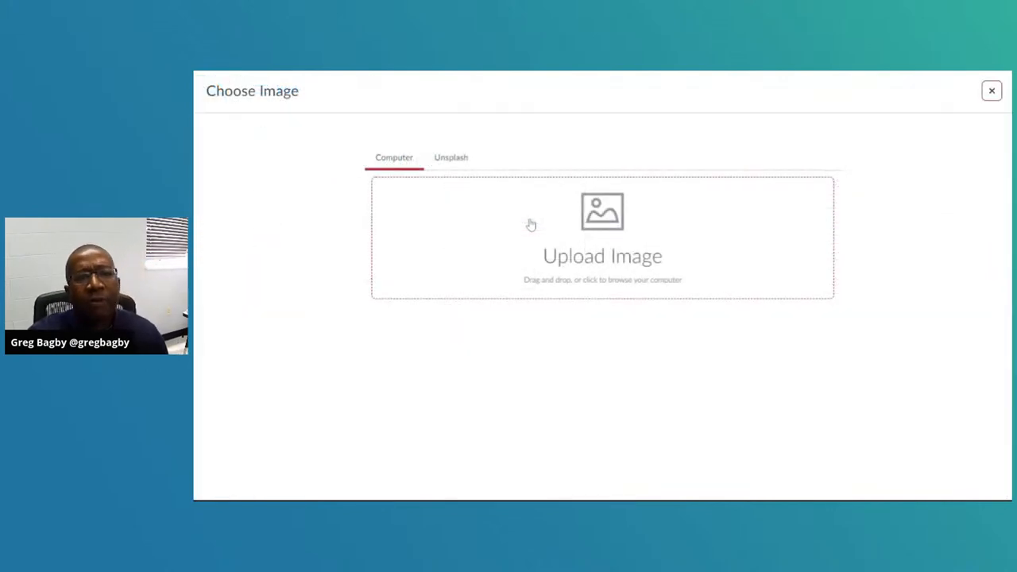
pyautogui.moveTo(499, 155)
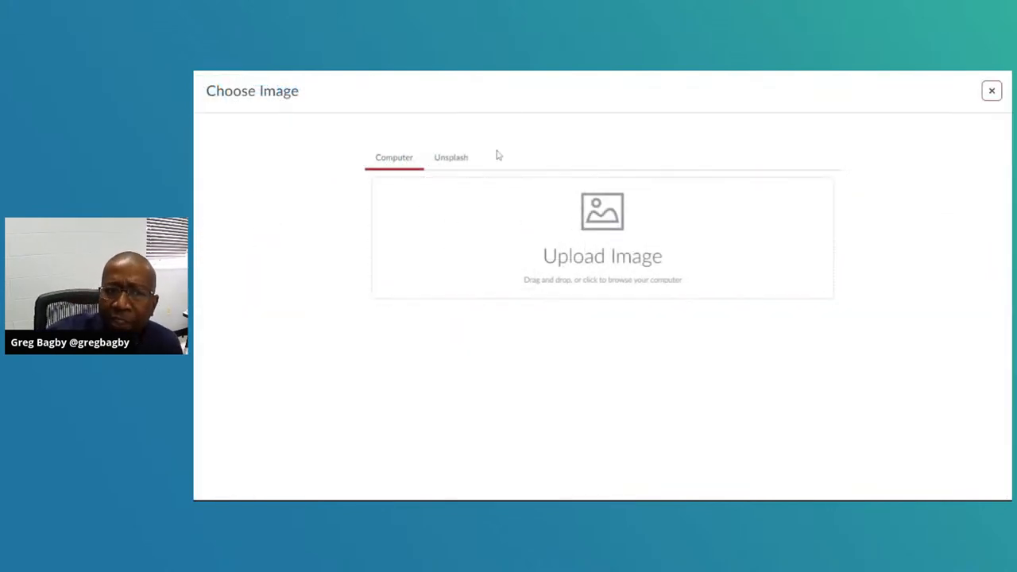
pyautogui.click(450, 156)
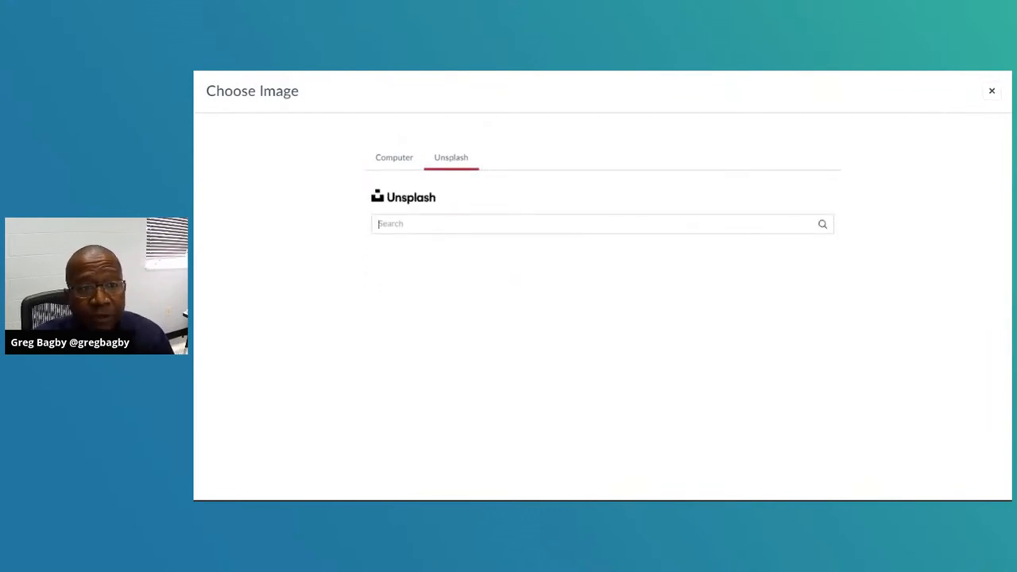
pyautogui.click(602, 223)
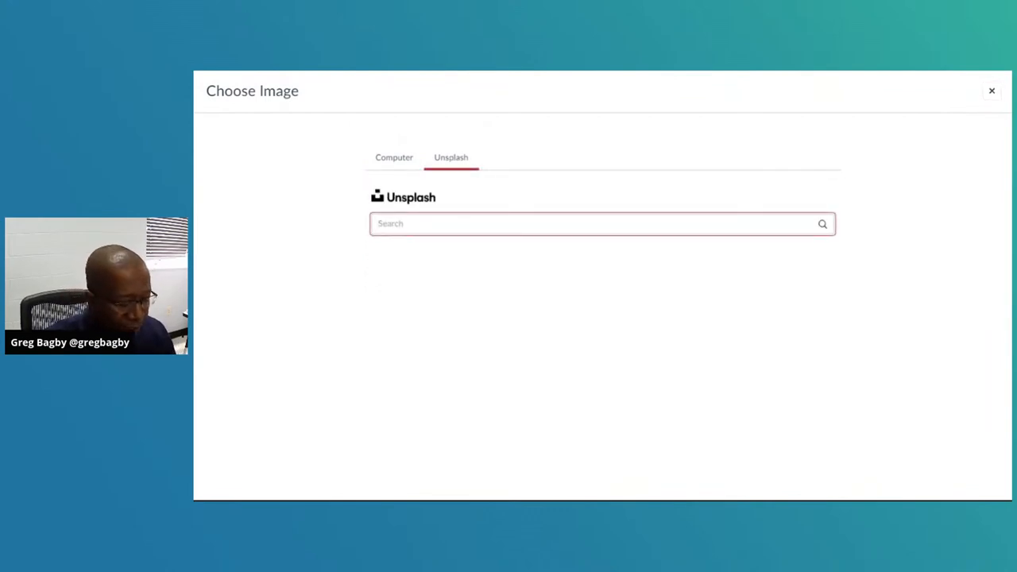
pyautogui.write('Space')
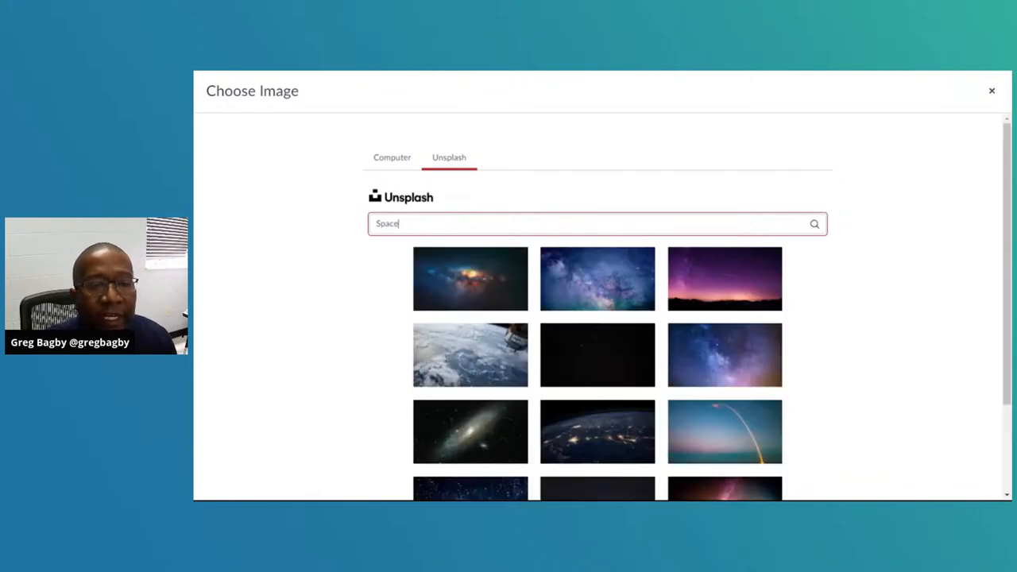
pyautogui.scroll(-3)
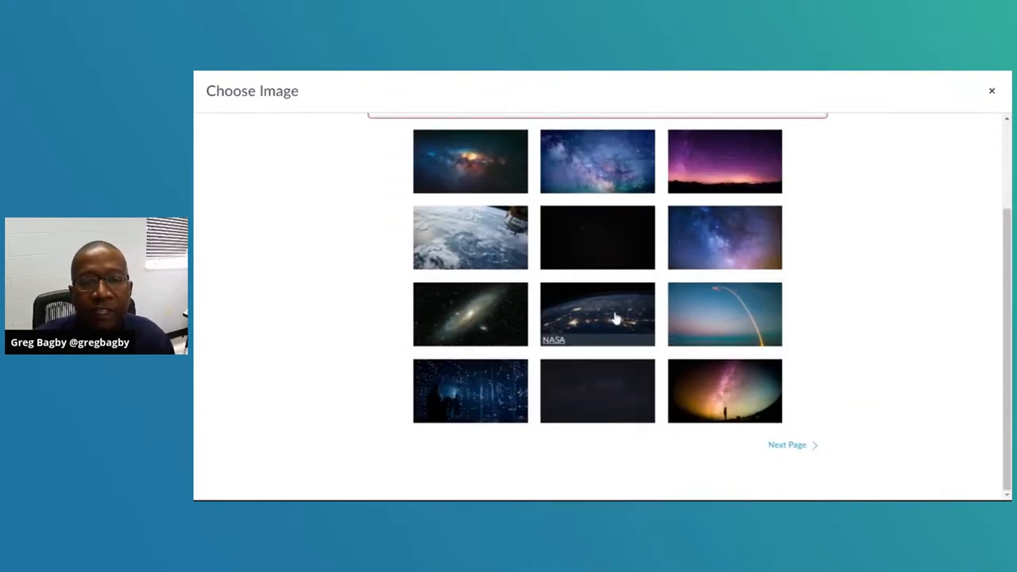
pyautogui.click(597, 314)
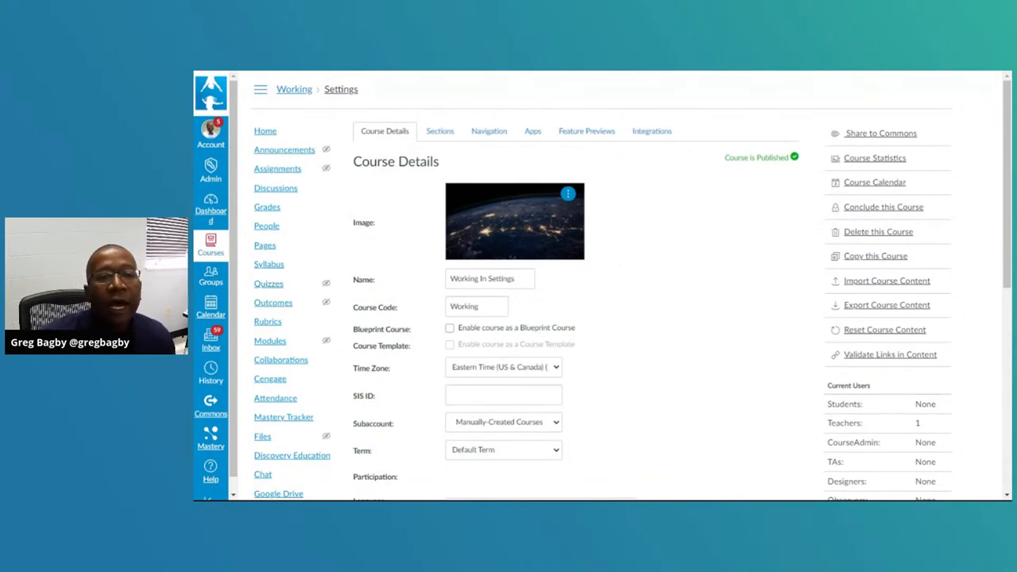
pyautogui.scroll(-3)
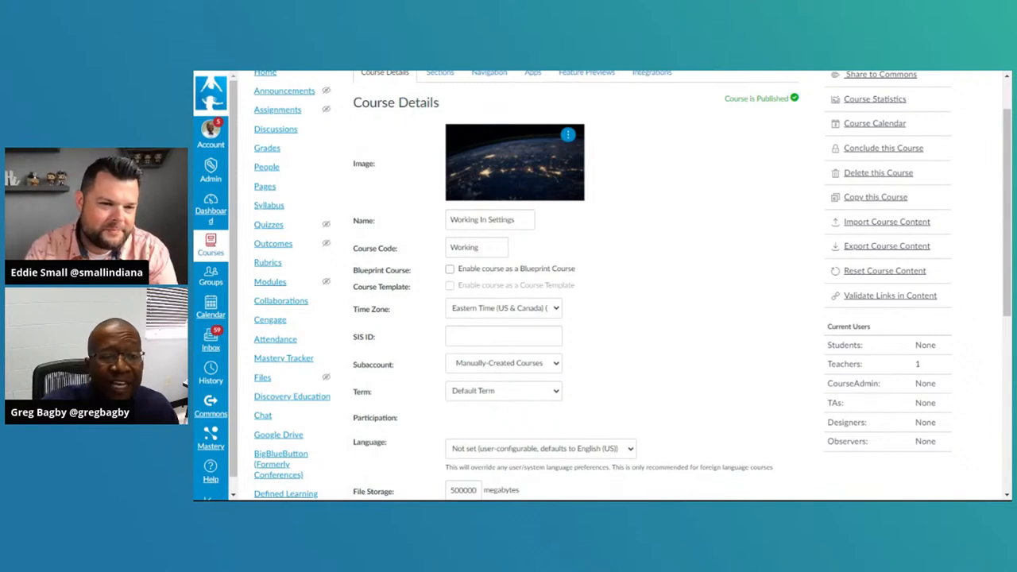
pyautogui.scroll(3)
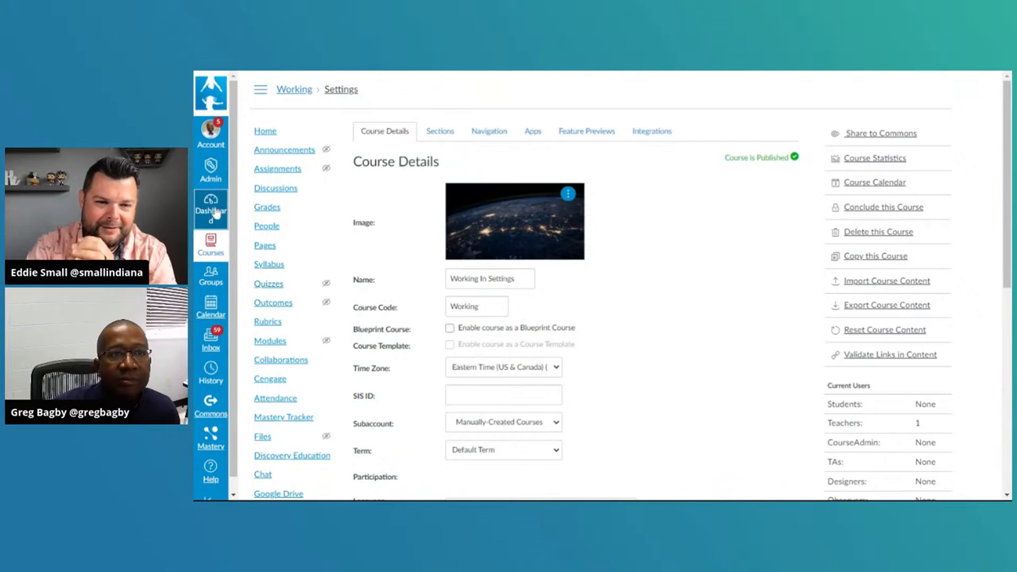
# Step: Return to the Dashboard and scroll through the course cards to find the Earth-at-night card
pyautogui.click(211, 209)
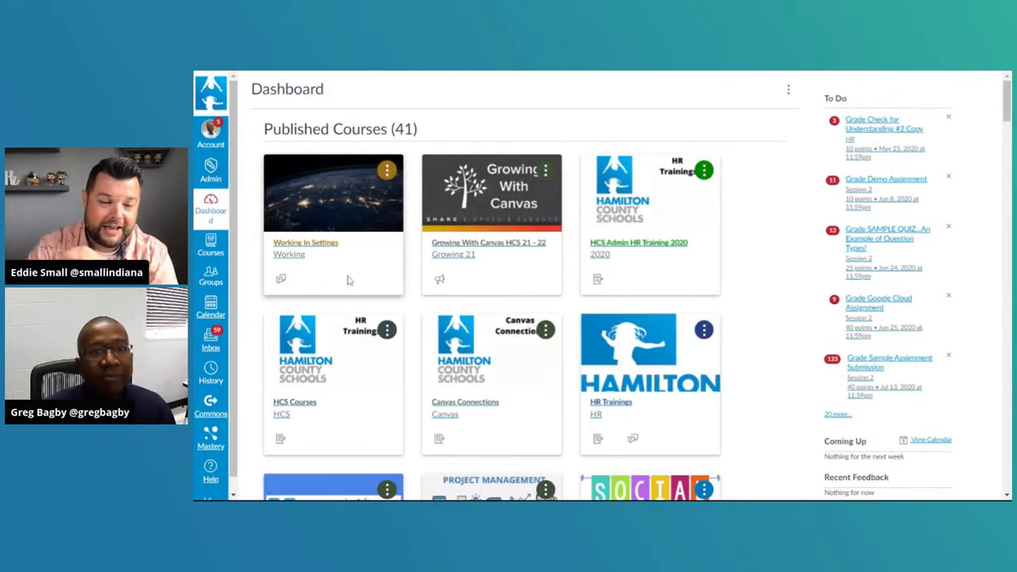
pyautogui.scroll(-3)
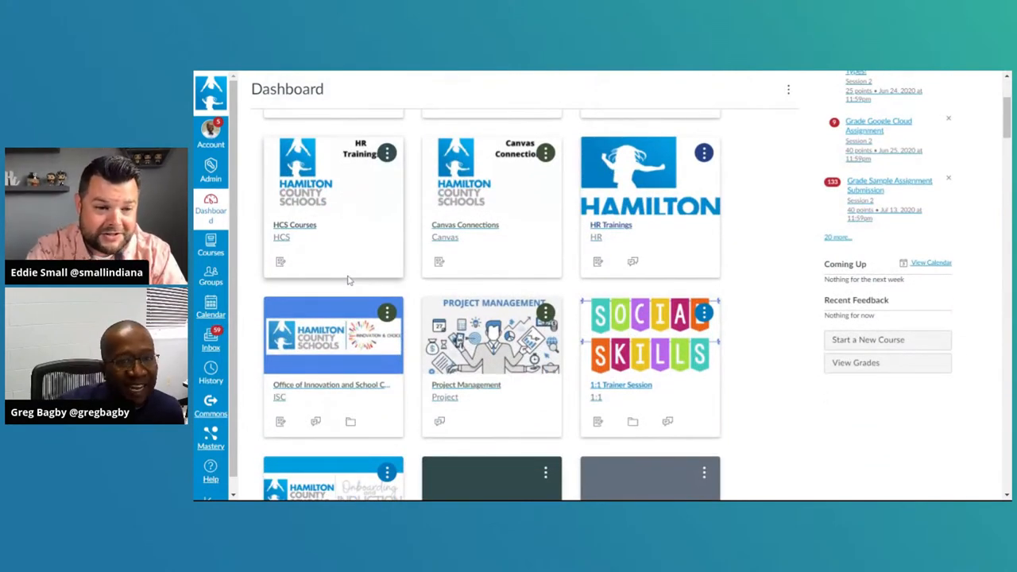
pyautogui.scroll(-3)
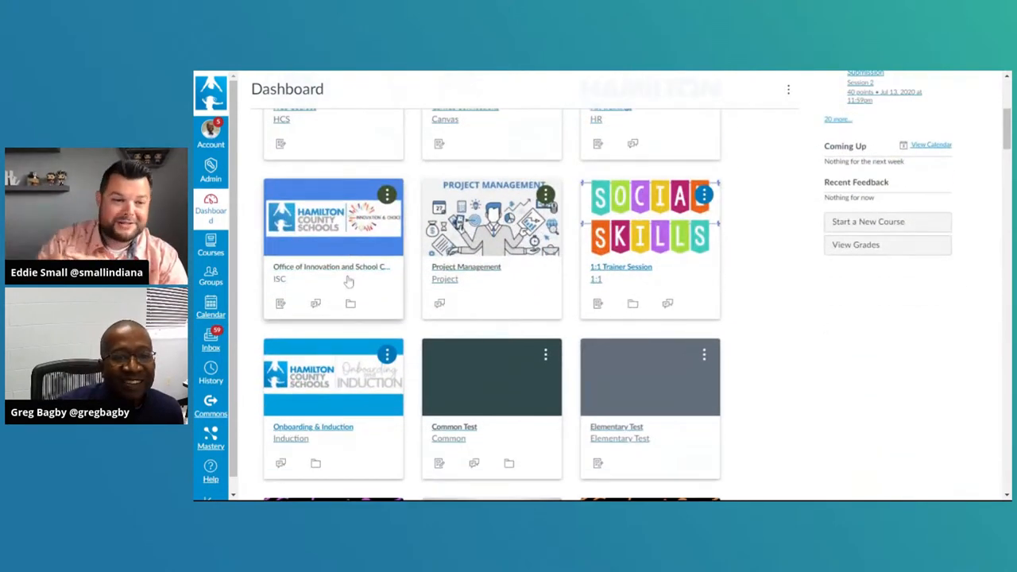
pyautogui.scroll(-3)
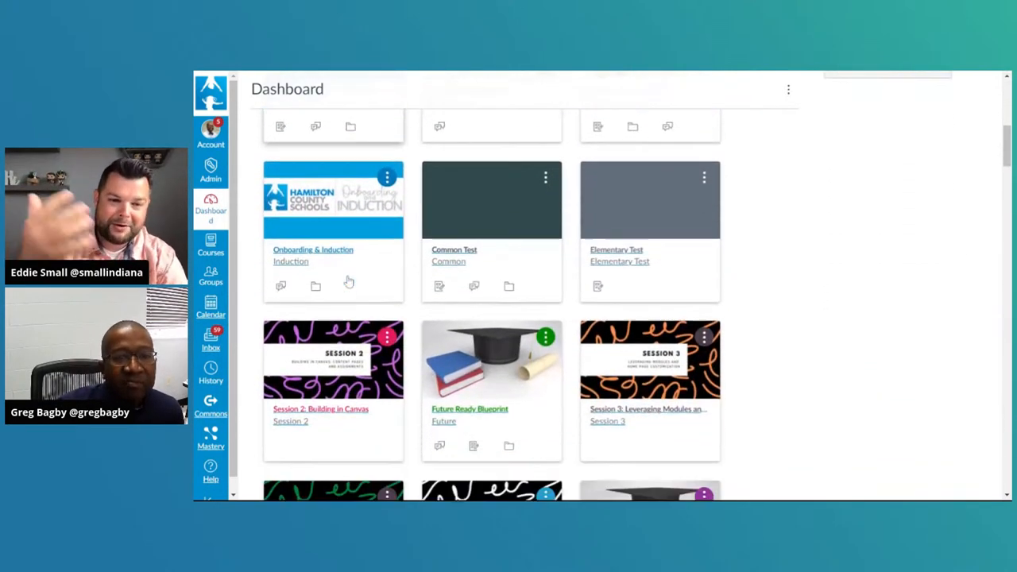
pyautogui.scroll(-3)
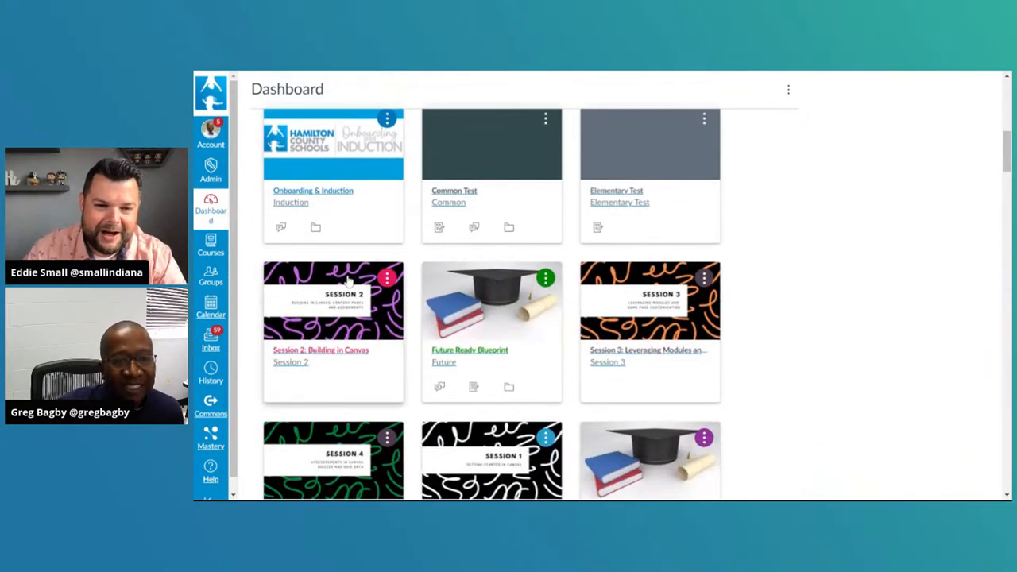
pyautogui.scroll(-3)
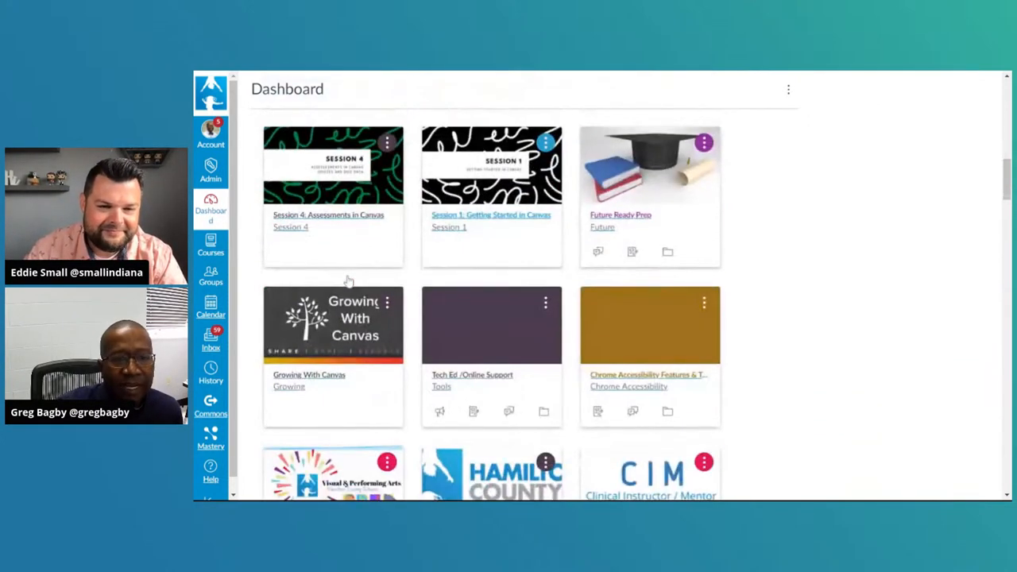
pyautogui.scroll(-3)
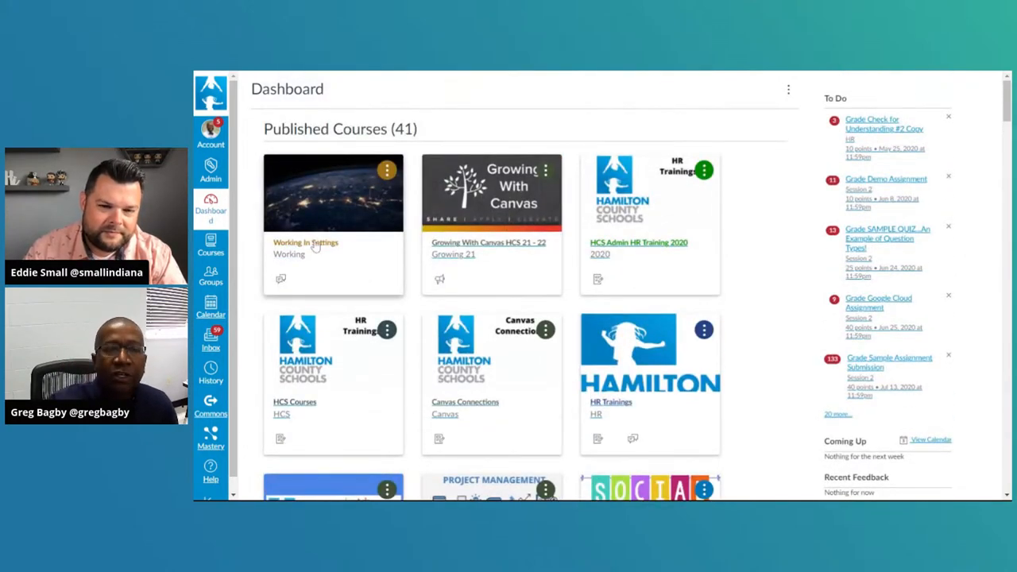
# Step: Reopen the Working In Settings course and go to its Settings page
pyautogui.click(305, 242)
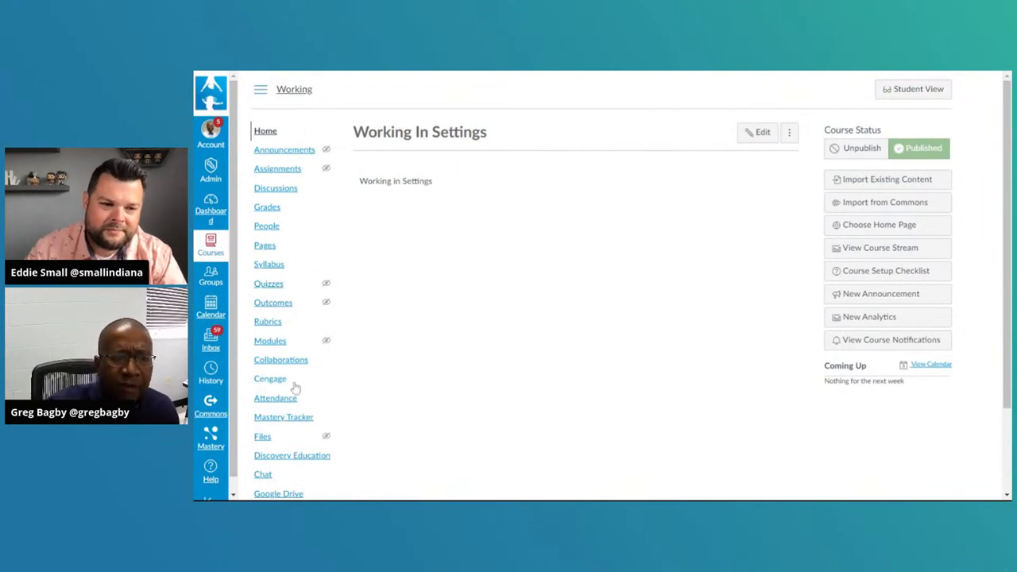
pyautogui.scroll(-3)
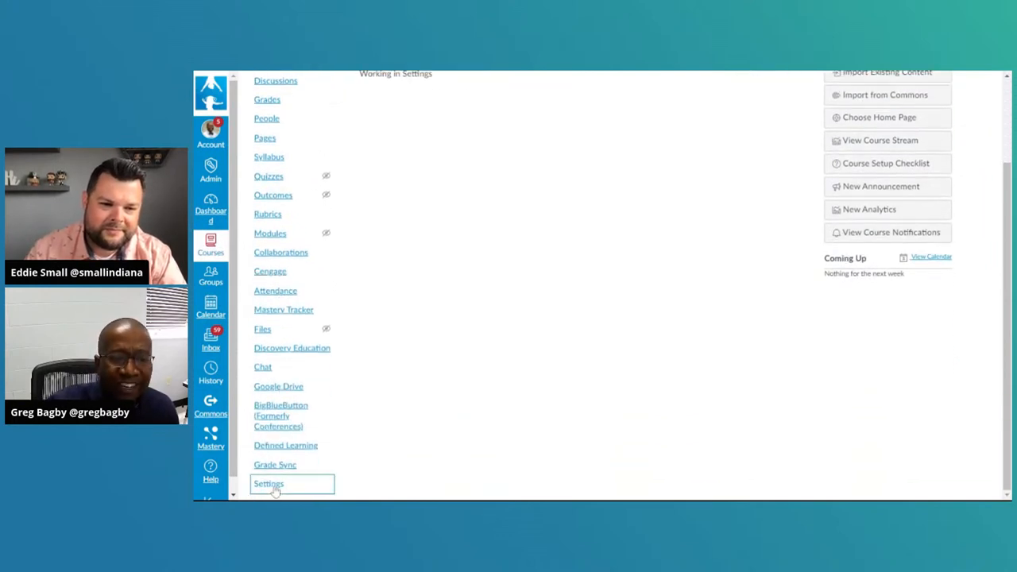
pyautogui.click(269, 484)
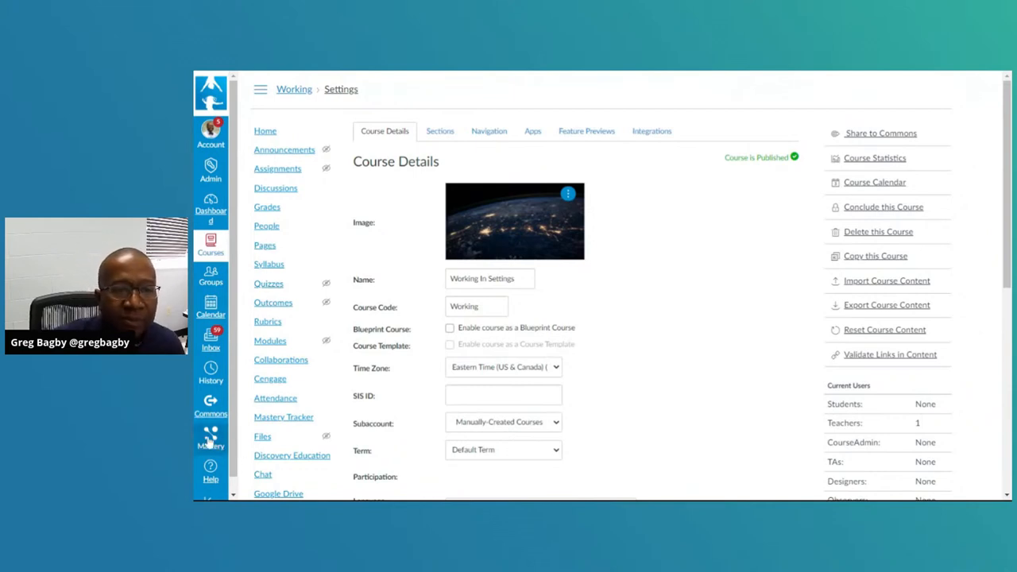
pyautogui.scroll(-3)
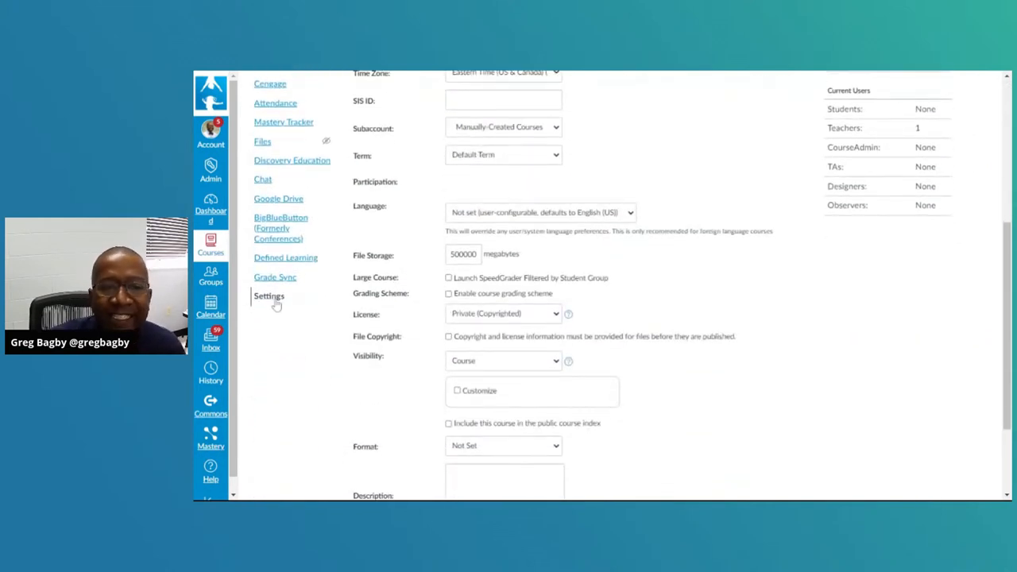
pyautogui.scroll(3)
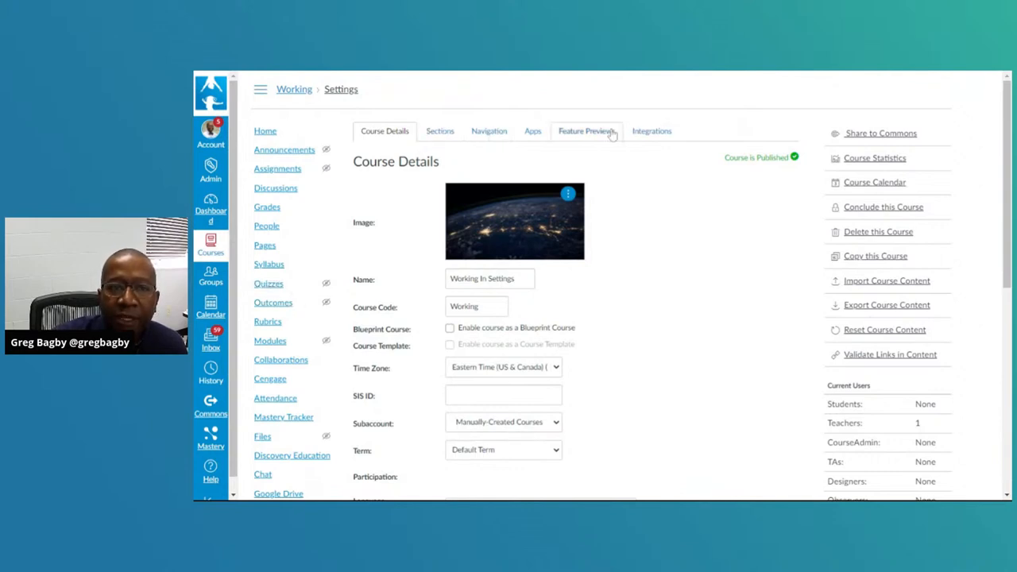
pyautogui.moveTo(619, 132)
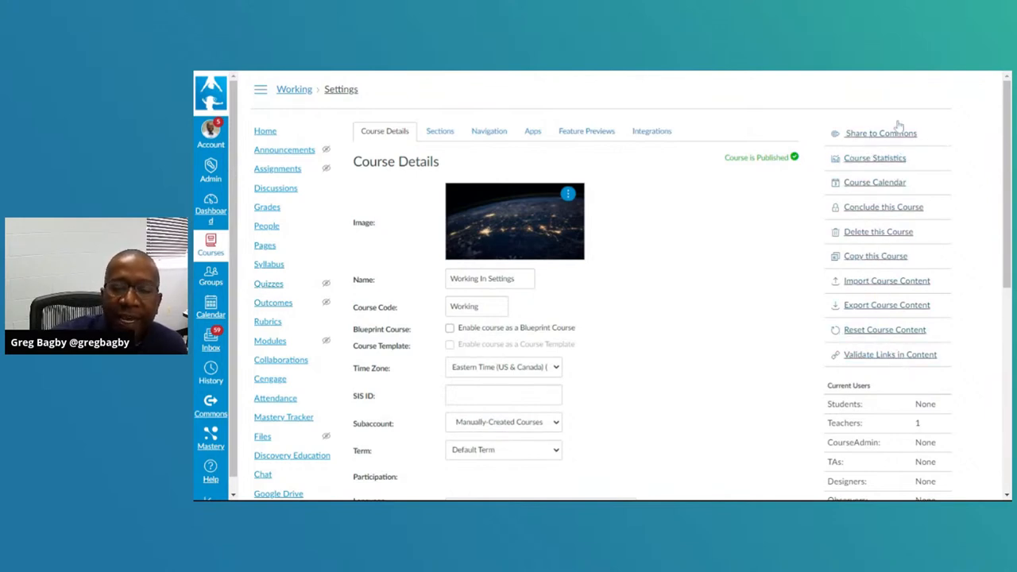
pyautogui.moveTo(914, 359)
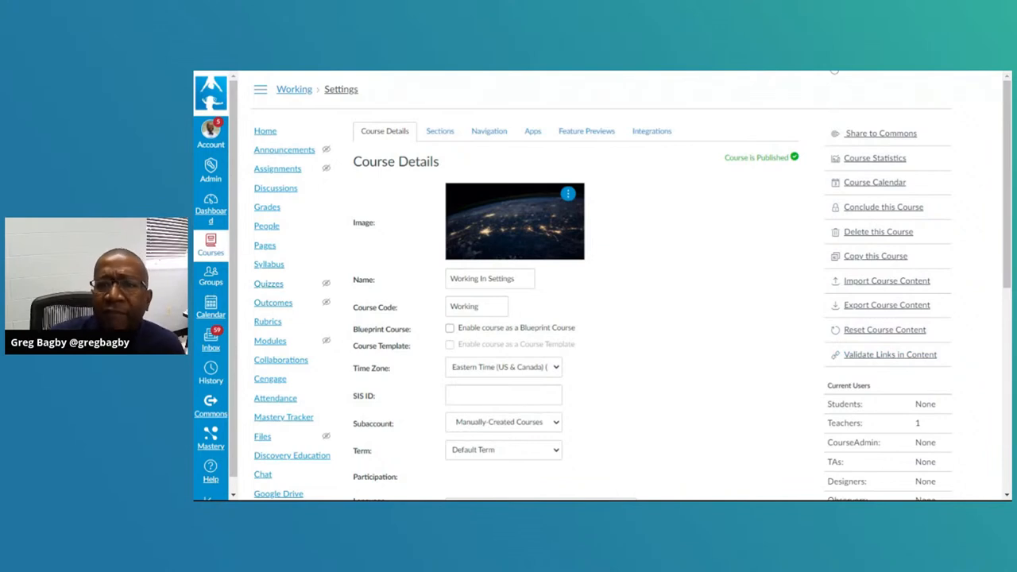
pyautogui.moveTo(902, 143)
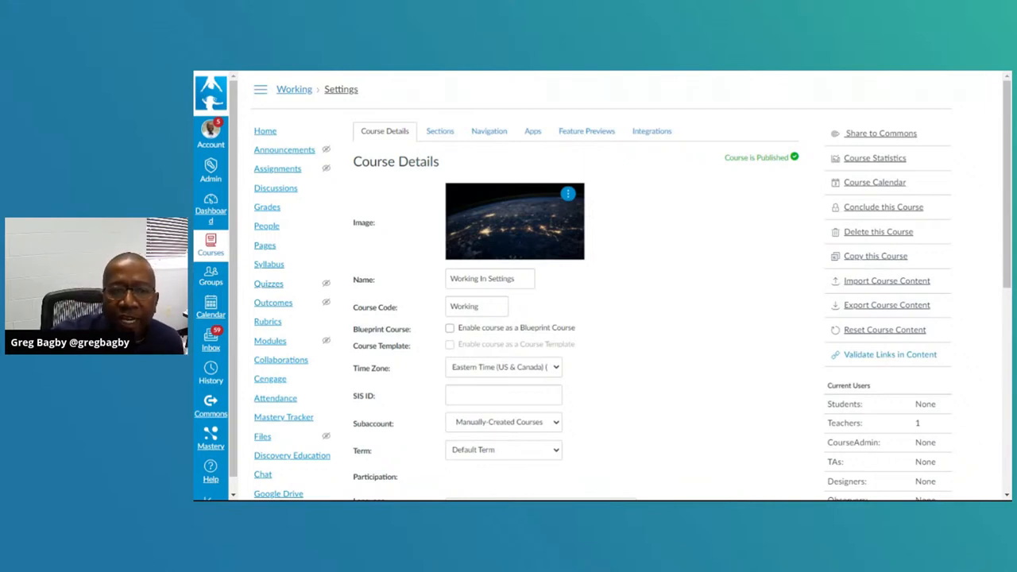
pyautogui.scroll(-3)
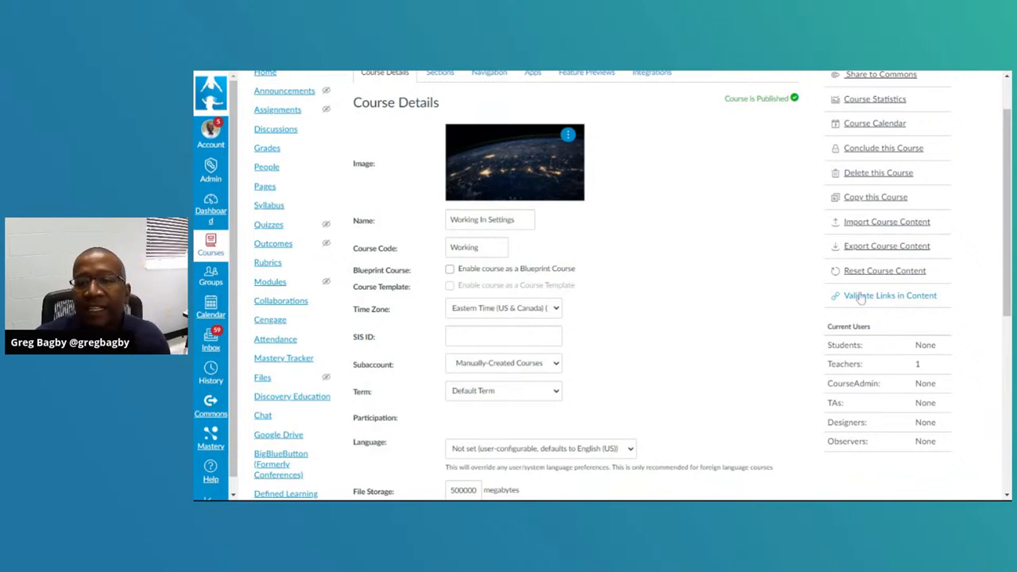
pyautogui.scroll(-3)
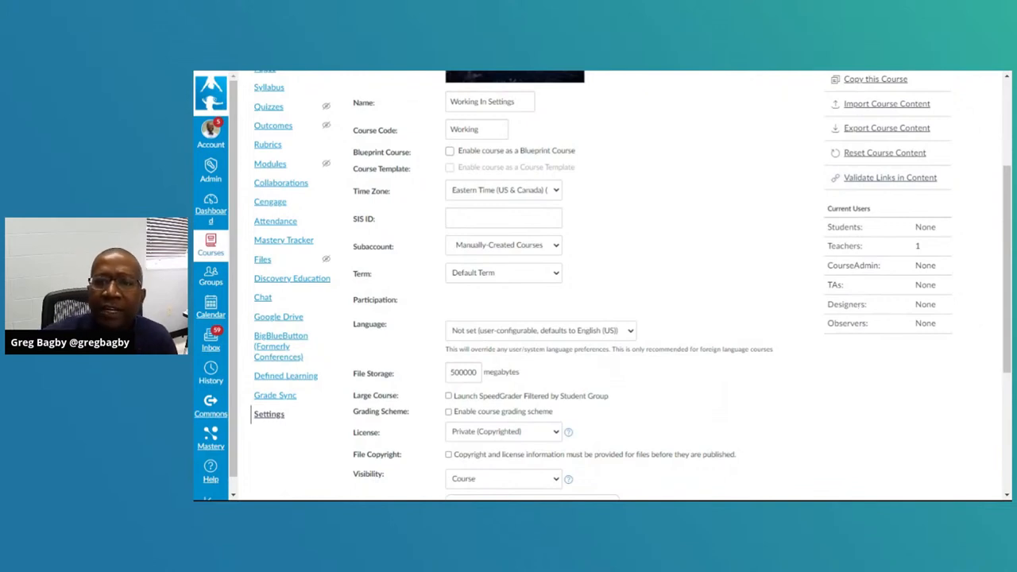
pyautogui.moveTo(943, 246)
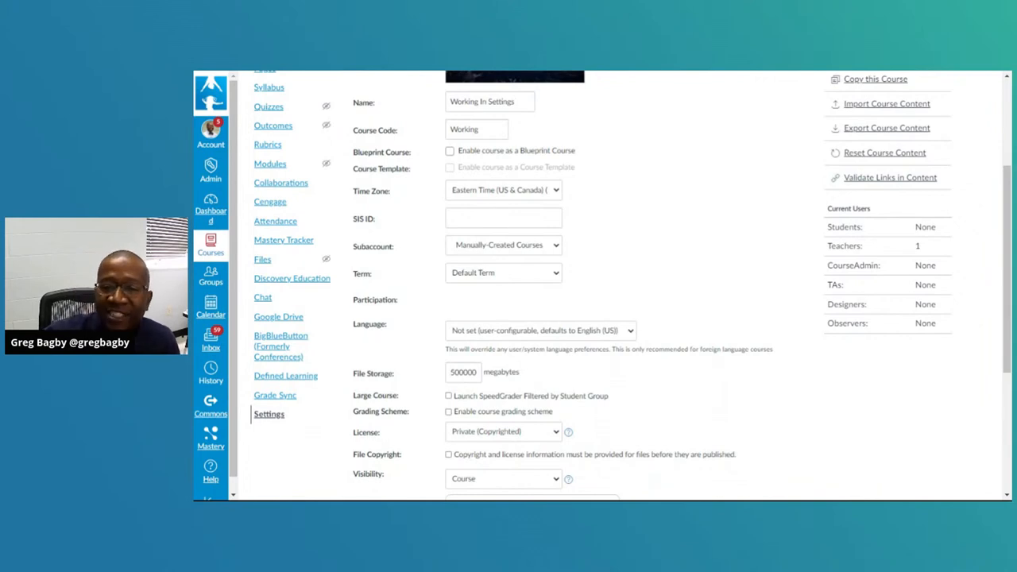
pyautogui.scroll(3)
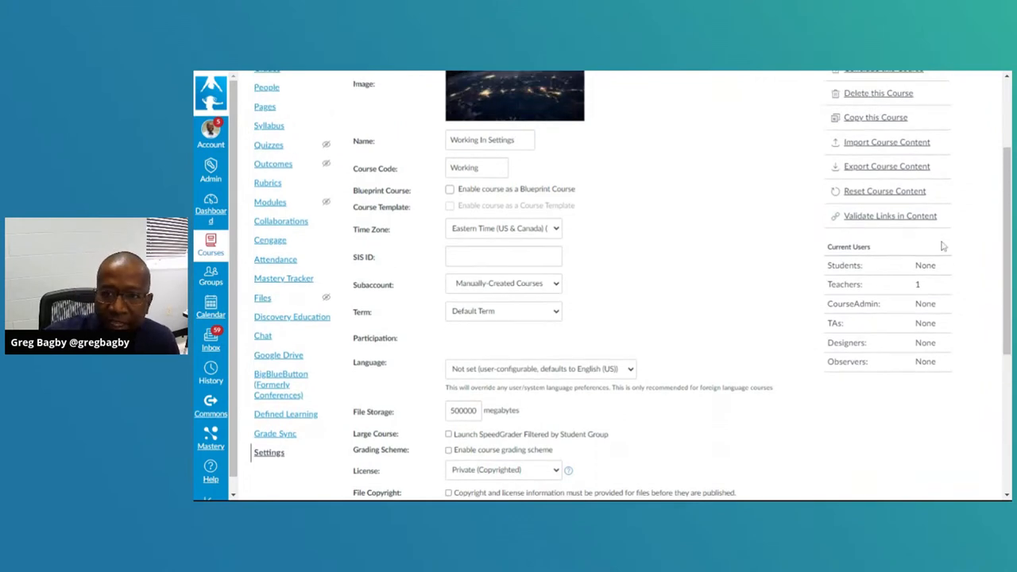
pyautogui.scroll(3)
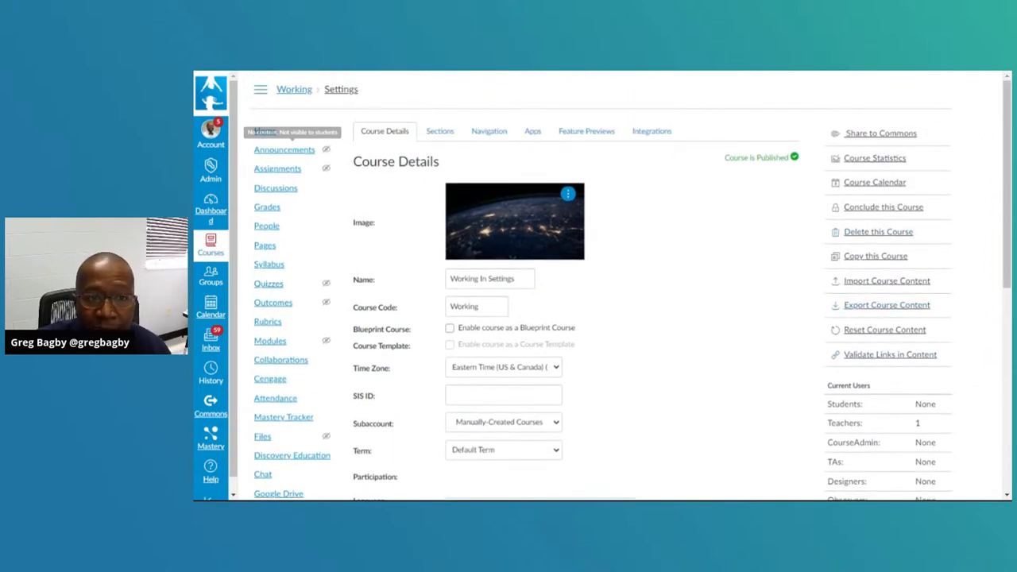
pyautogui.moveTo(489, 101)
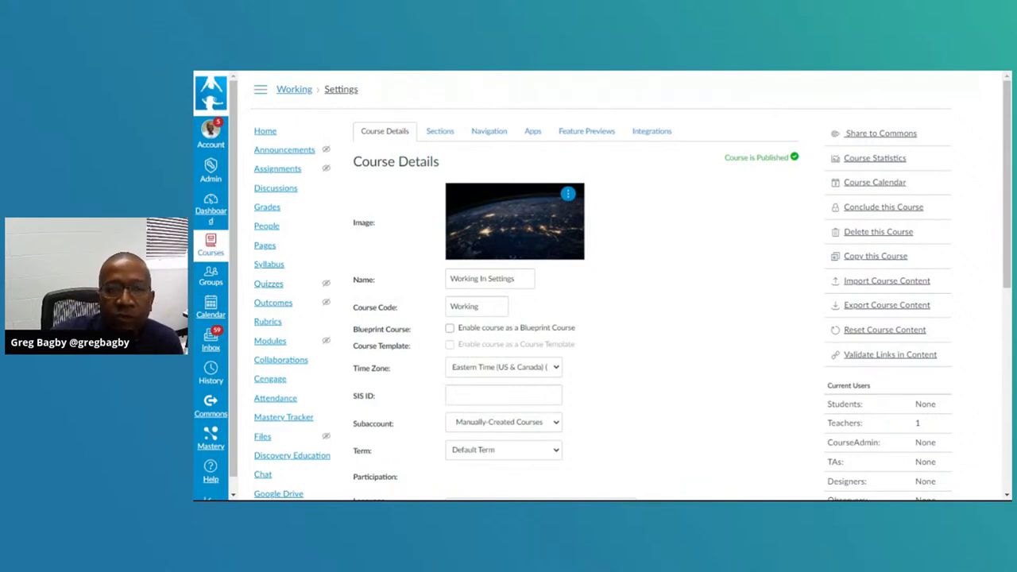
pyautogui.moveTo(390, 214)
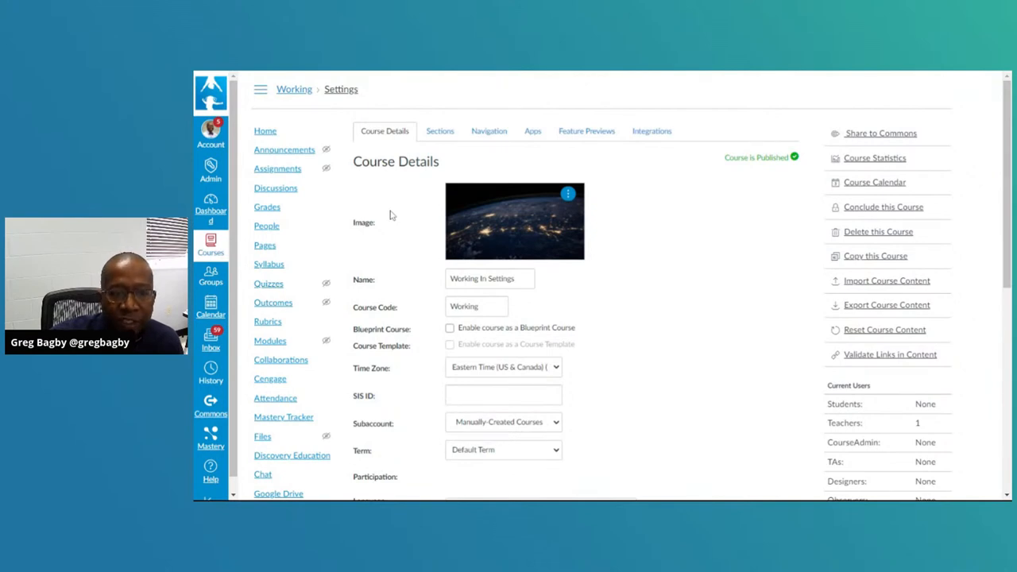
pyautogui.moveTo(680, 274)
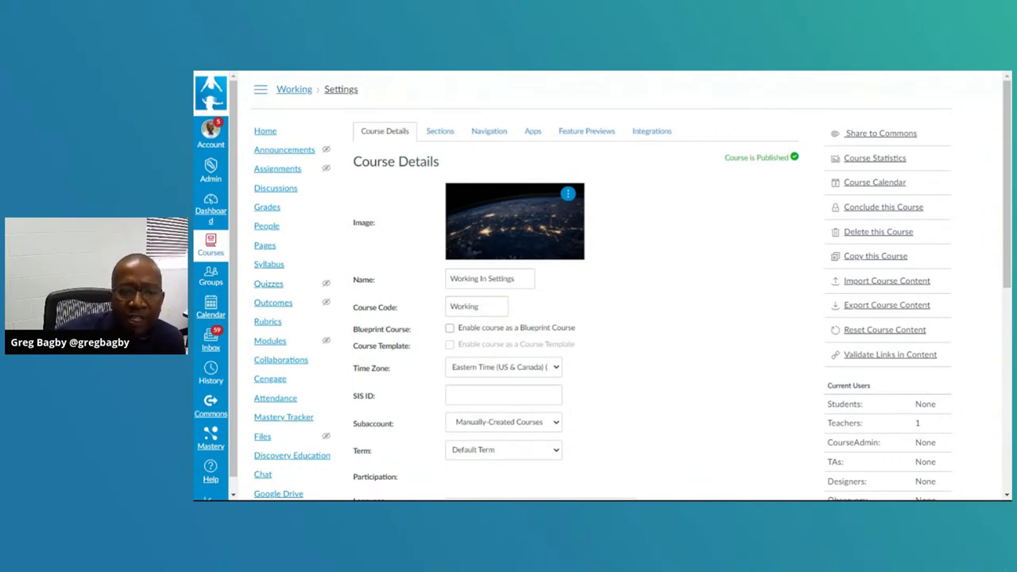
pyautogui.scroll(-3)
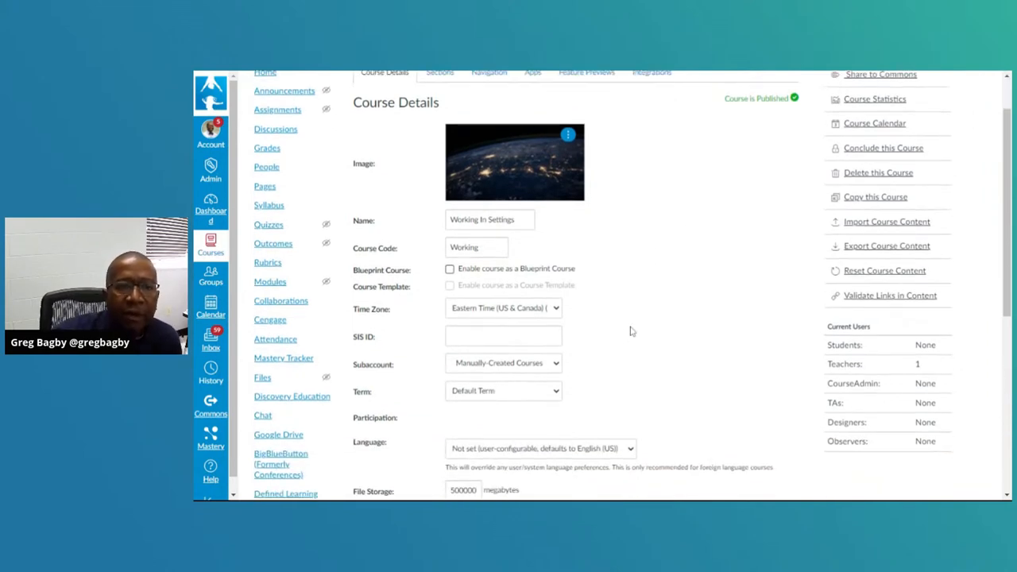
pyautogui.scroll(3)
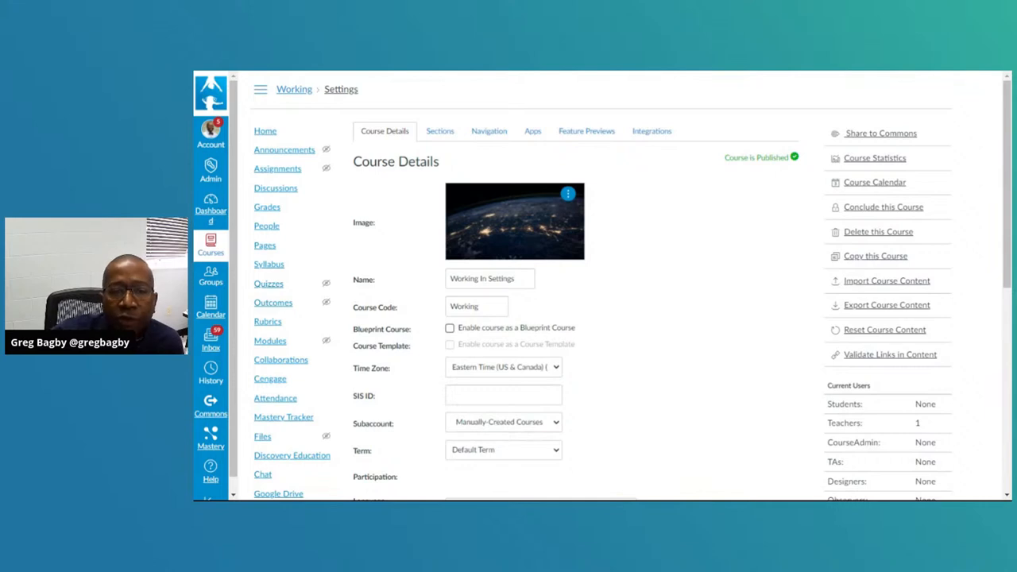
pyautogui.click(450, 327)
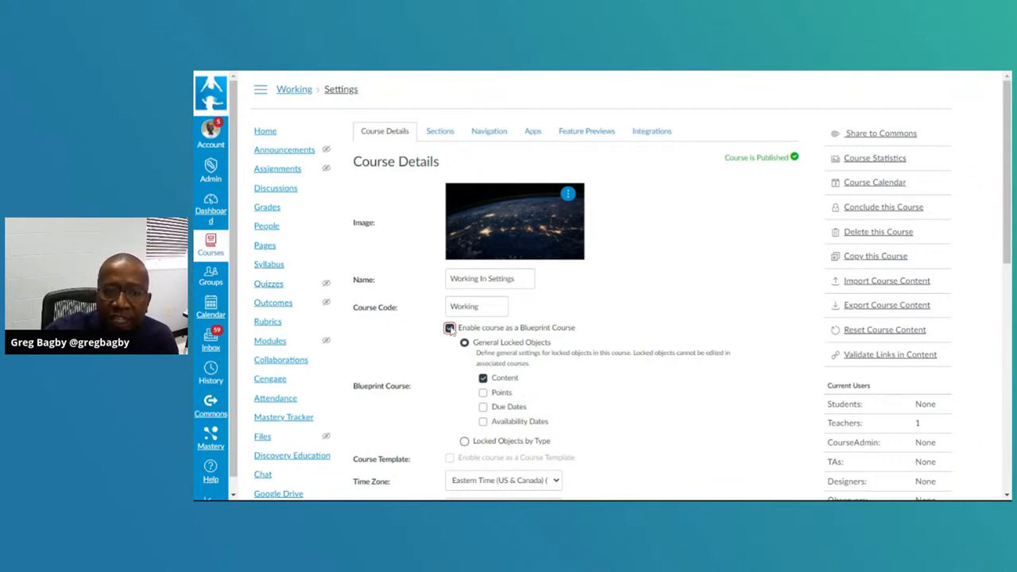
pyautogui.click(449, 328)
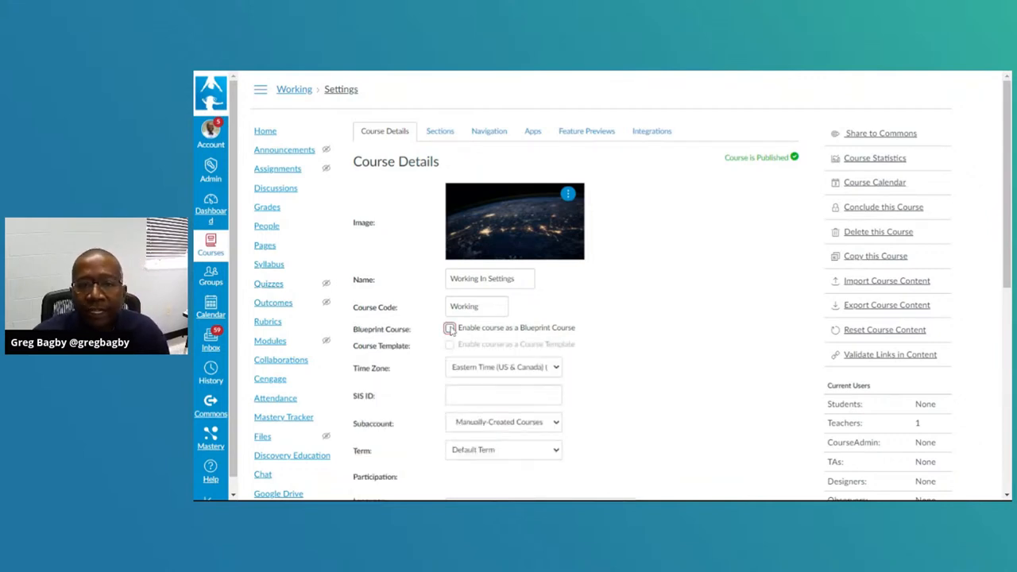
pyautogui.click(450, 328)
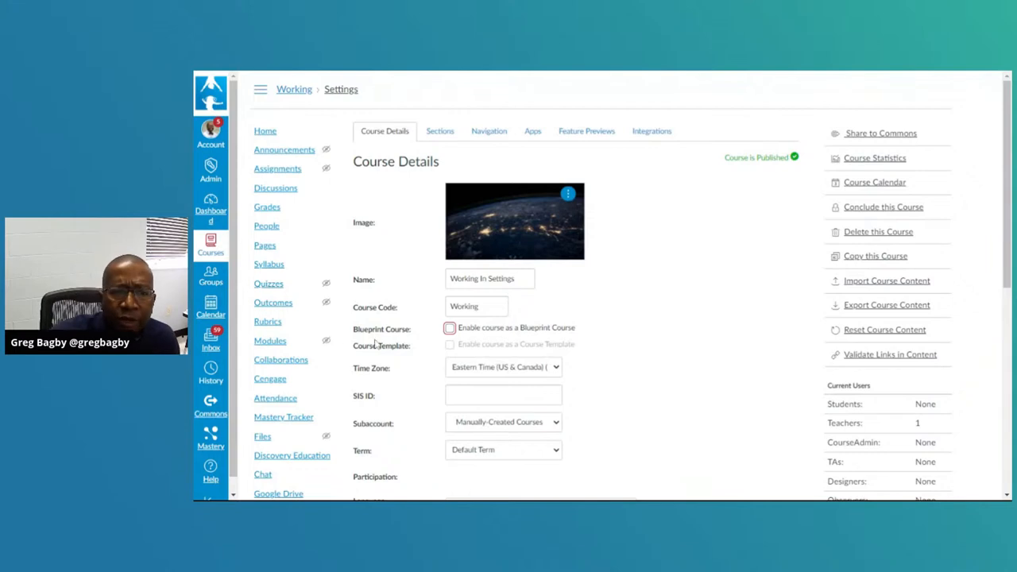
pyautogui.moveTo(637, 349)
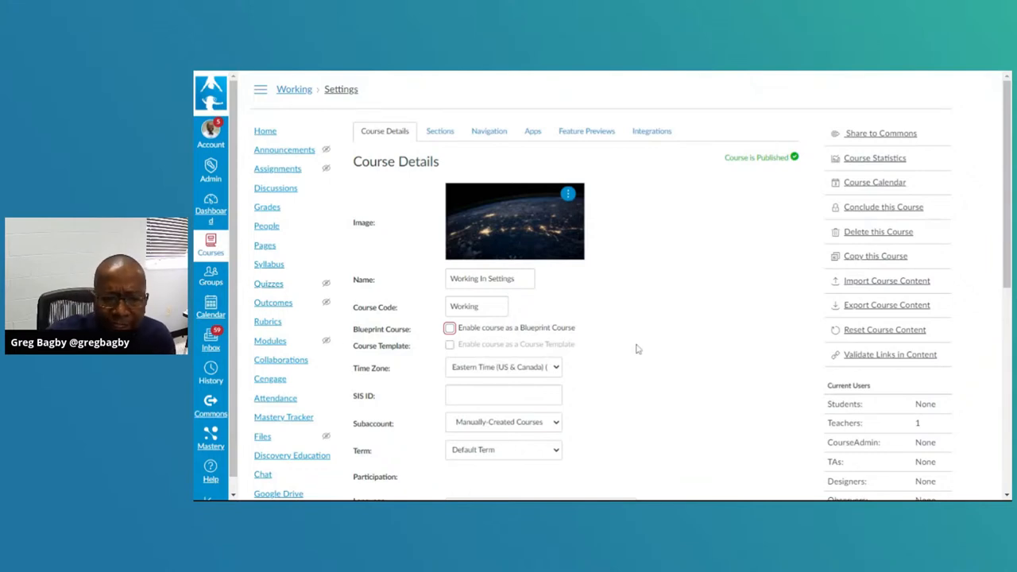
pyautogui.scroll(-3)
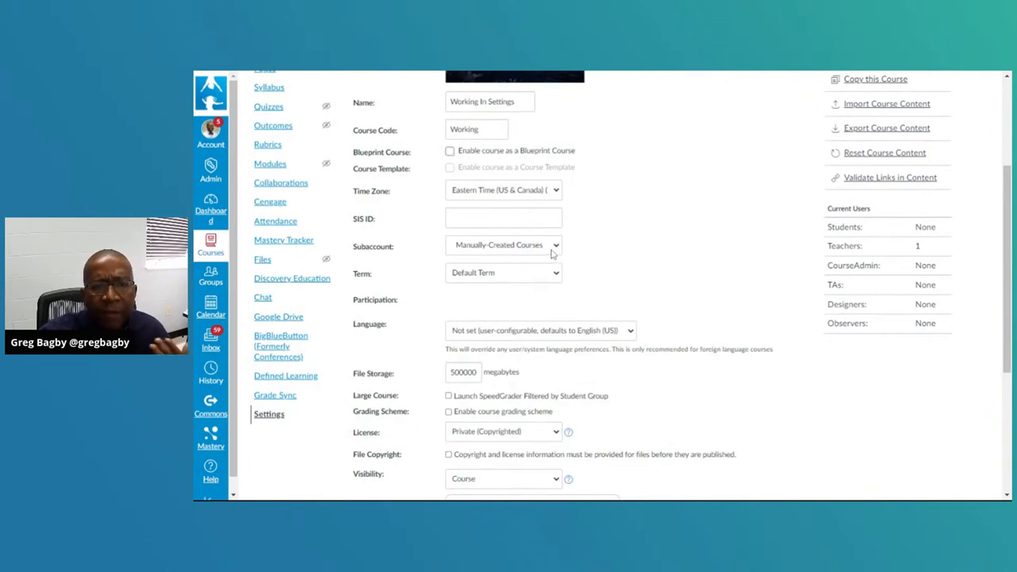
pyautogui.moveTo(612, 245)
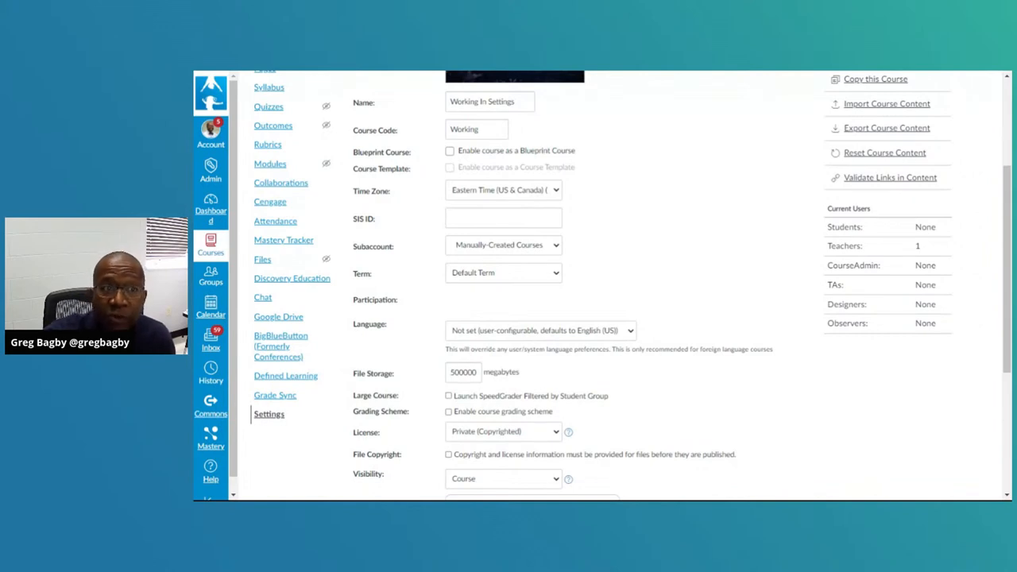
pyautogui.scroll(-3)
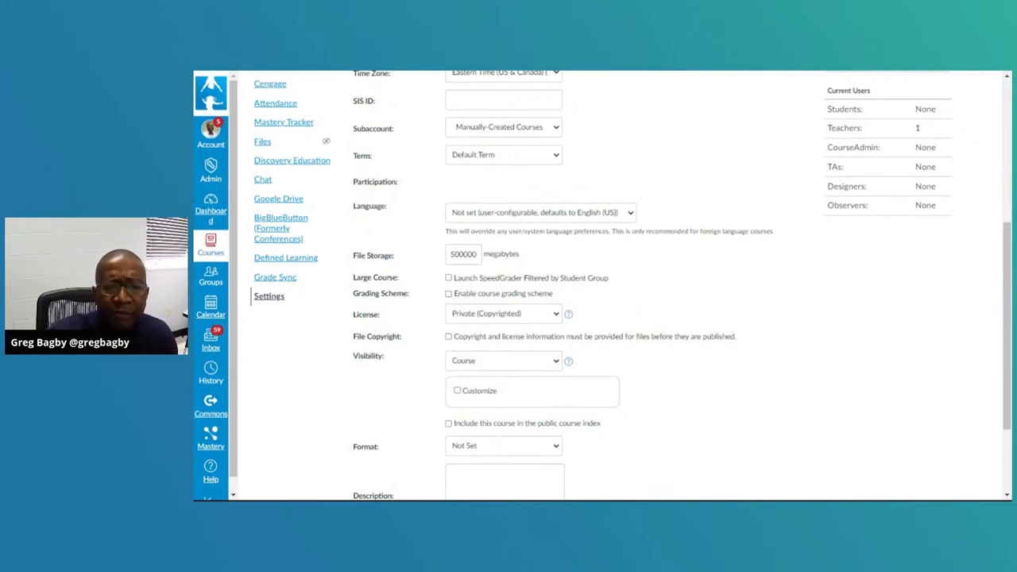
pyautogui.scroll(-3)
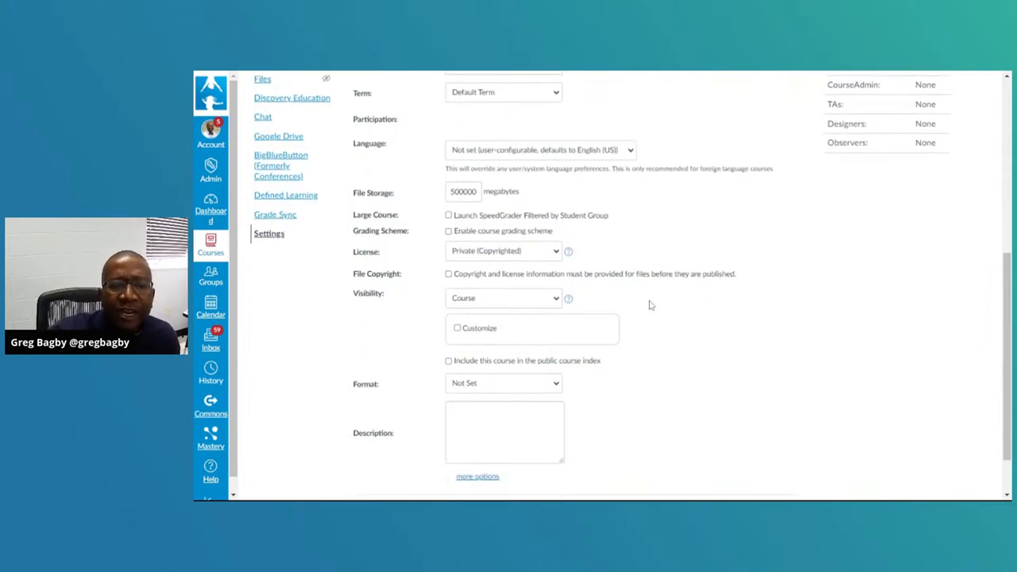
pyautogui.scroll(-3)
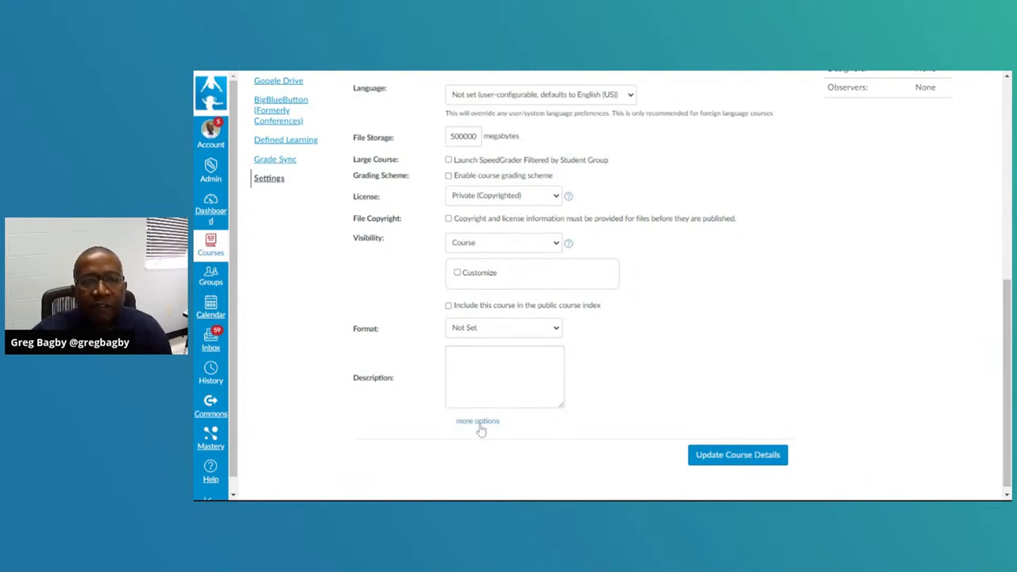
pyautogui.scroll(3)
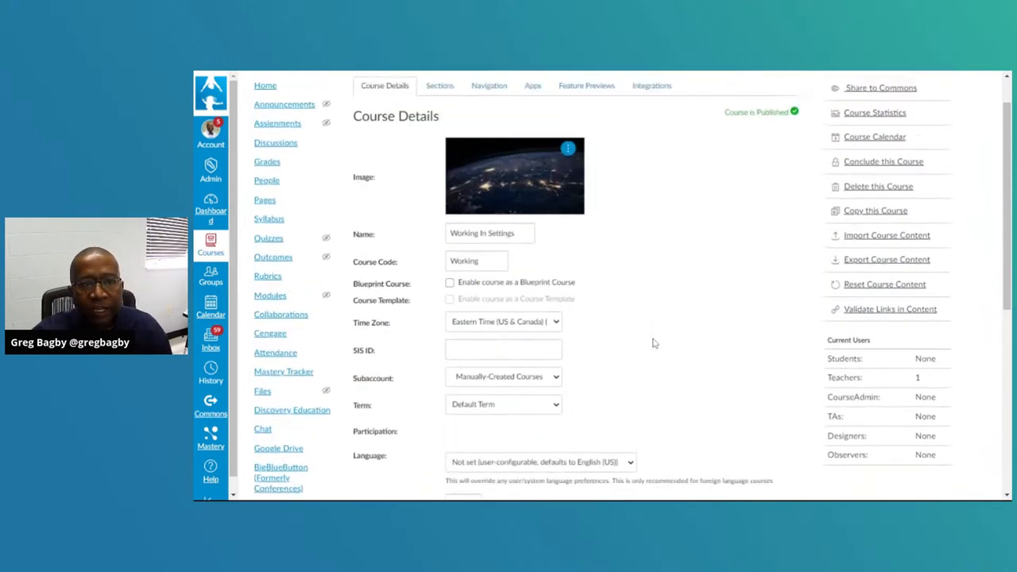
pyautogui.scroll(-3)
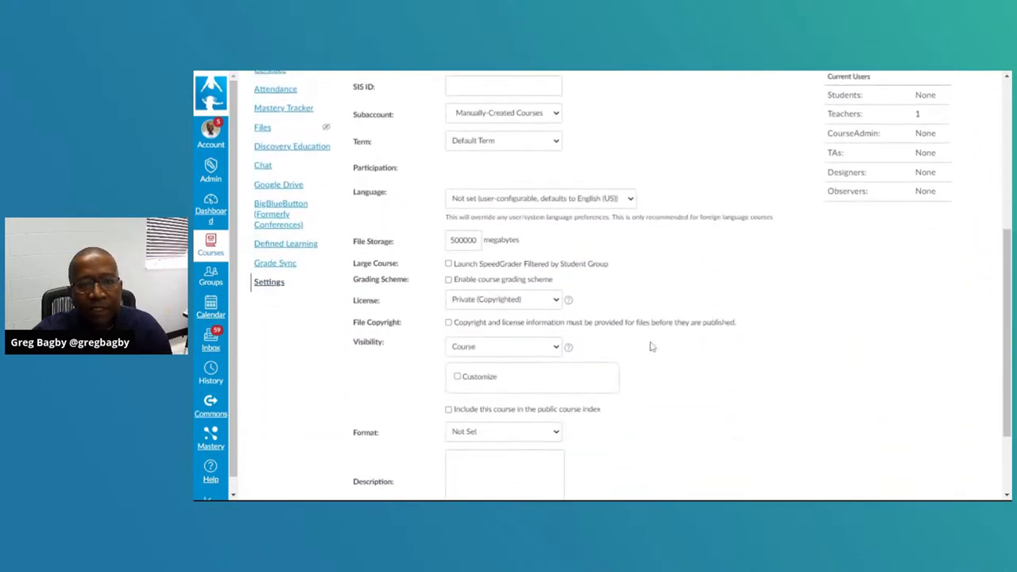
pyautogui.scroll(-3)
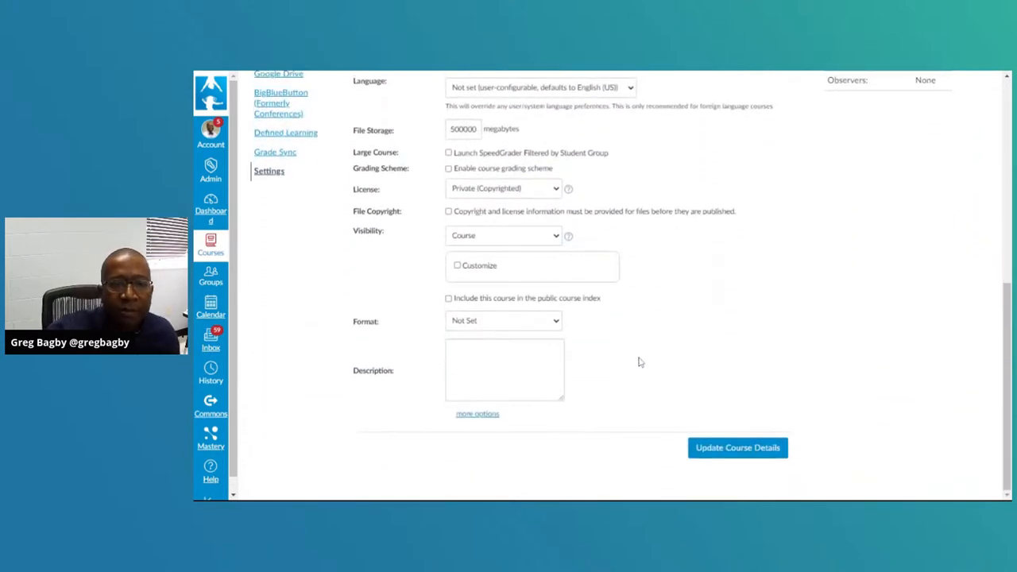
pyautogui.moveTo(477, 424)
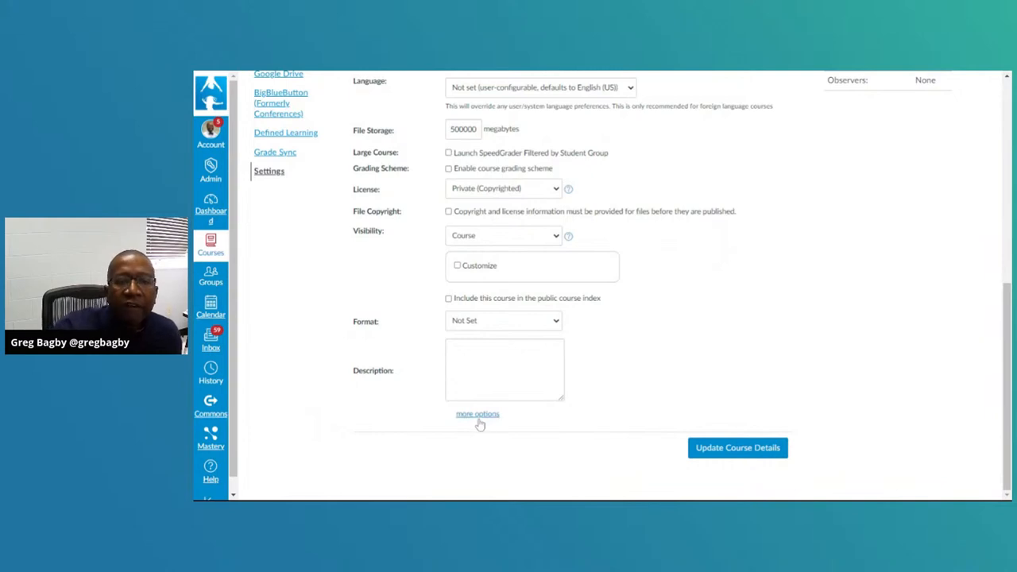
# Step: Enable 'Let students self-enroll' with a secret URL or code and update course details
pyautogui.click(477, 415)
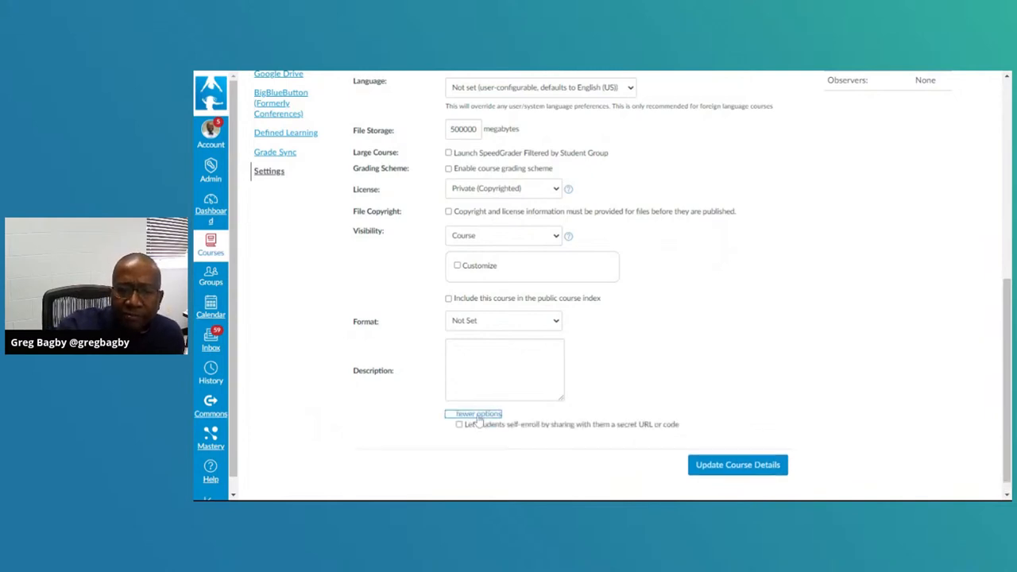
pyautogui.click(477, 413)
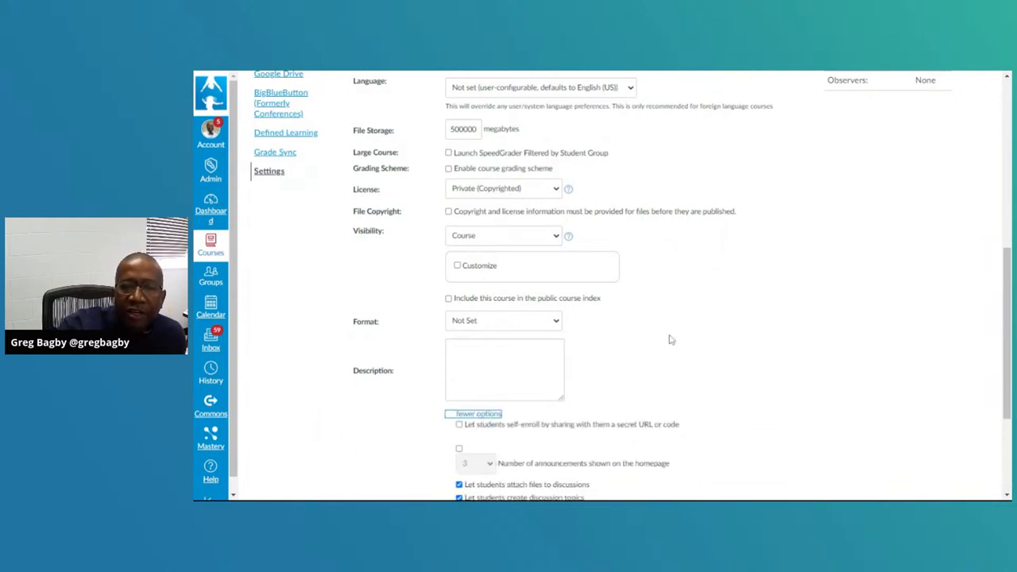
pyautogui.scroll(-3)
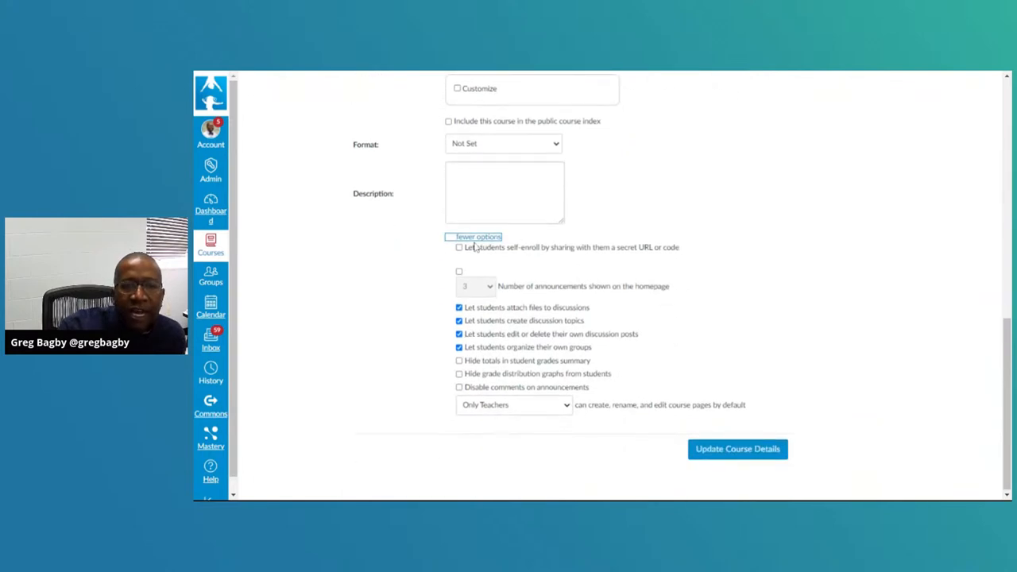
pyautogui.moveTo(539, 256)
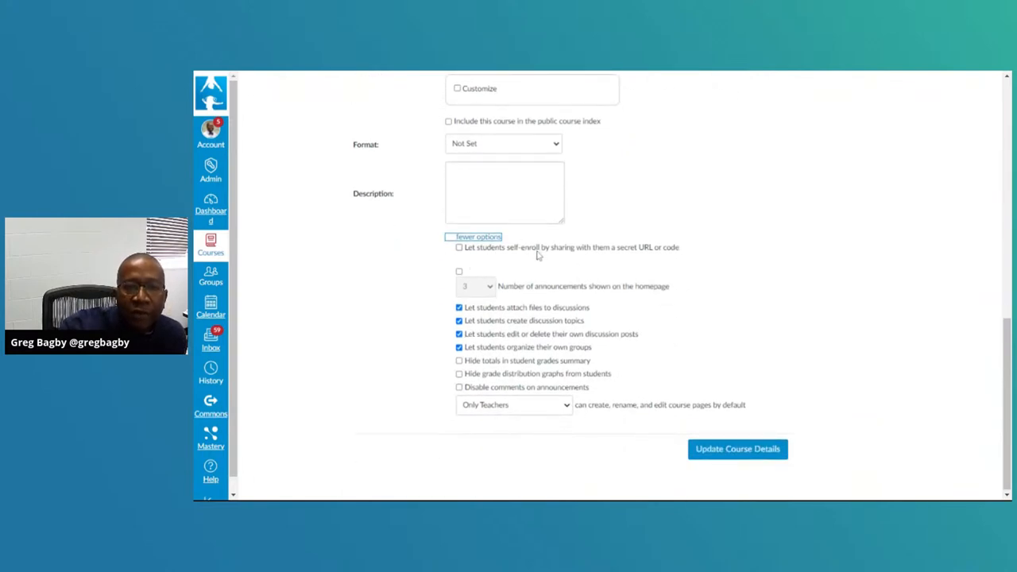
pyautogui.moveTo(620, 258)
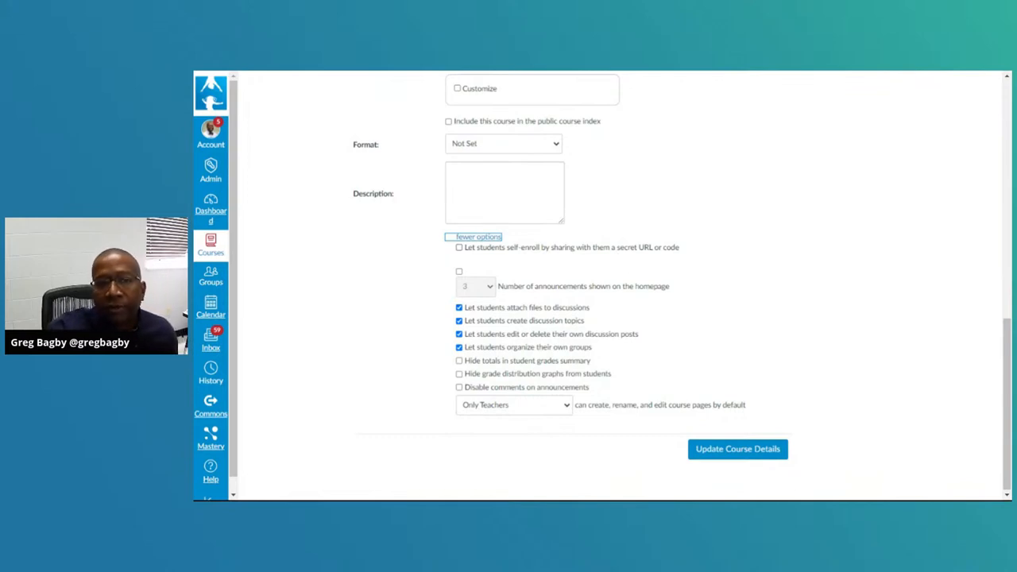
pyautogui.click(459, 247)
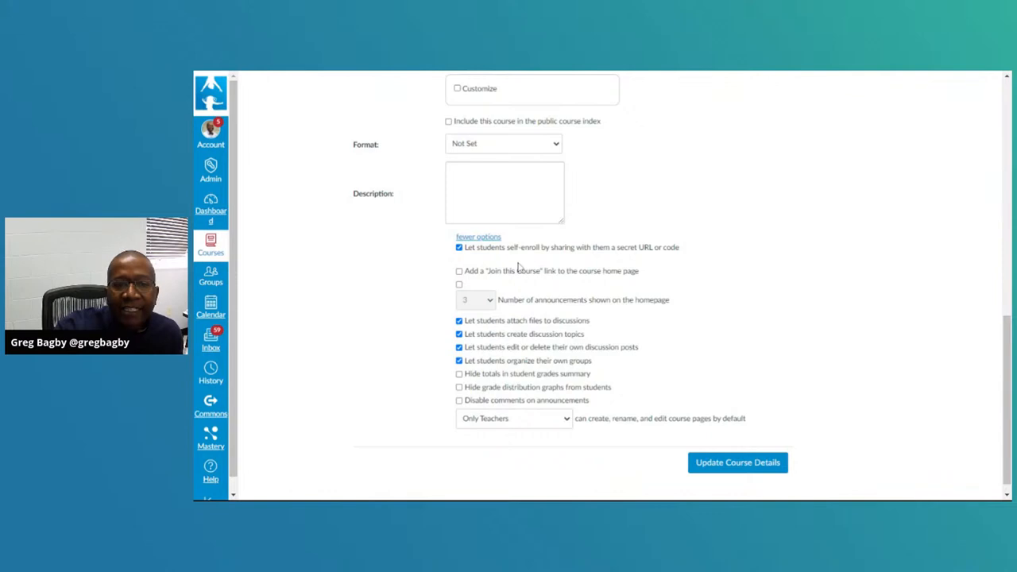
pyautogui.moveTo(731, 473)
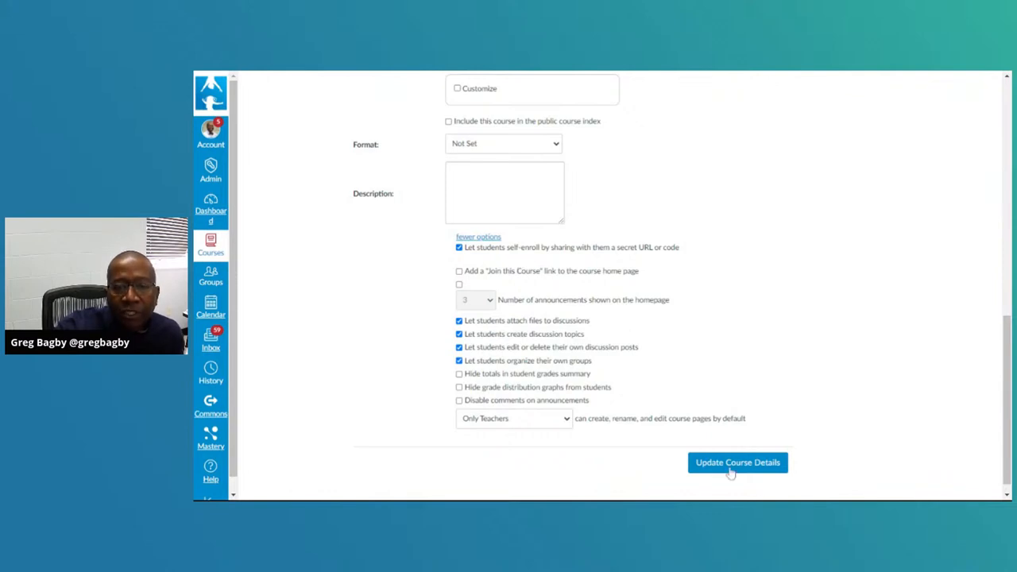
pyautogui.click(737, 462)
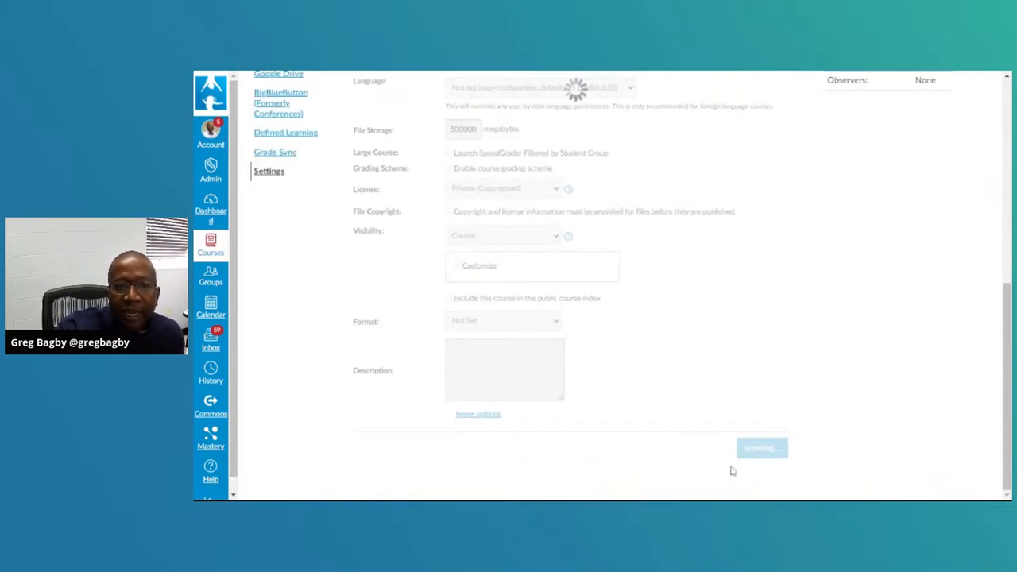
pyautogui.click(737, 448)
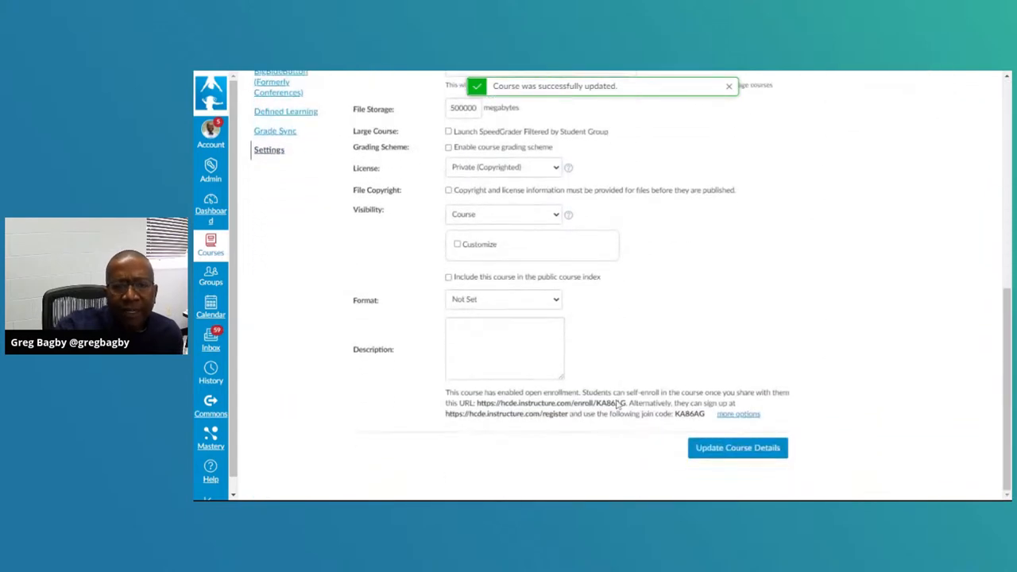
pyautogui.moveTo(480, 403)
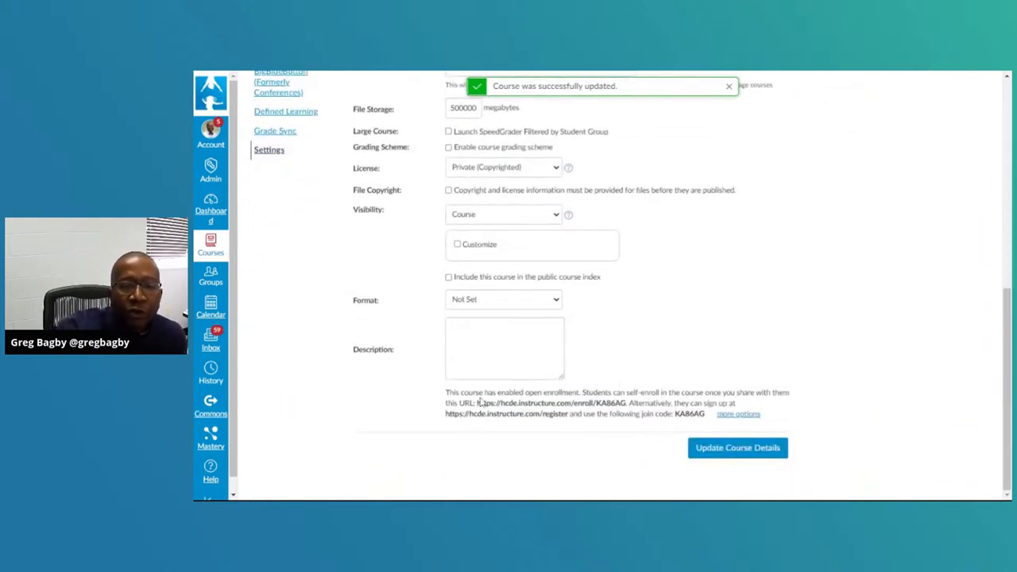
# Step: Select the self-enrollment URL and scroll over the join code and course details
pyautogui.doubleClick(554, 403)
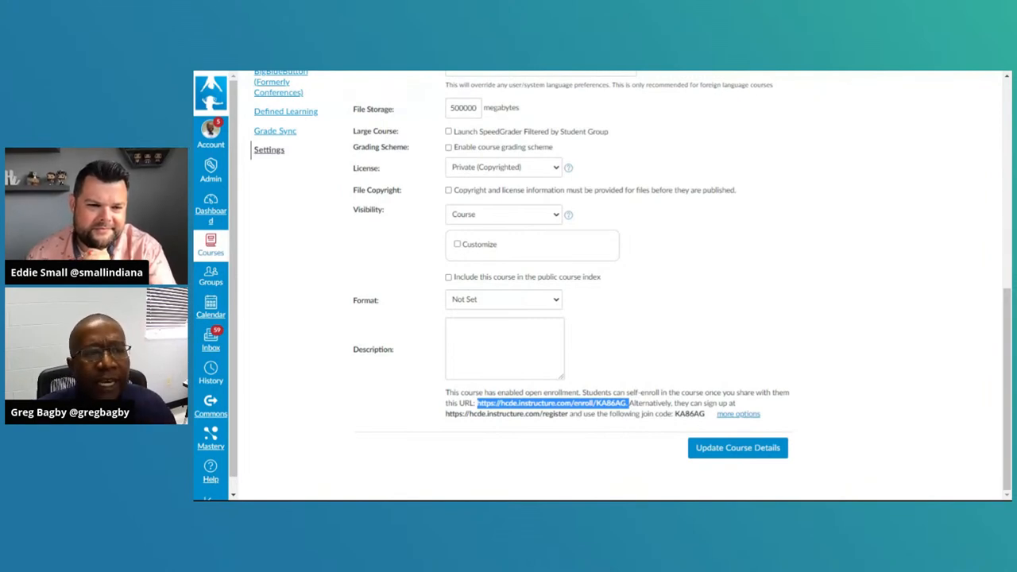
pyautogui.scroll(3)
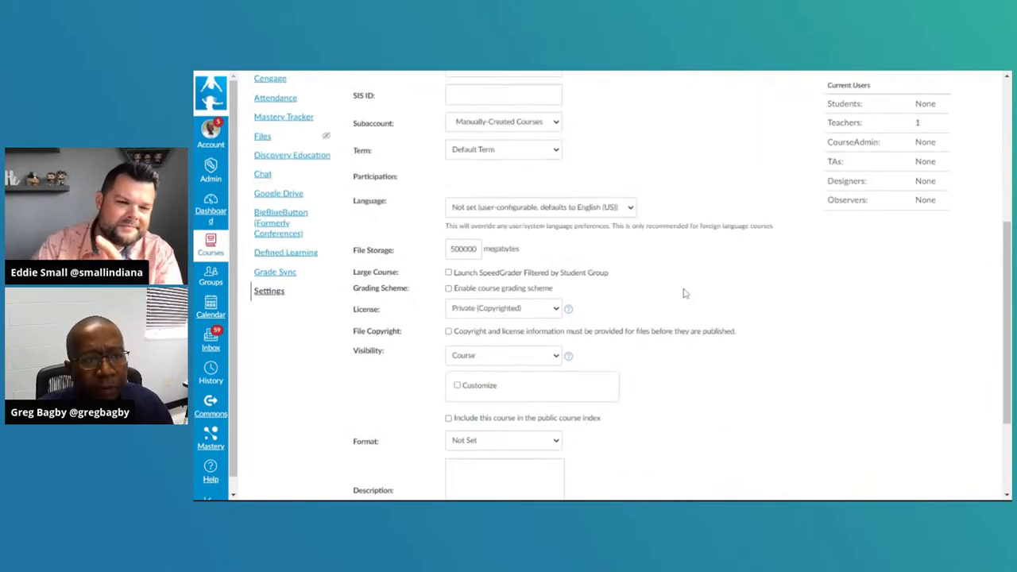
pyautogui.scroll(3)
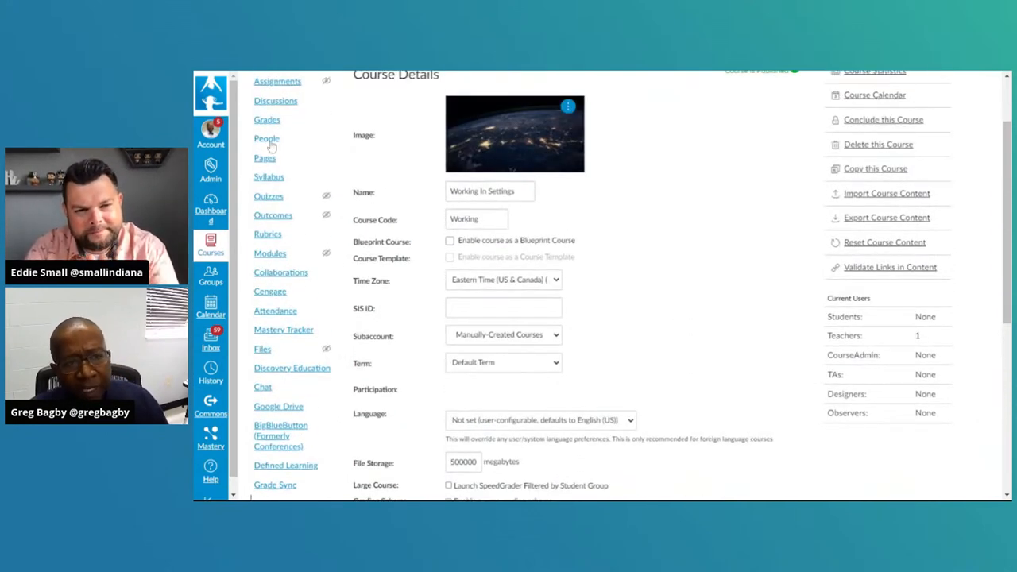
pyautogui.scroll(-3)
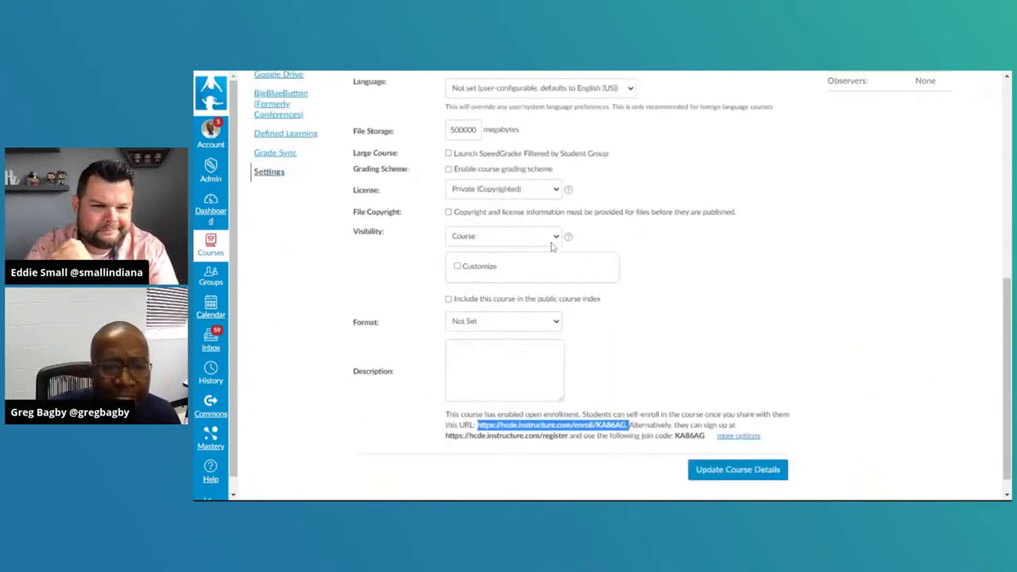
pyautogui.scroll(-3)
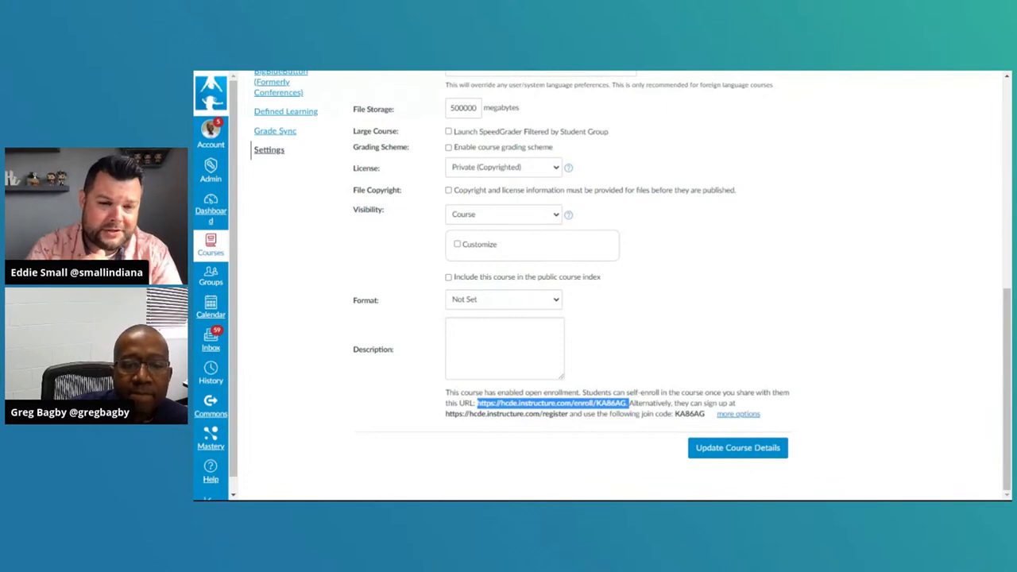
pyautogui.moveTo(763, 359)
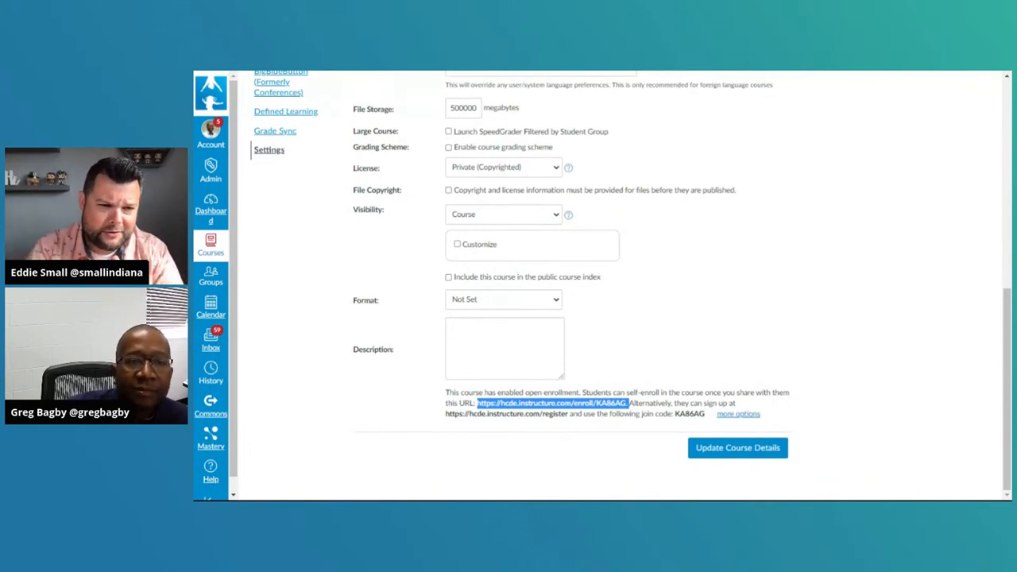
pyautogui.scroll(3)
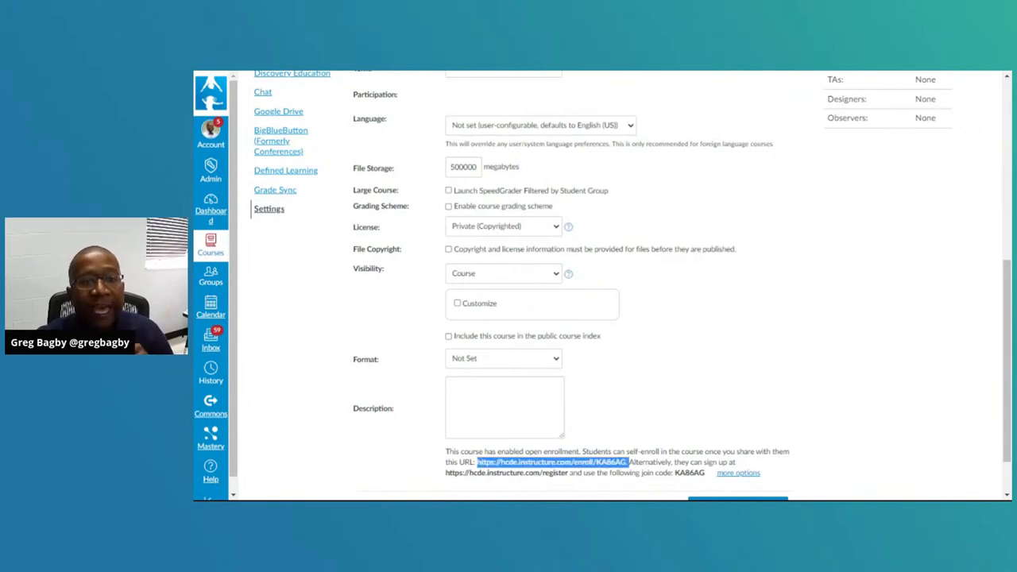
pyautogui.moveTo(690, 340)
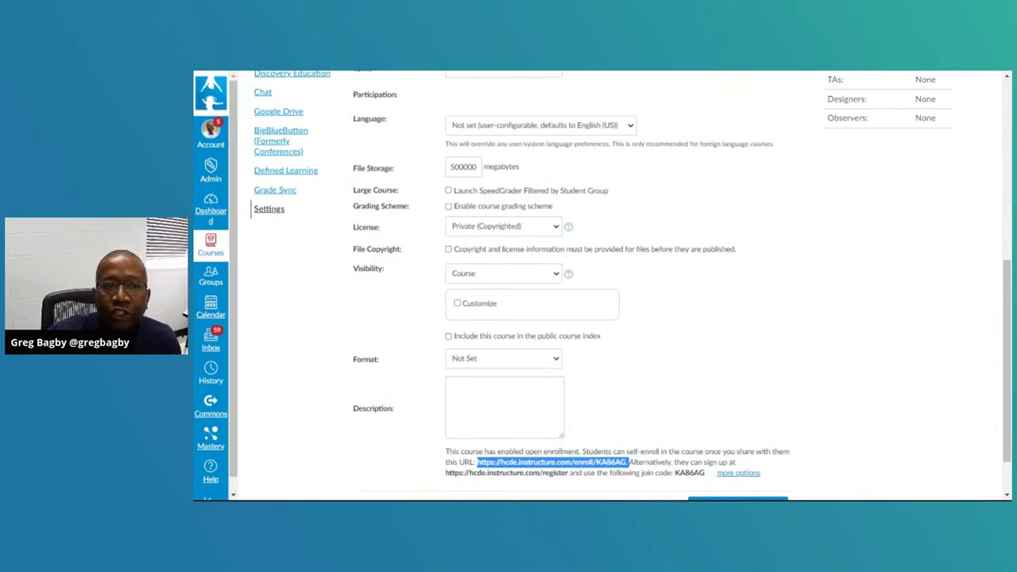
pyautogui.scroll(3)
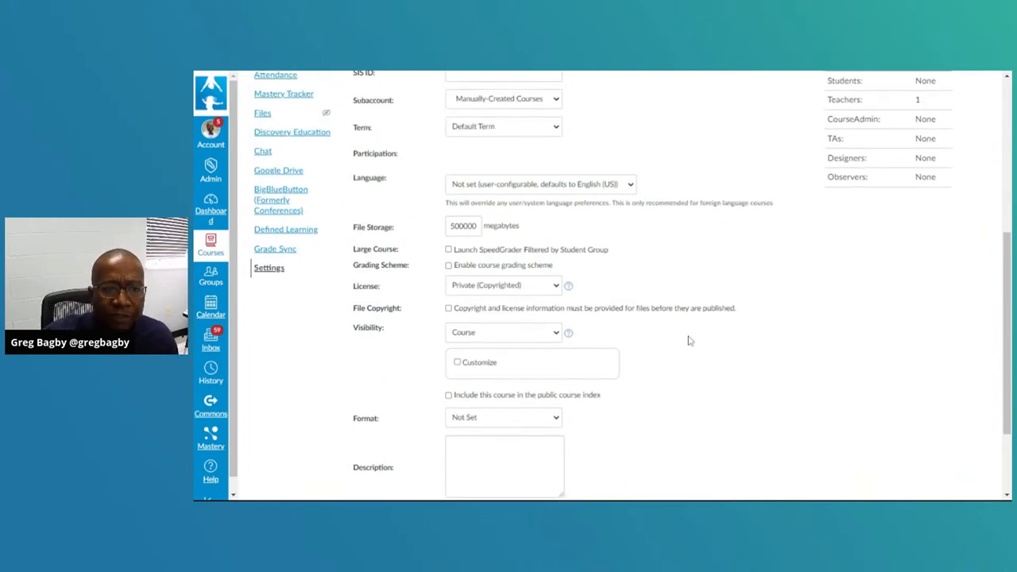
pyautogui.scroll(3)
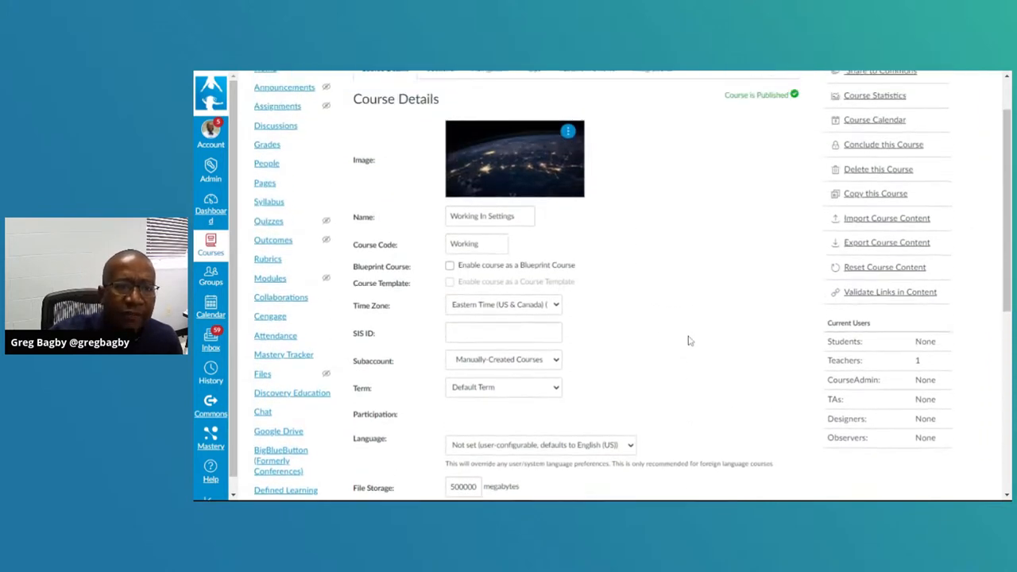
pyautogui.scroll(3)
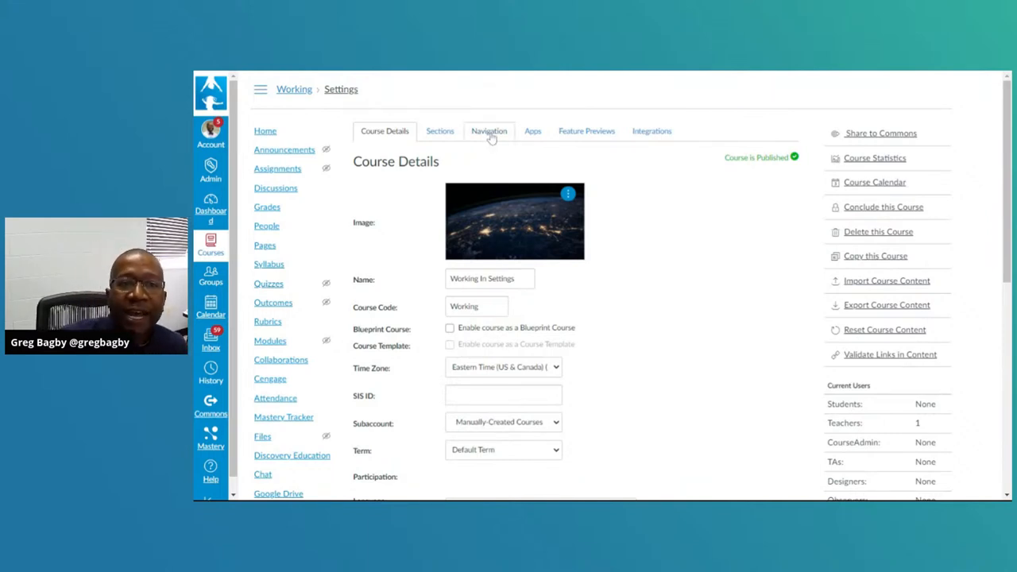
# Step: Open the Navigation tab and scroll through visible and hidden items such as Item Banks
pyautogui.click(488, 131)
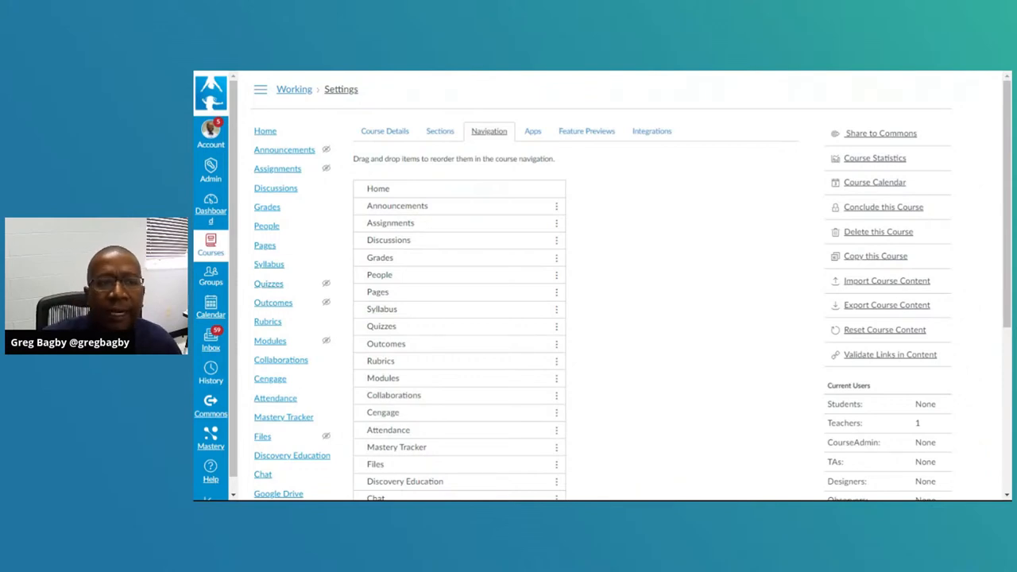
pyautogui.scroll(-3)
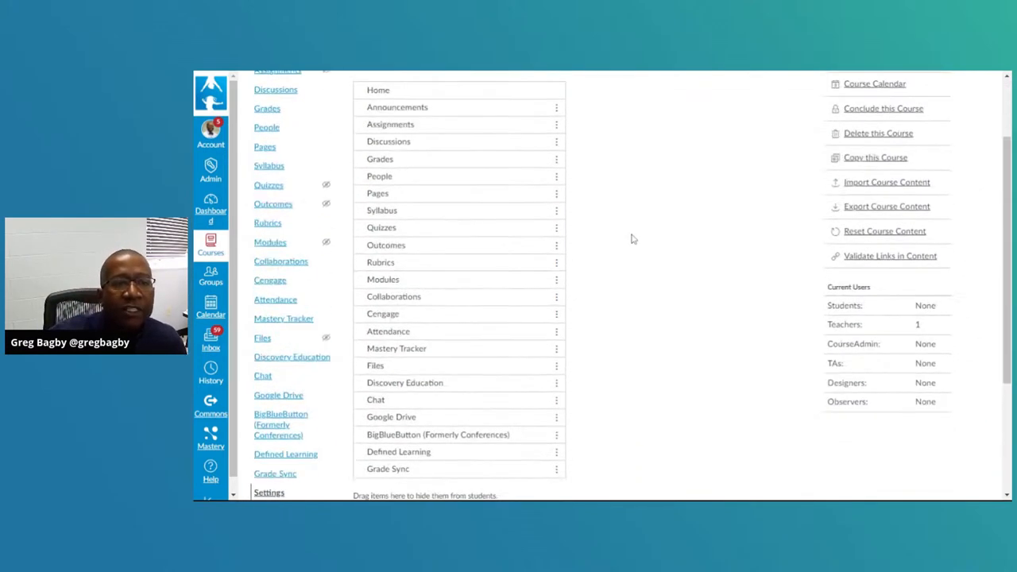
pyautogui.scroll(3)
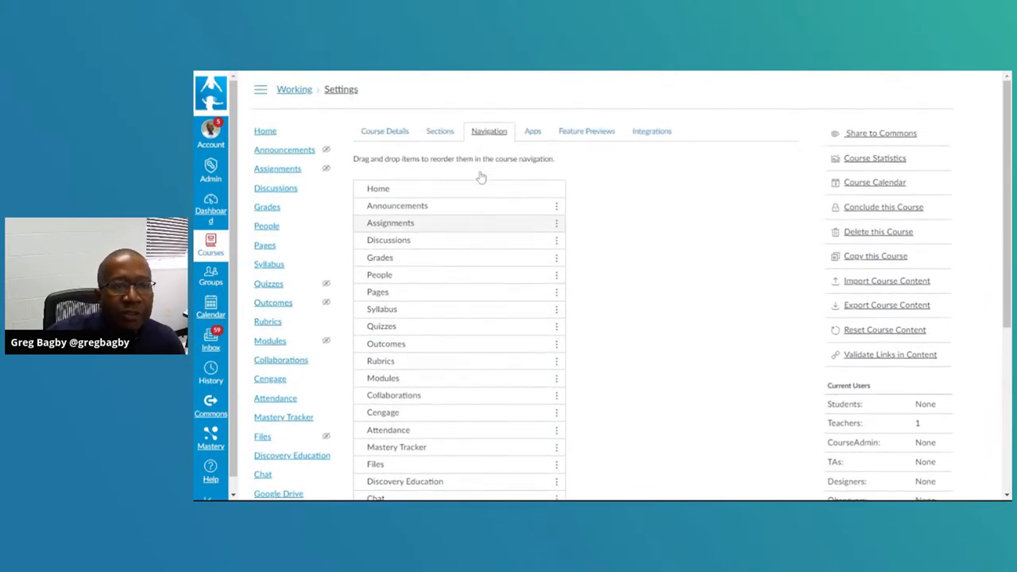
pyautogui.moveTo(269, 412)
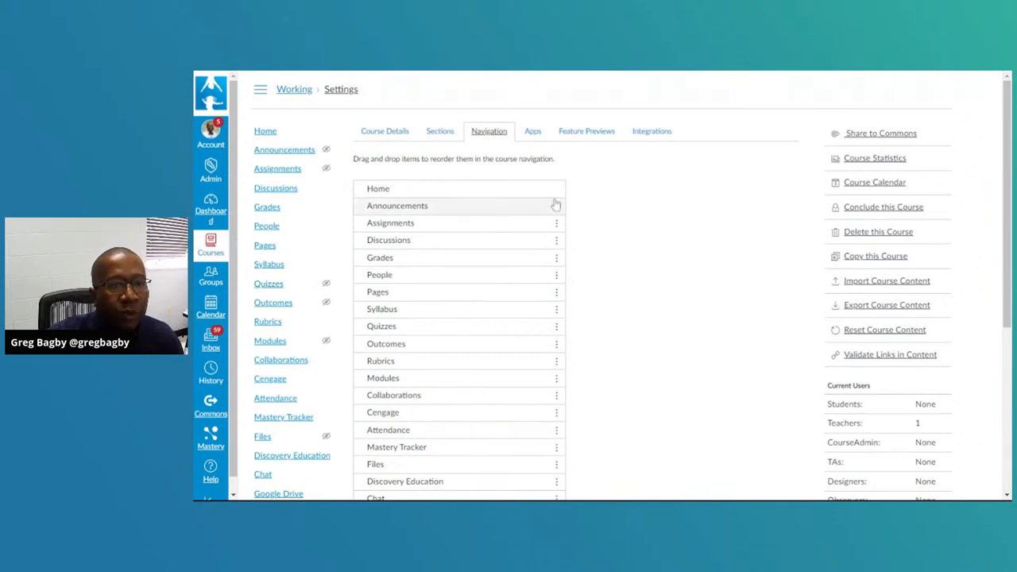
pyautogui.scroll(-3)
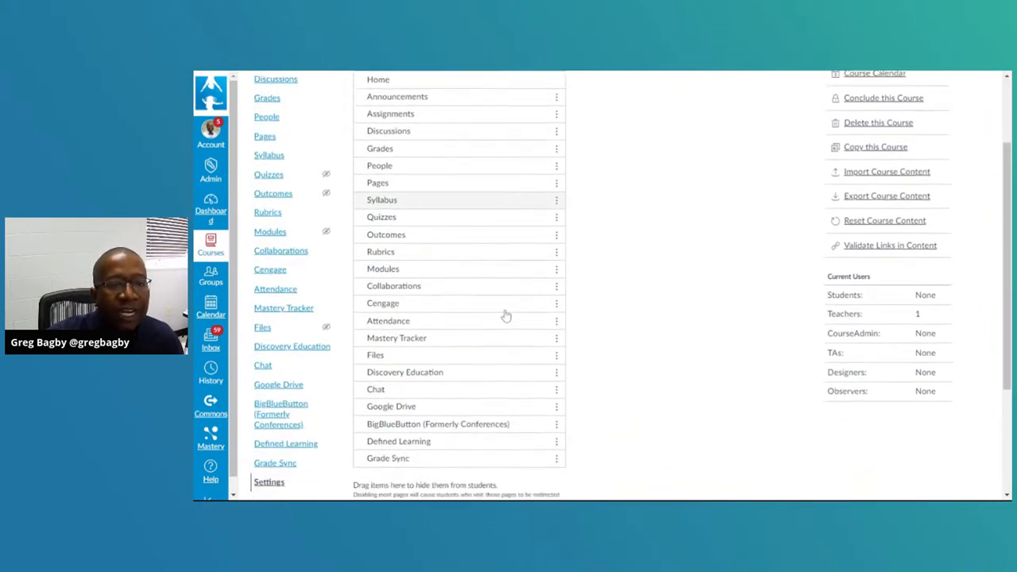
pyautogui.scroll(-3)
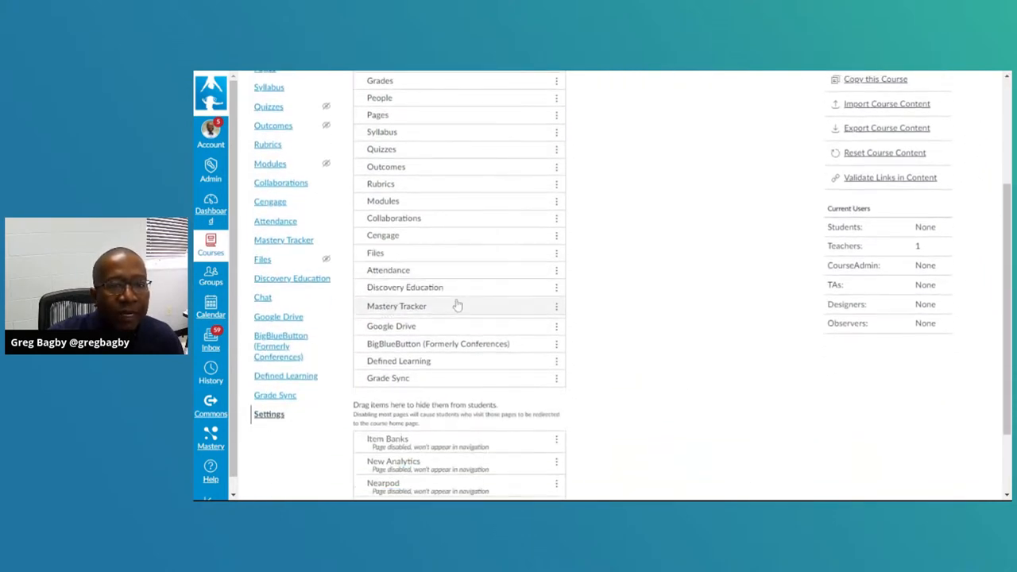
pyautogui.scroll(-3)
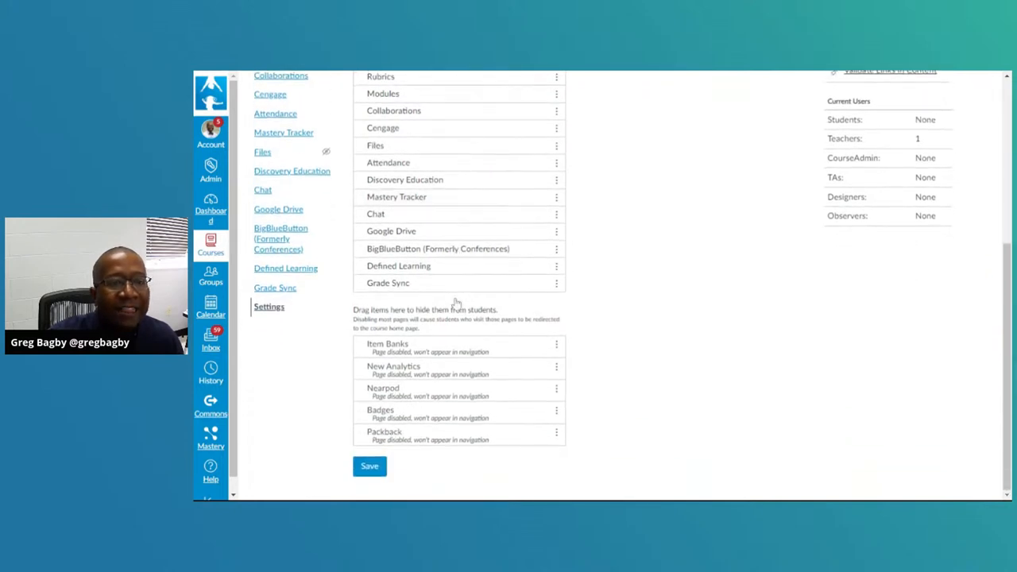
# Step: Drag Mastery Tracker into the hidden navigation items and review the hidden list
pyautogui.scroll(3)
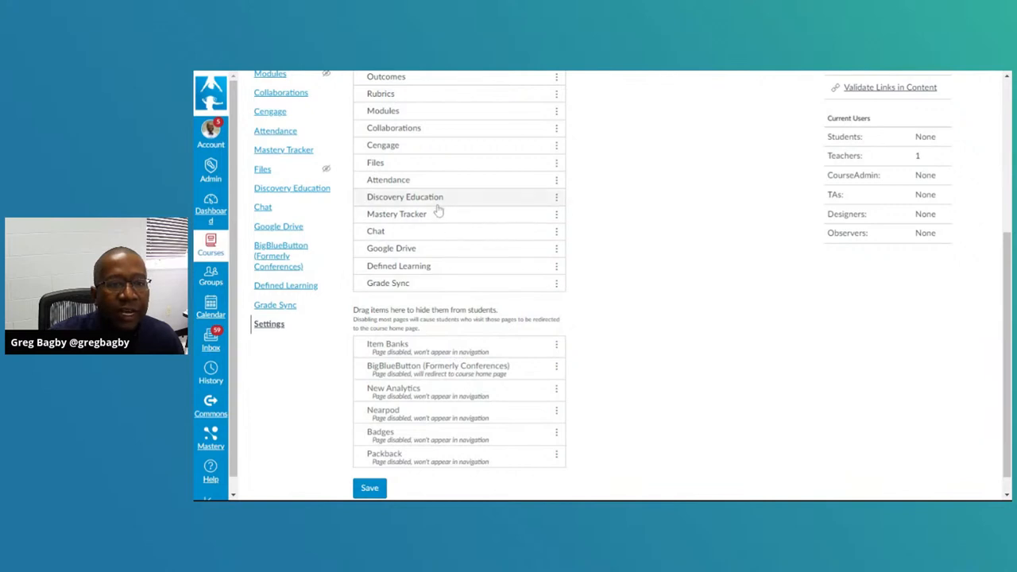
pyautogui.moveTo(404, 197); pyautogui.dragTo(405, 348)
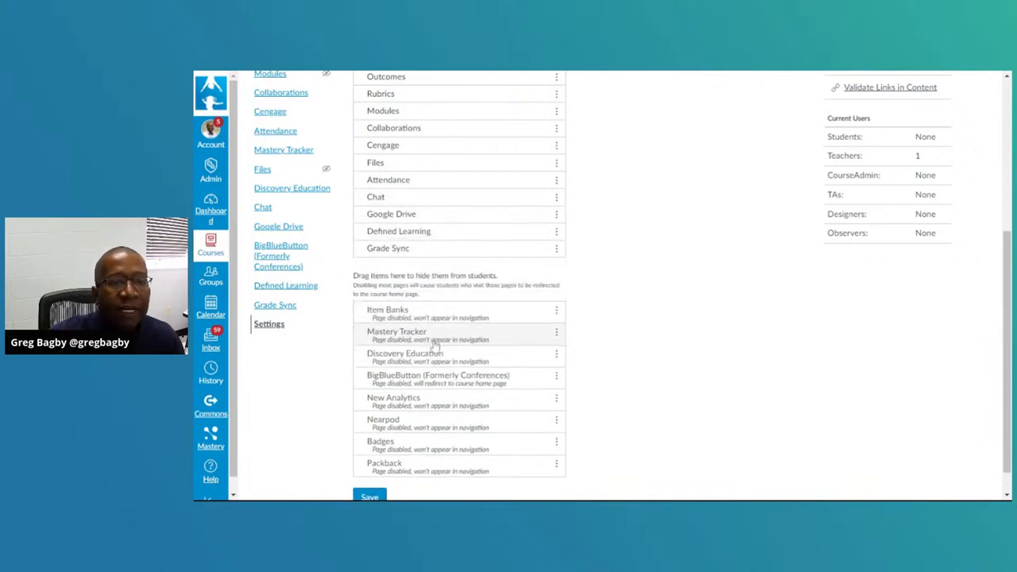
pyautogui.scroll(3)
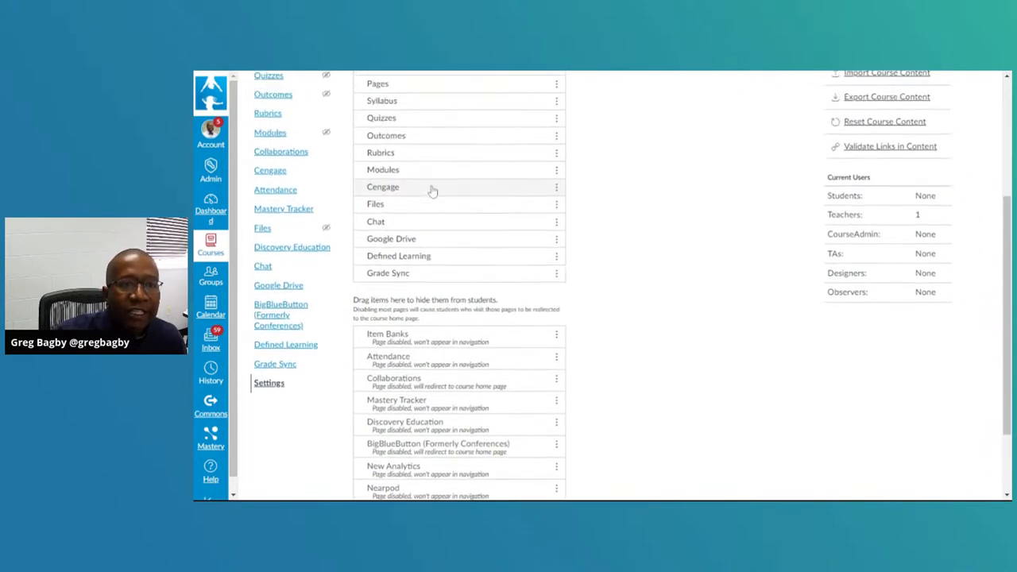
pyautogui.scroll(3)
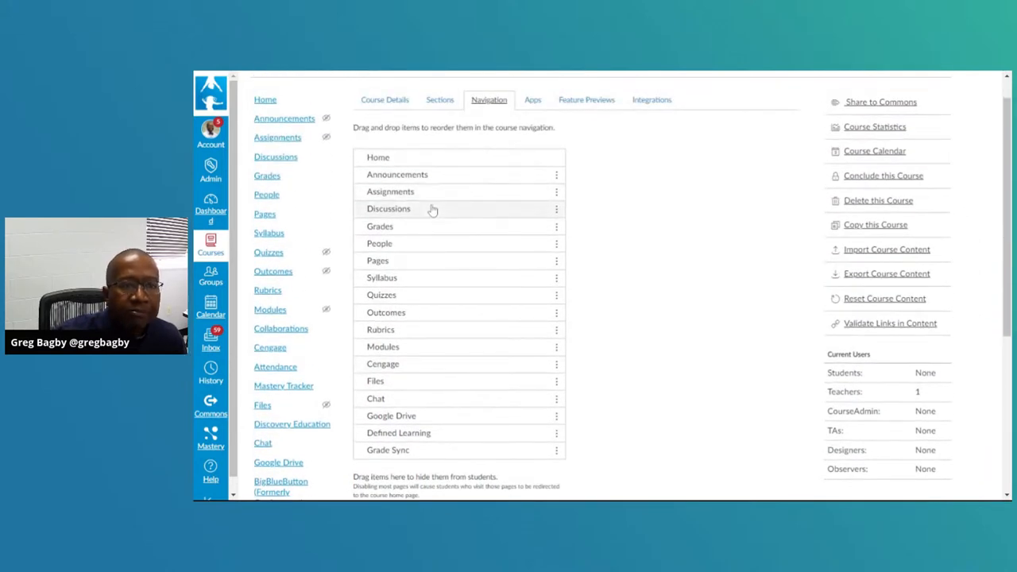
pyautogui.scroll(-3)
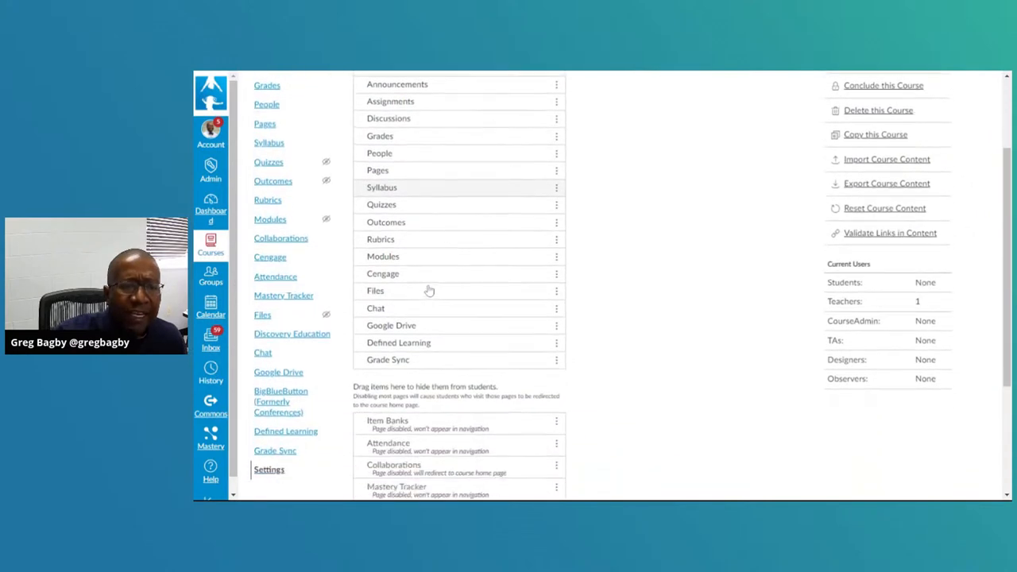
pyautogui.scroll(-3)
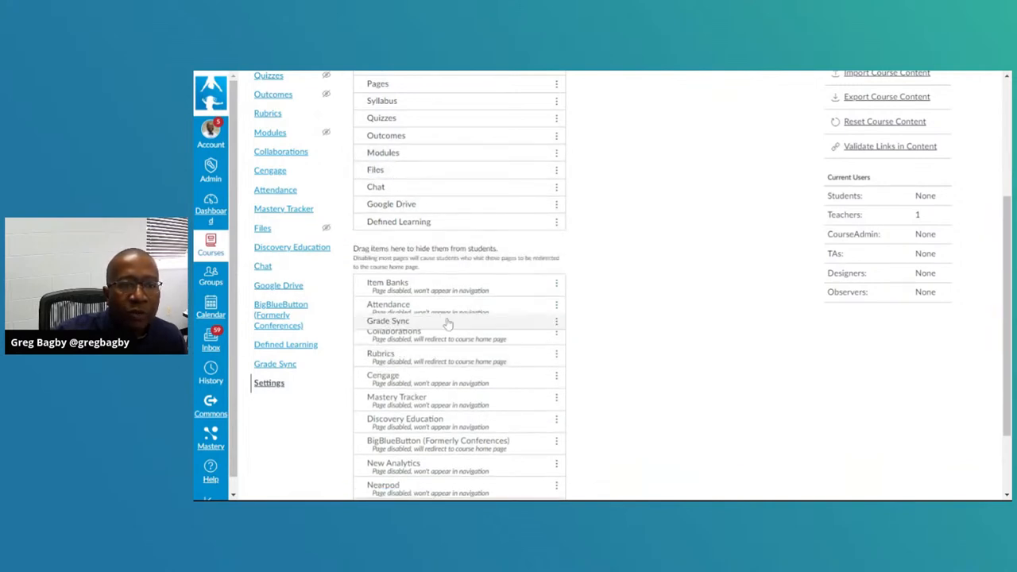
pyautogui.scroll(3)
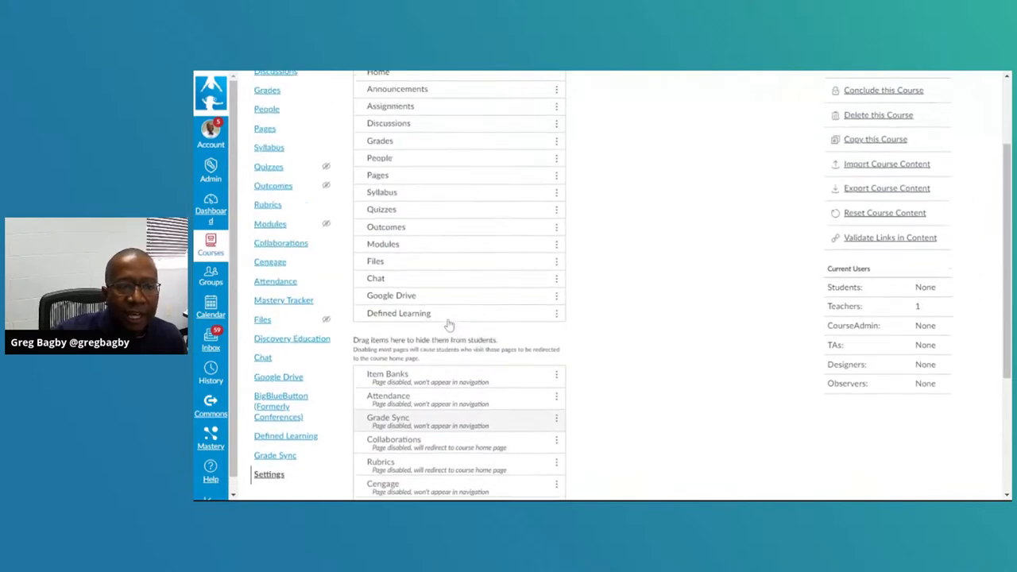
pyautogui.scroll(-3)
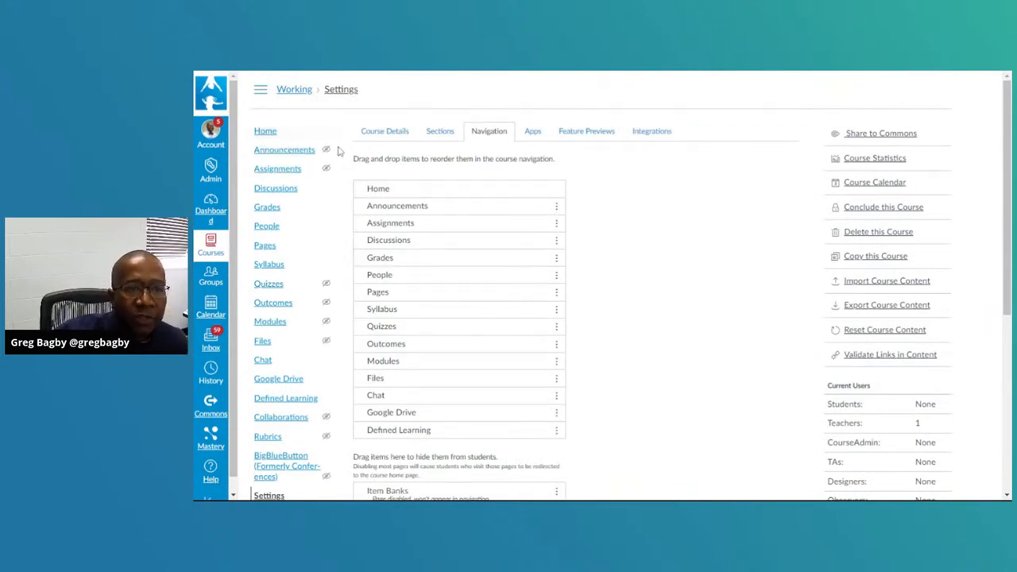
pyautogui.moveTo(423, 173)
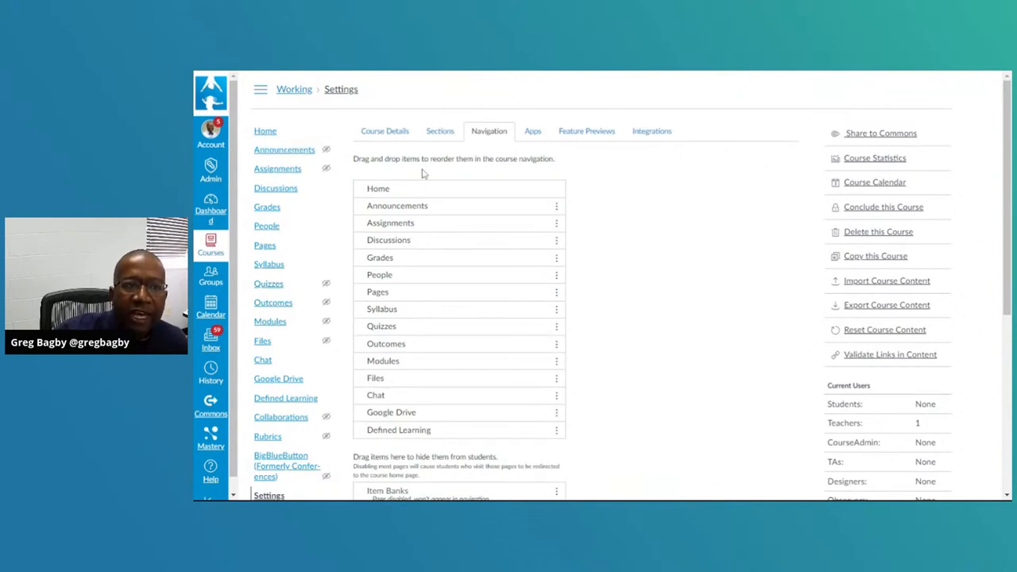
pyautogui.moveTo(337, 157)
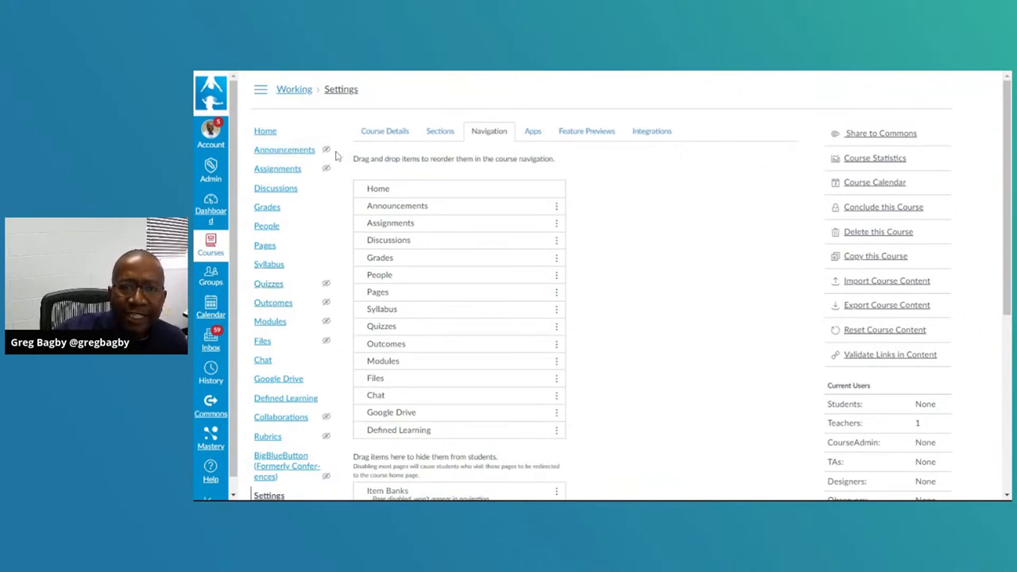
pyautogui.moveTo(655, 249)
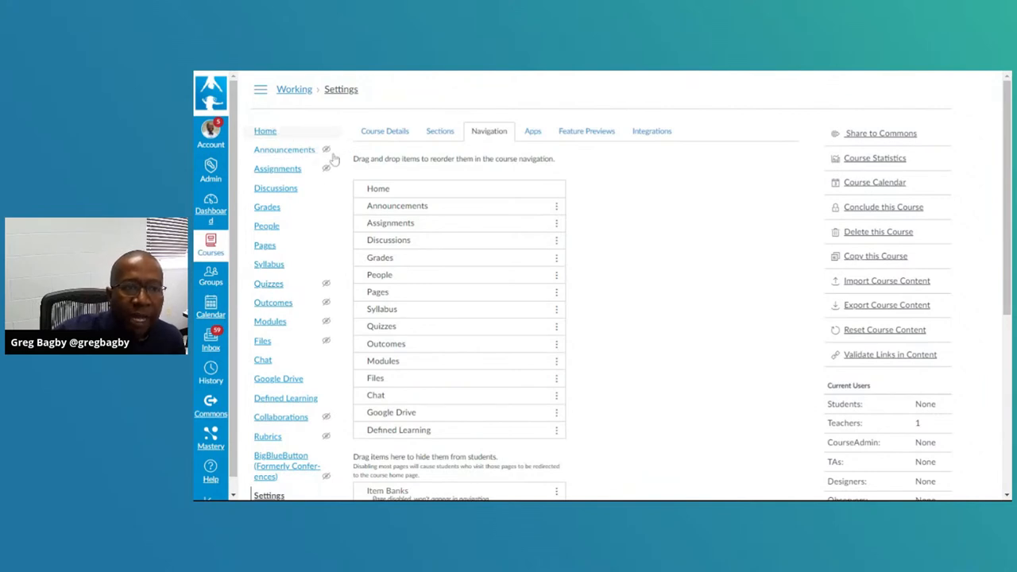
pyautogui.moveTo(354, 177)
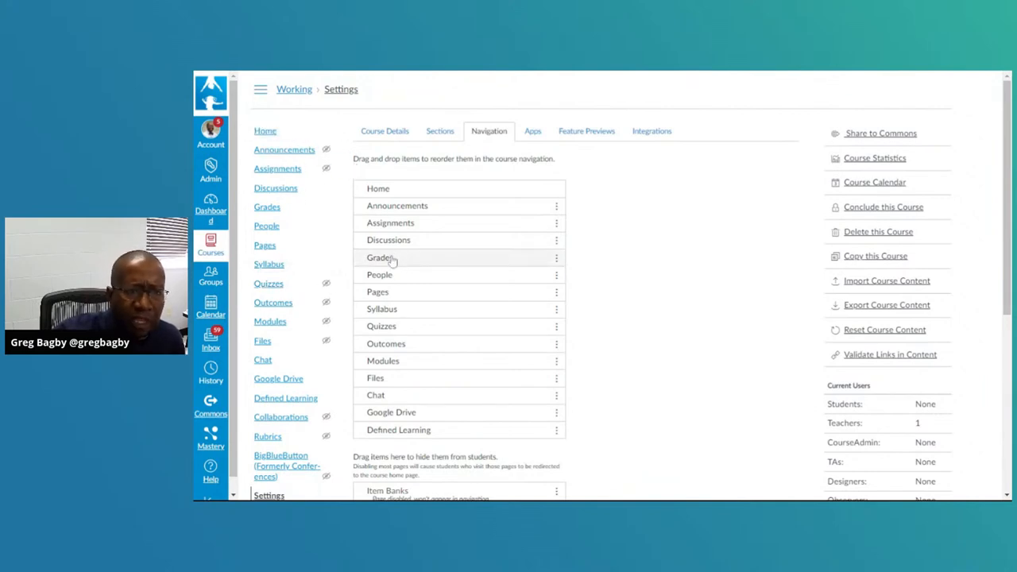
pyautogui.scroll(-3)
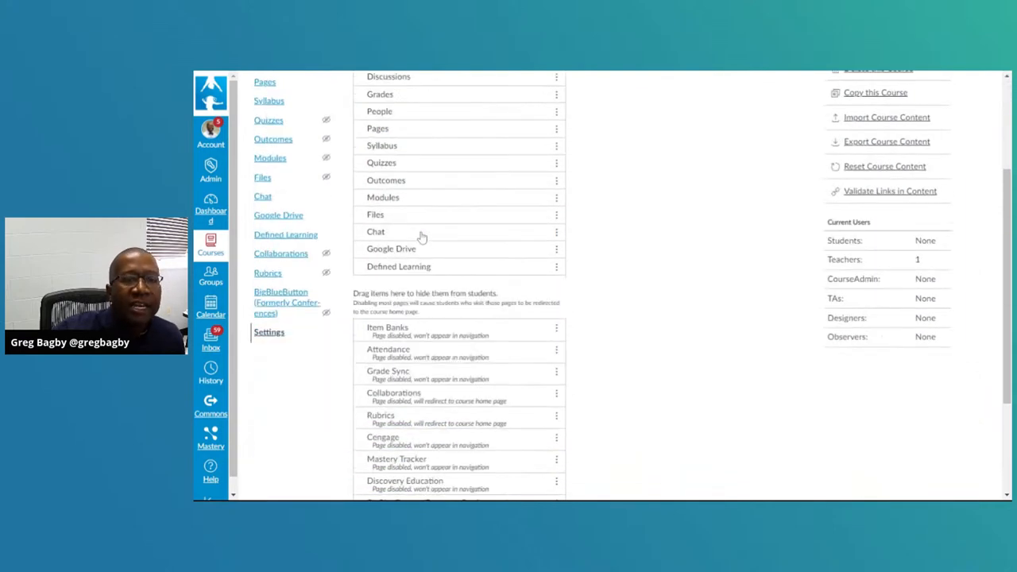
pyautogui.scroll(3)
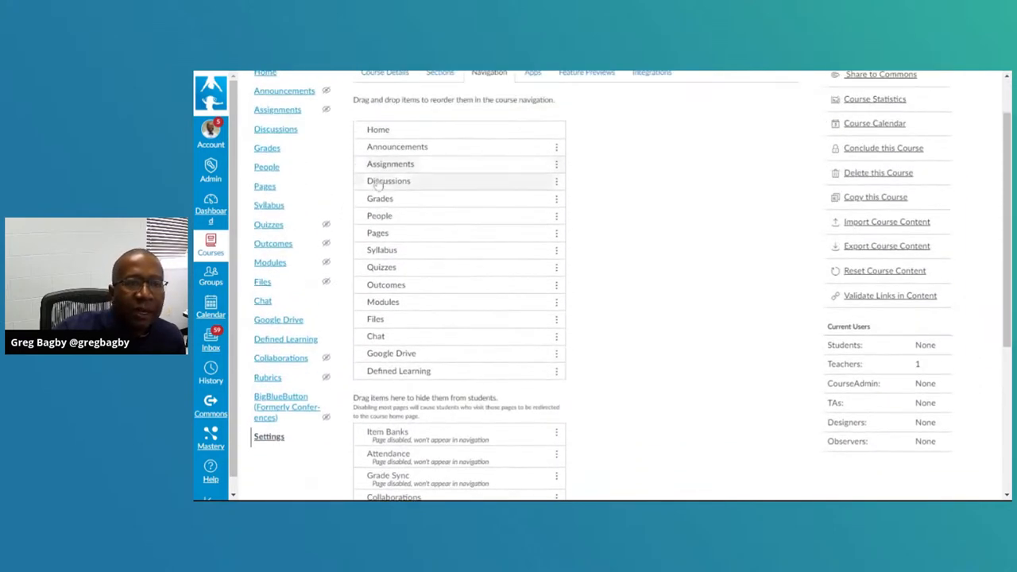
pyautogui.scroll(3)
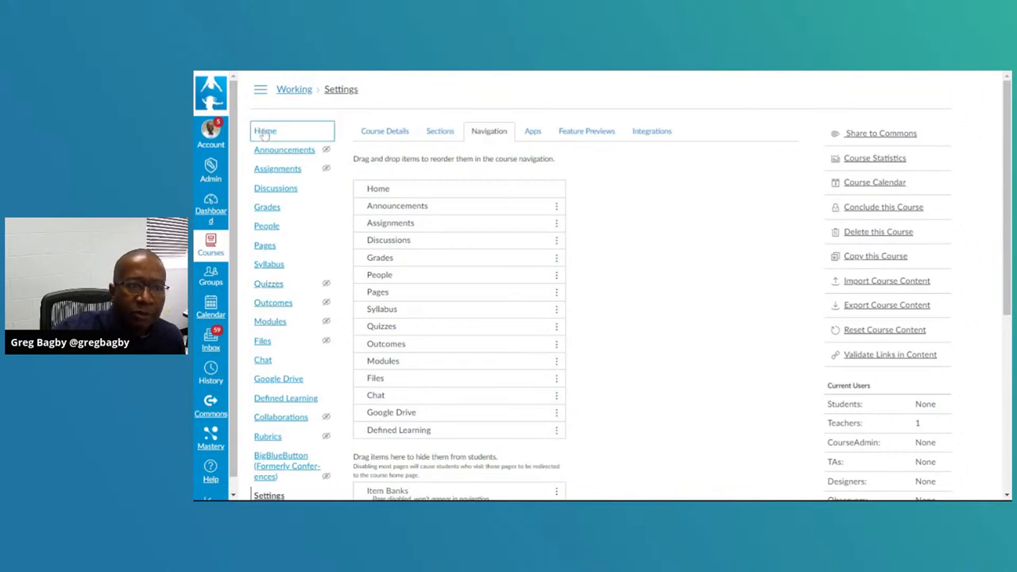
# Step: Go to the course Home page and switch to Student View
pyautogui.click(265, 130)
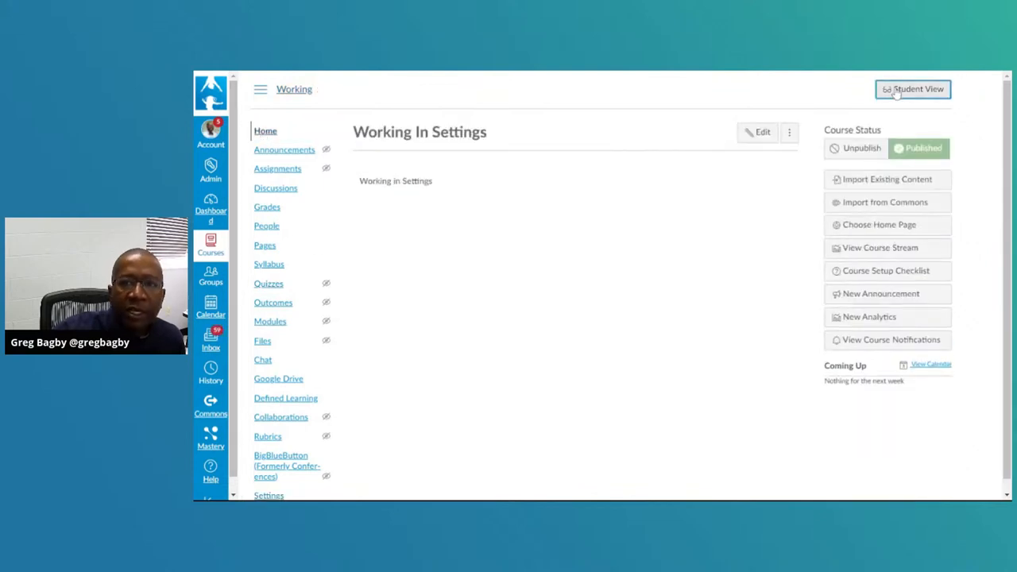
pyautogui.click(912, 89)
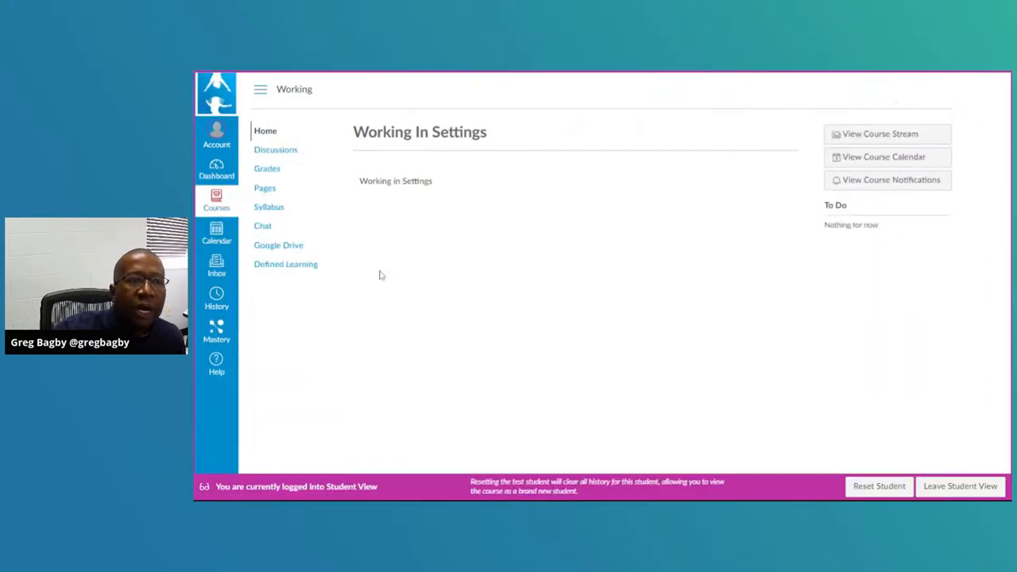
pyautogui.moveTo(297, 198)
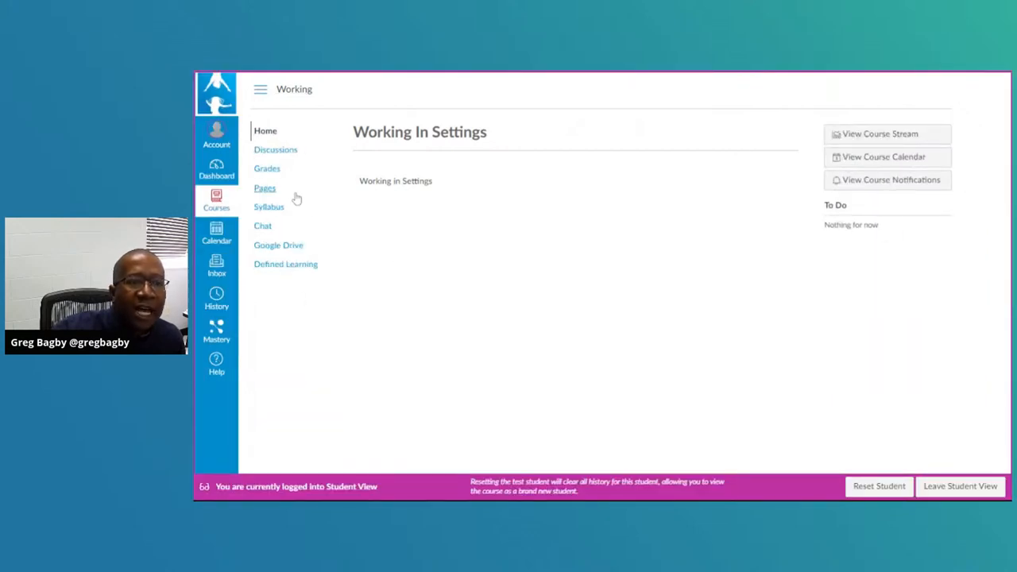
pyautogui.moveTo(286, 267)
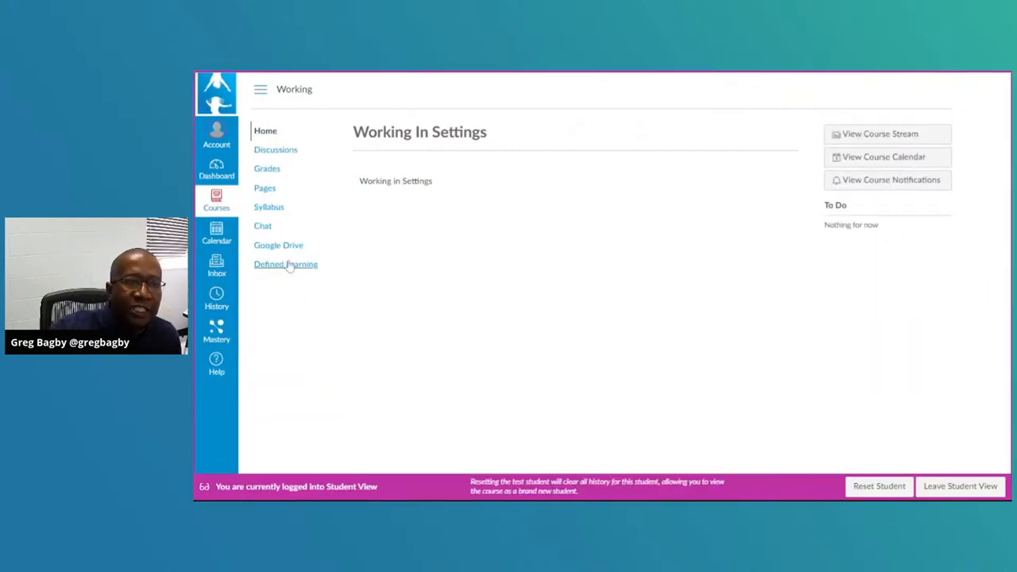
pyautogui.moveTo(265, 131)
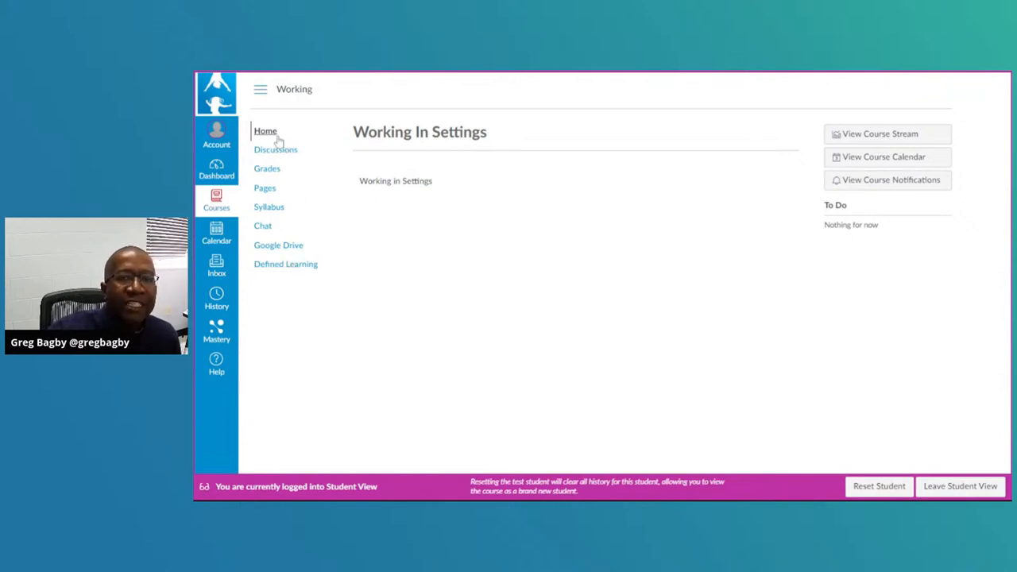
pyautogui.moveTo(291, 167)
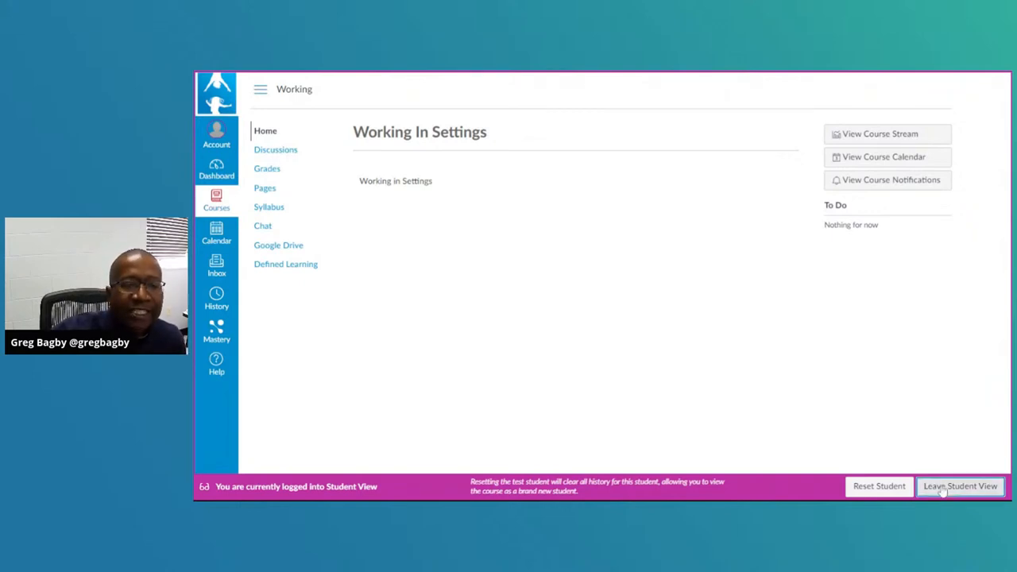
pyautogui.click(960, 485)
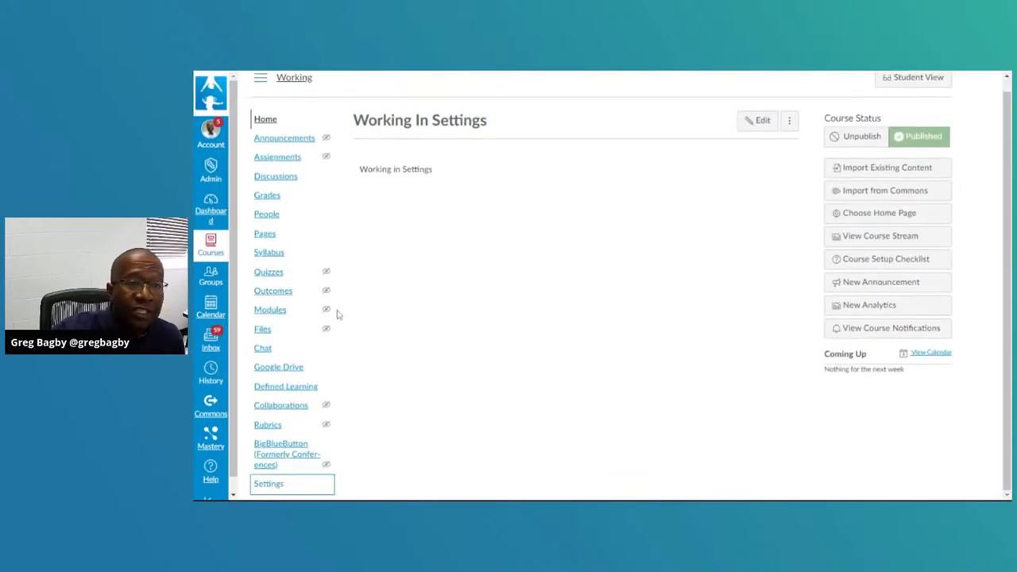
pyautogui.click(268, 483)
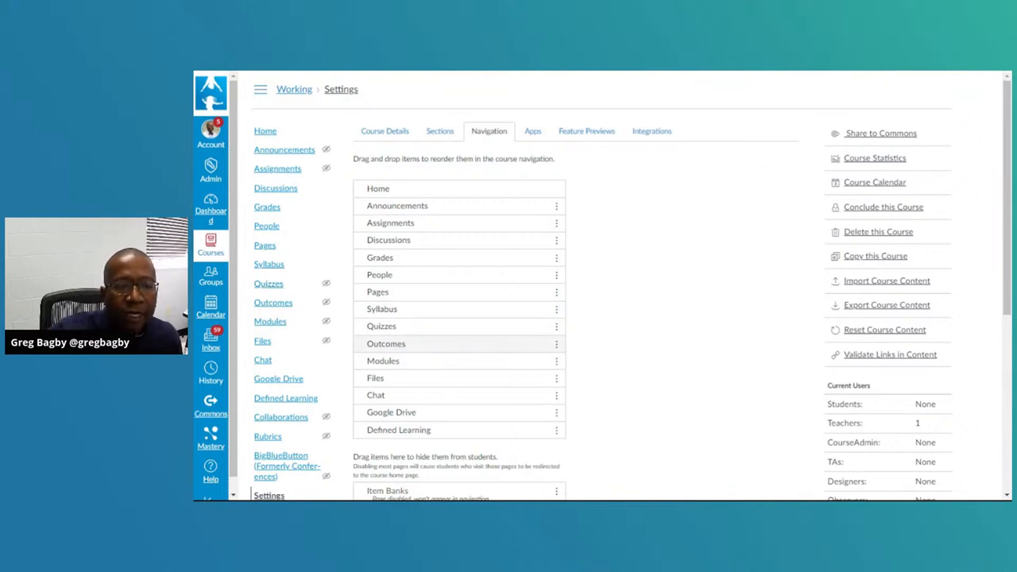
pyautogui.scroll(-3)
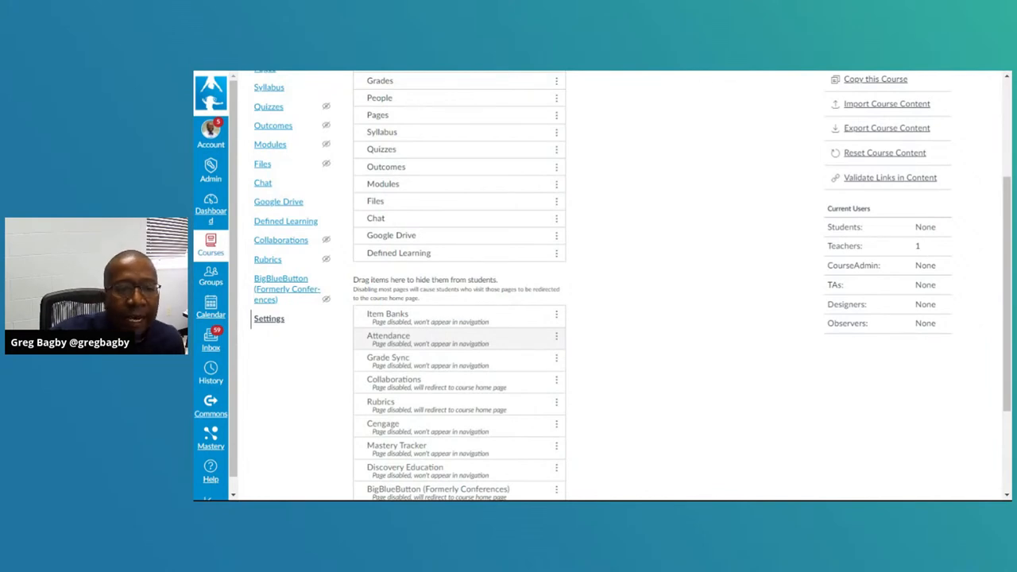
pyautogui.scroll(-3)
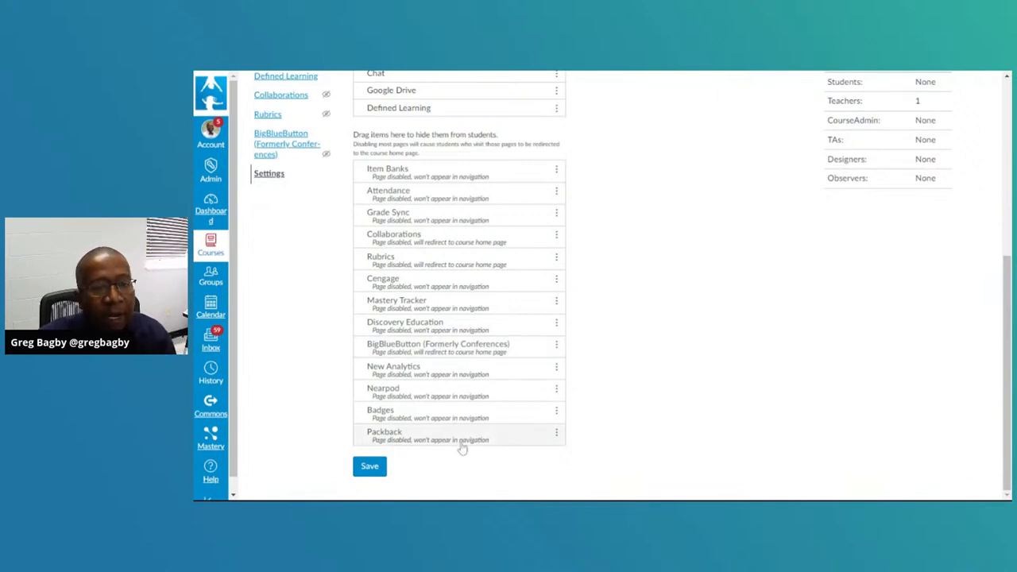
pyautogui.moveTo(449, 413)
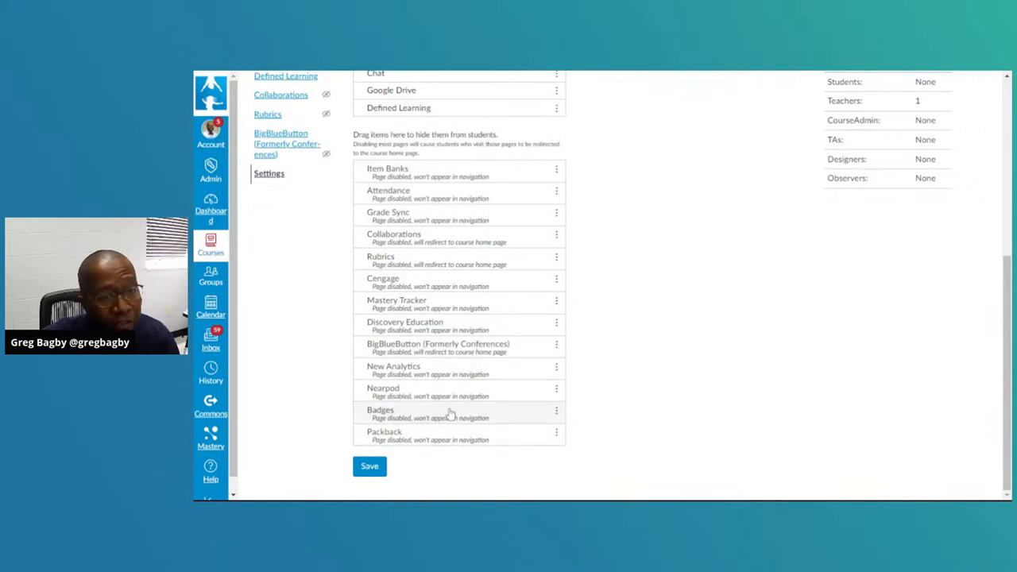
pyautogui.moveTo(447, 361)
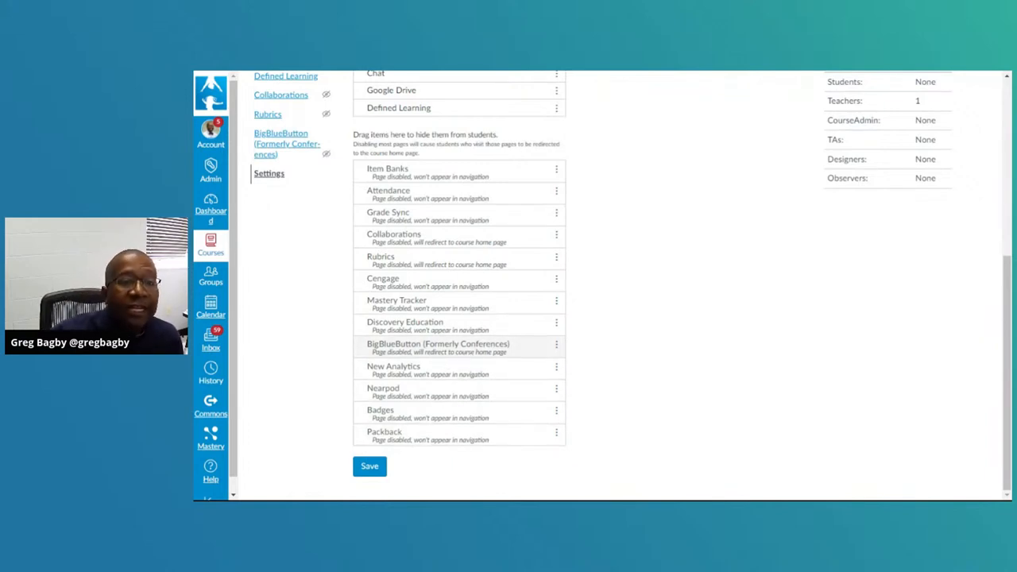
pyautogui.moveTo(459, 326)
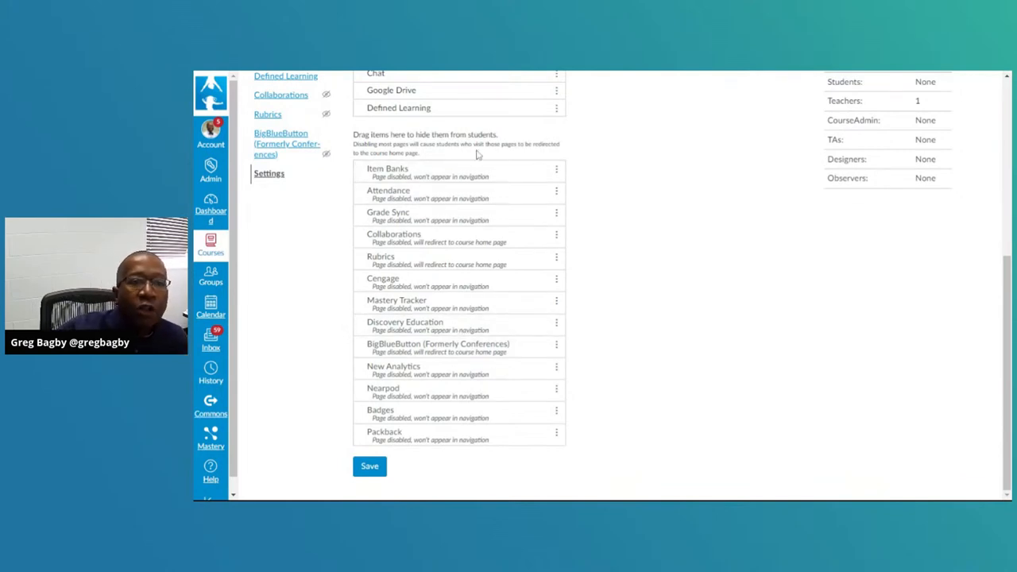
pyautogui.moveTo(531, 193)
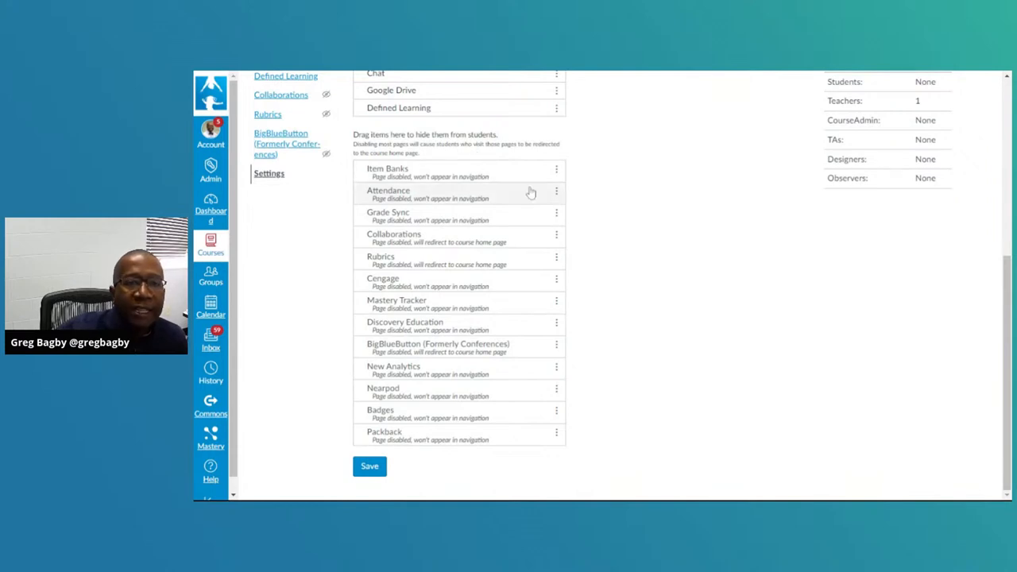
pyautogui.scroll(3)
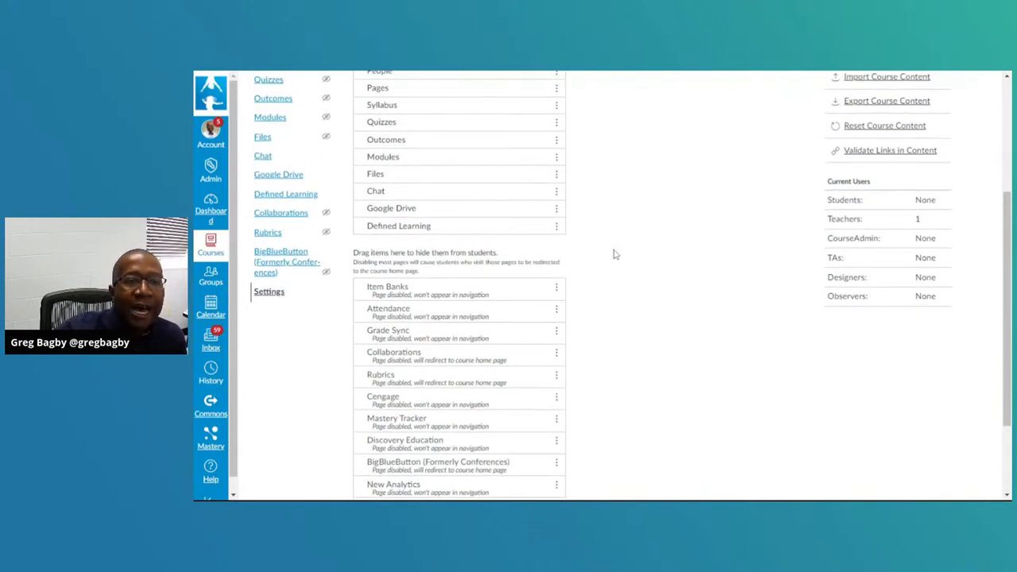
pyautogui.scroll(-3)
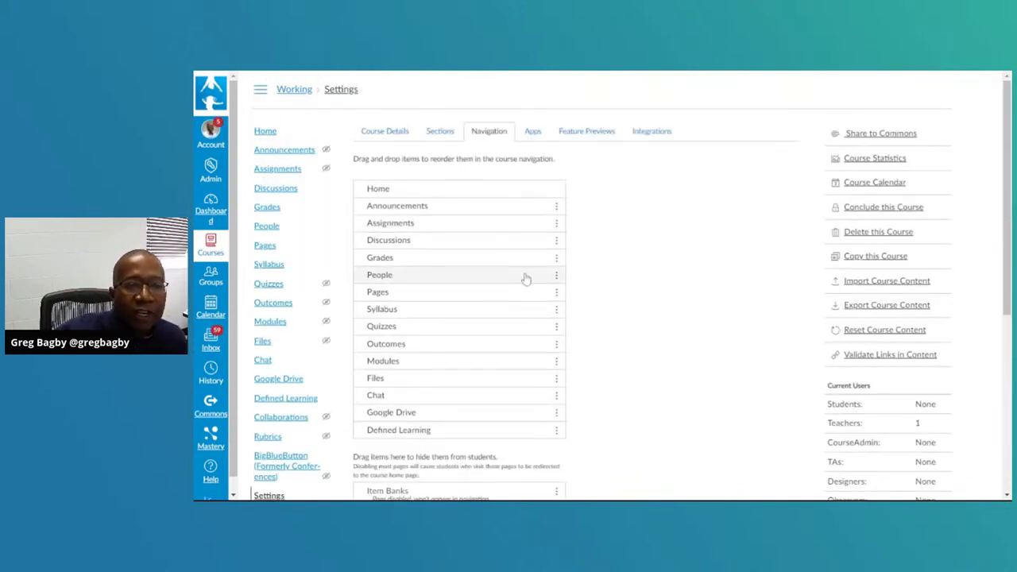
pyautogui.moveTo(543, 361)
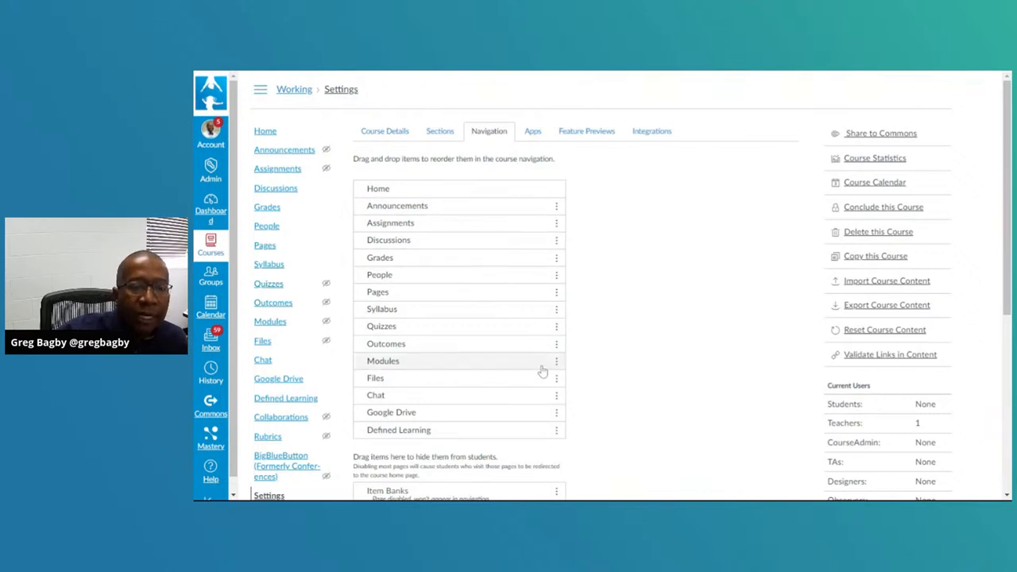
pyautogui.scroll(-3)
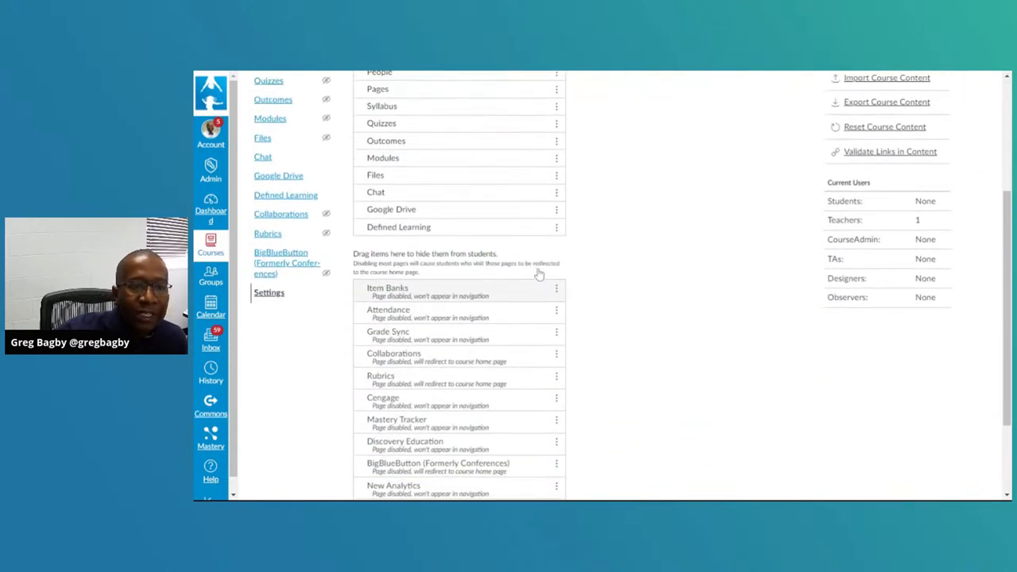
pyautogui.scroll(3)
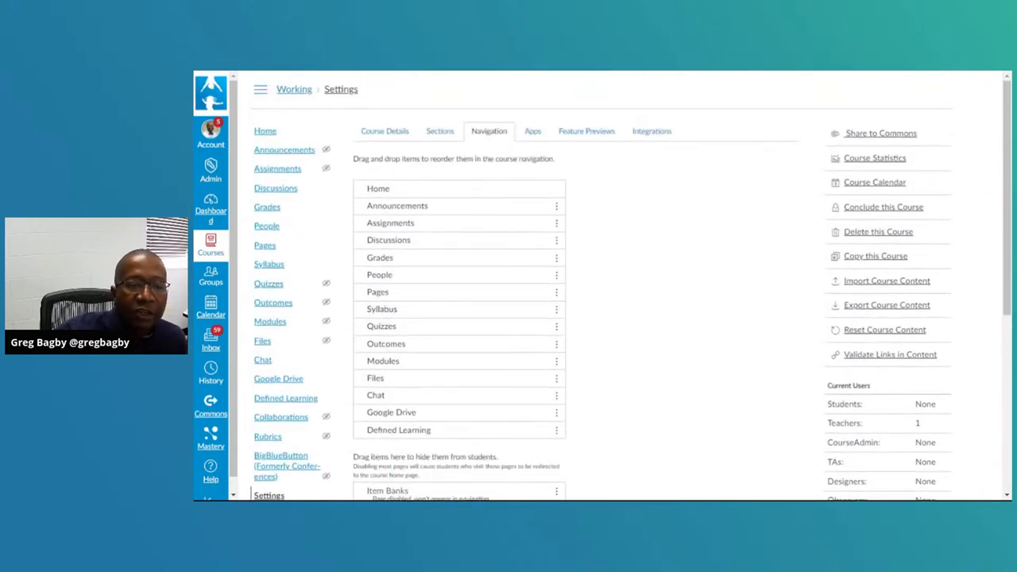
# Step: Scroll down the Navigation list to the hidden Item Banks entry
pyautogui.scroll(-3)
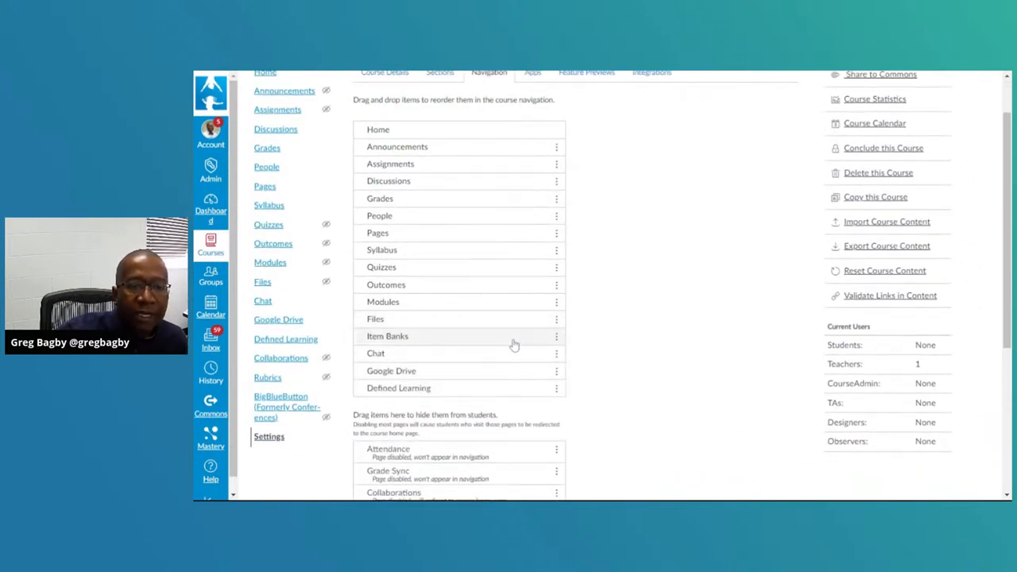
pyautogui.scroll(-3)
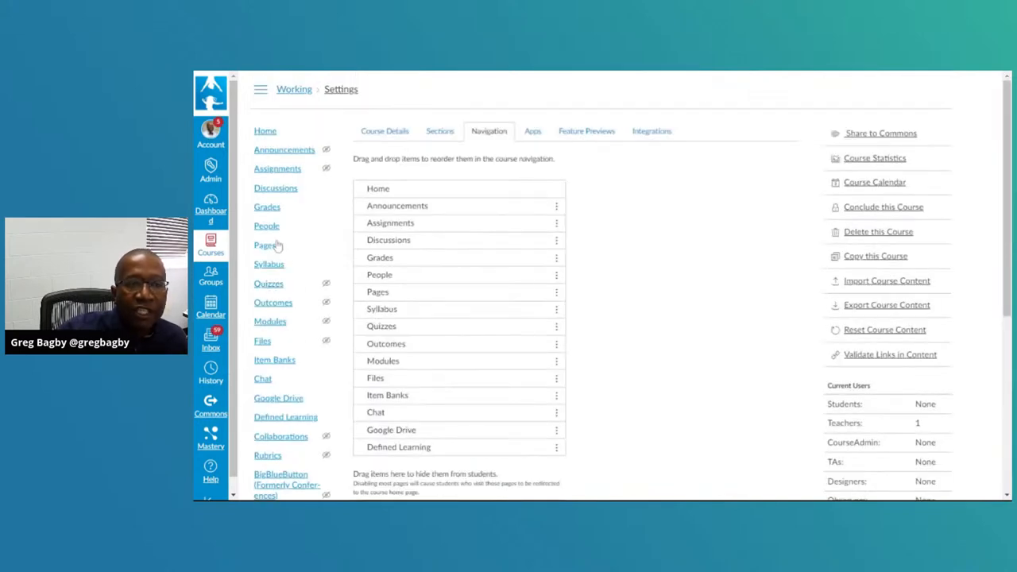
pyautogui.scroll(-3)
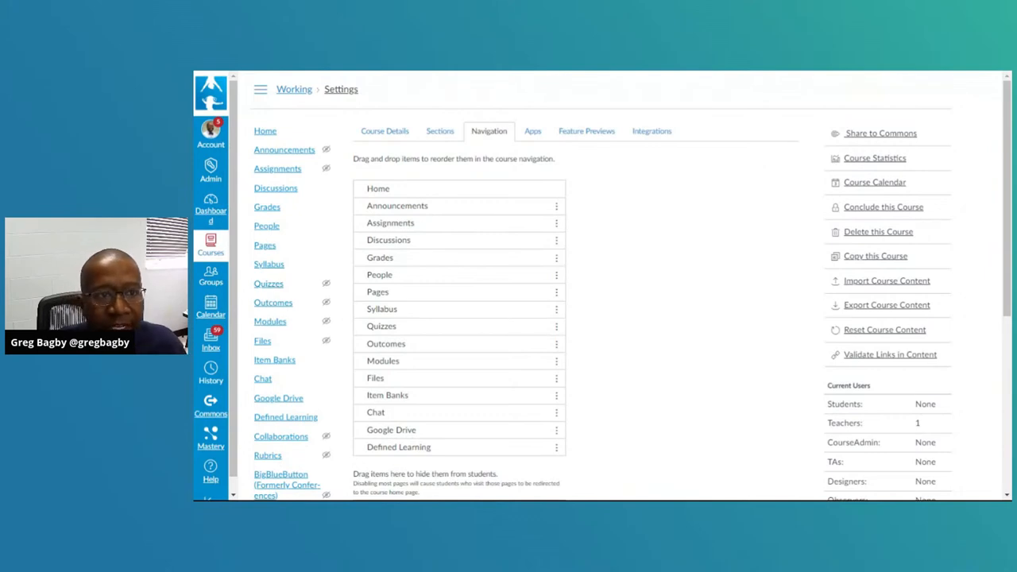
pyautogui.moveTo(493, 217)
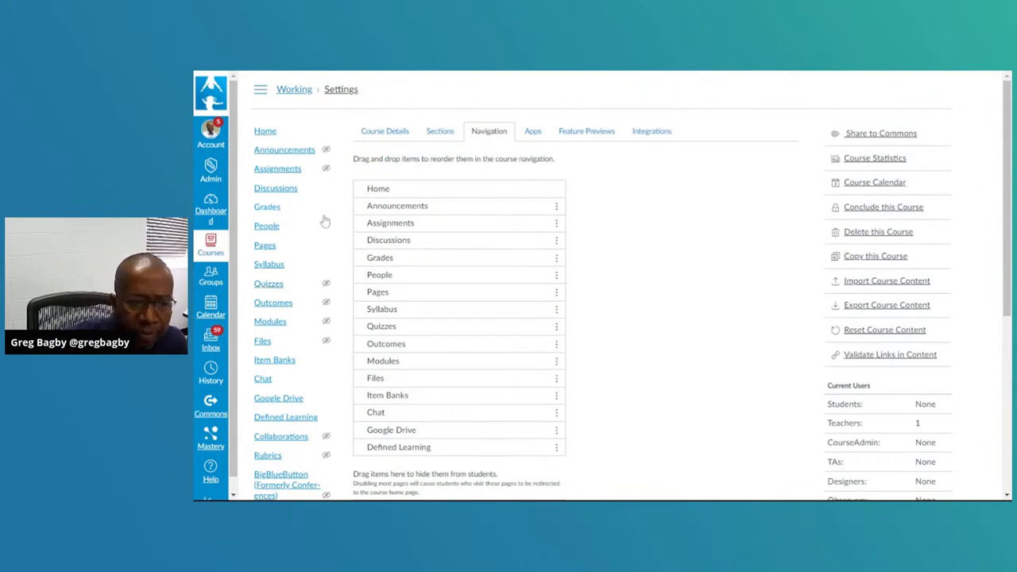
# Step: Scroll down the course Navigation settings to the Google Drive and Defined Learning items
pyautogui.scroll(-3)
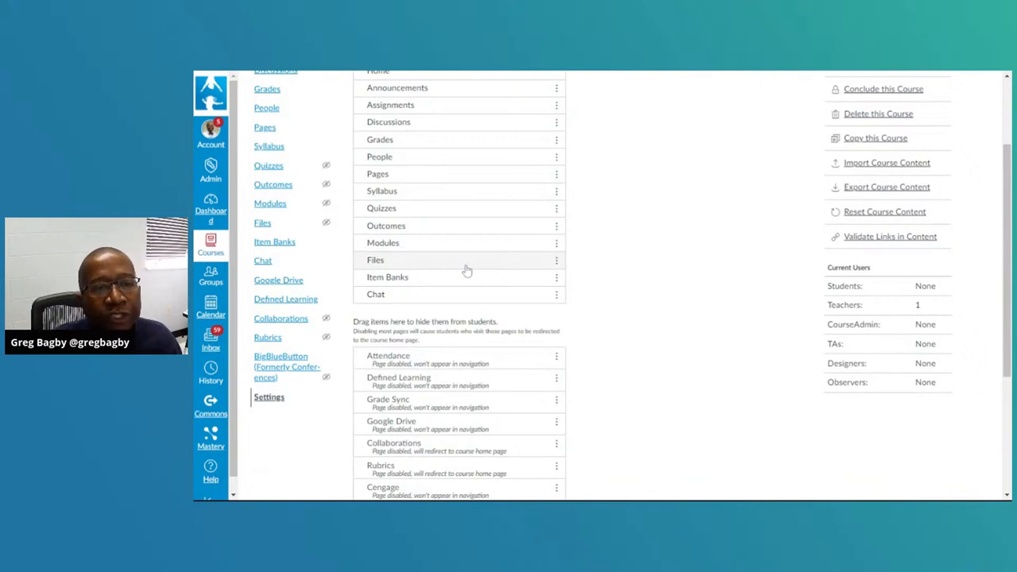
pyautogui.scroll(-3)
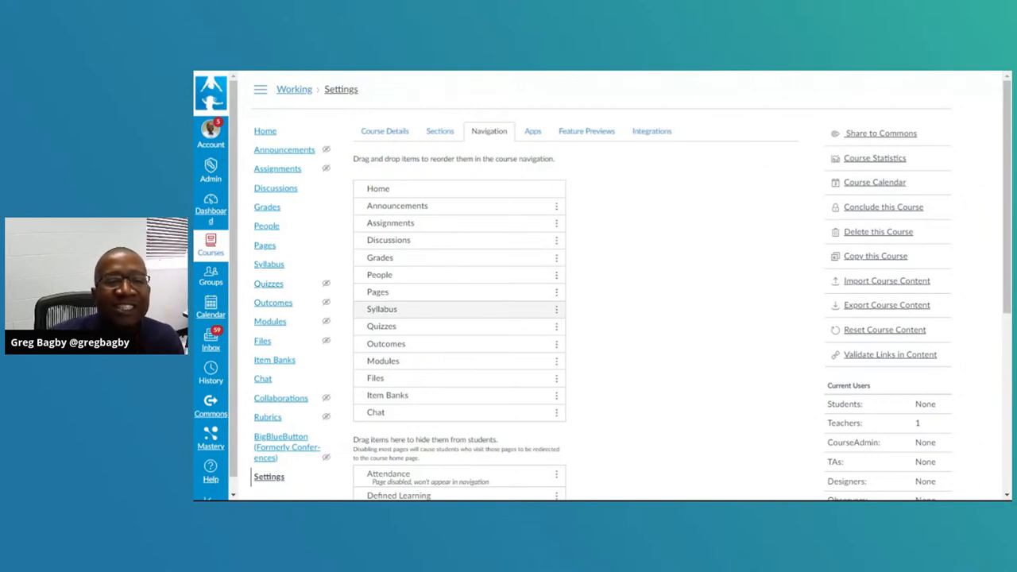
pyautogui.moveTo(517, 299)
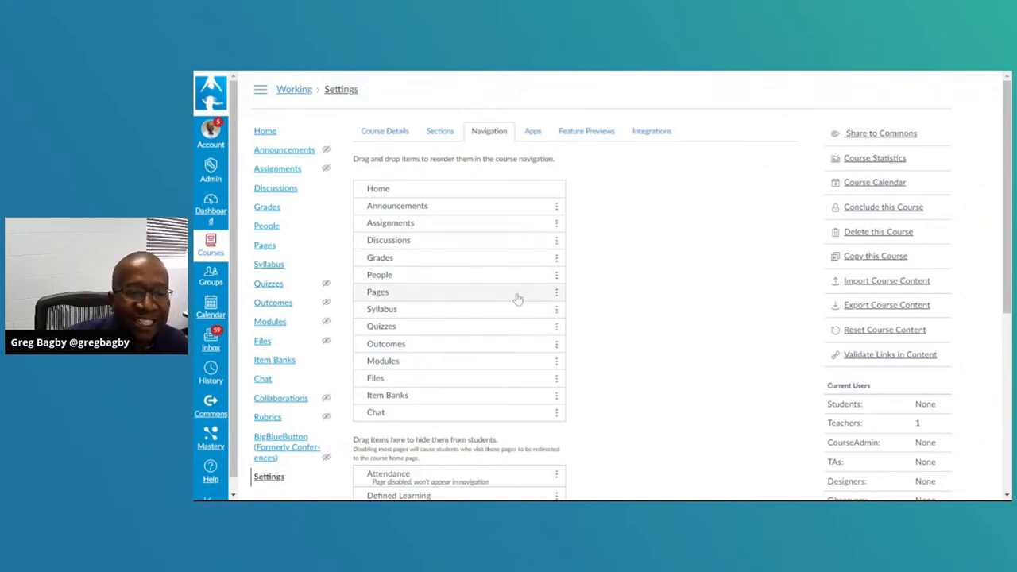
pyautogui.moveTo(475, 274)
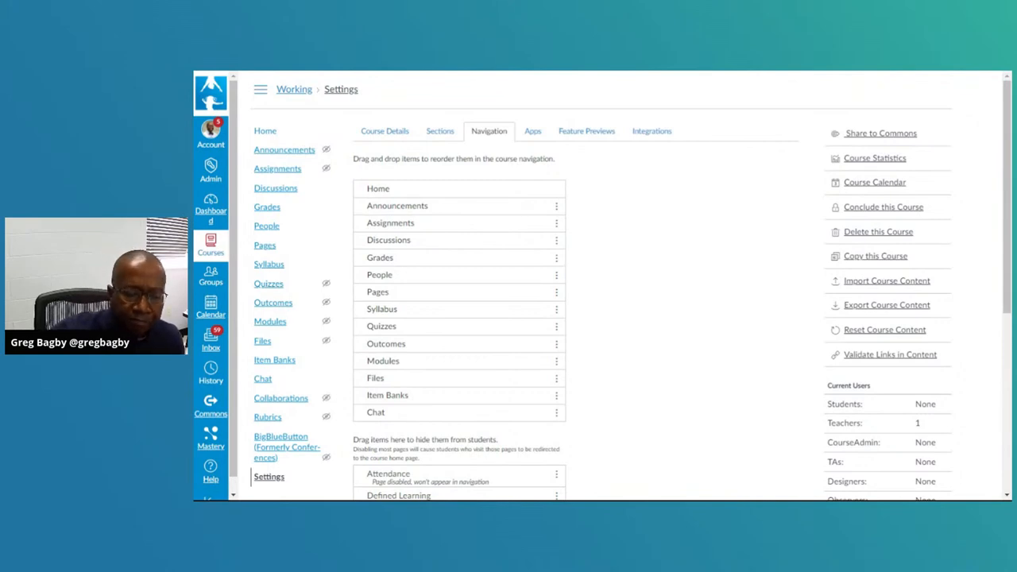
pyautogui.moveTo(407, 149)
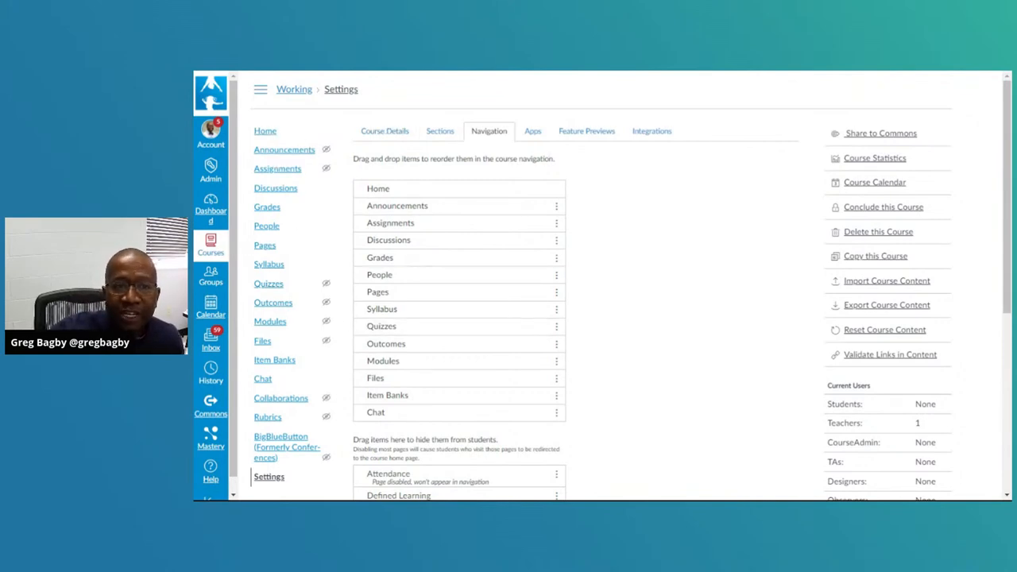
pyautogui.moveTo(440, 132)
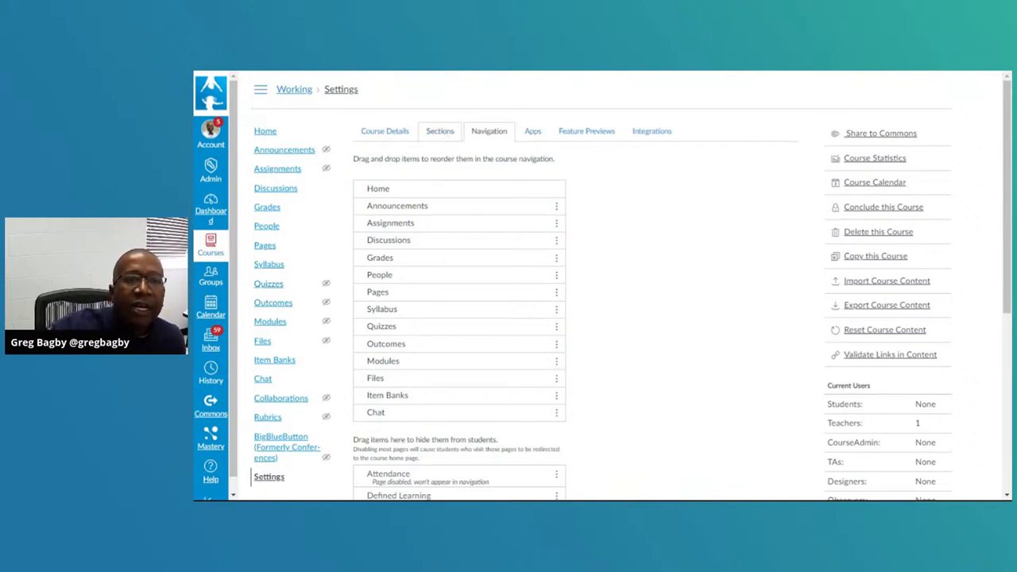
# Step: Show the Sections tab, listing the single Working In Settings section, and click the Add a New Section field
pyautogui.click(439, 131)
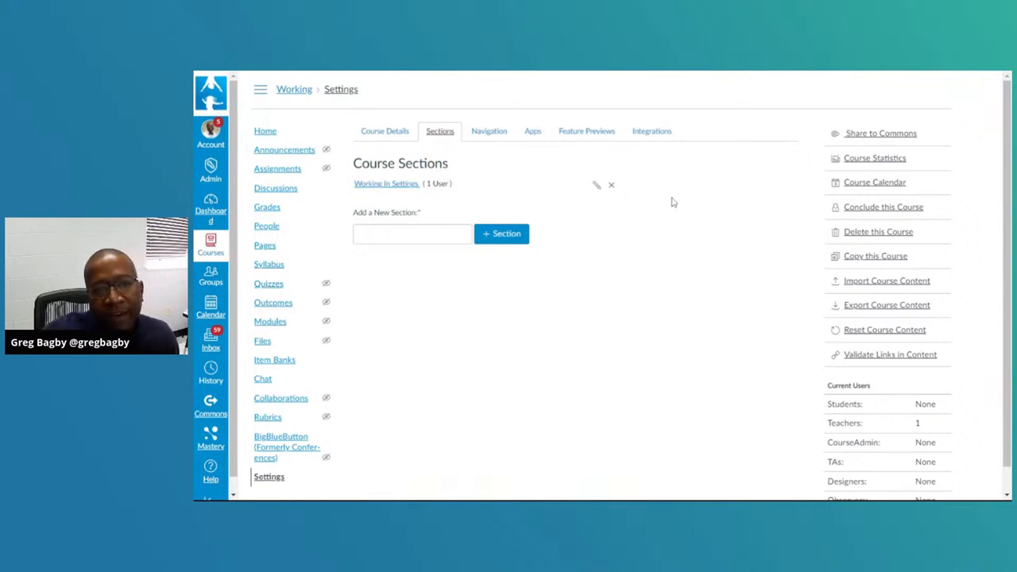
pyautogui.moveTo(511, 273)
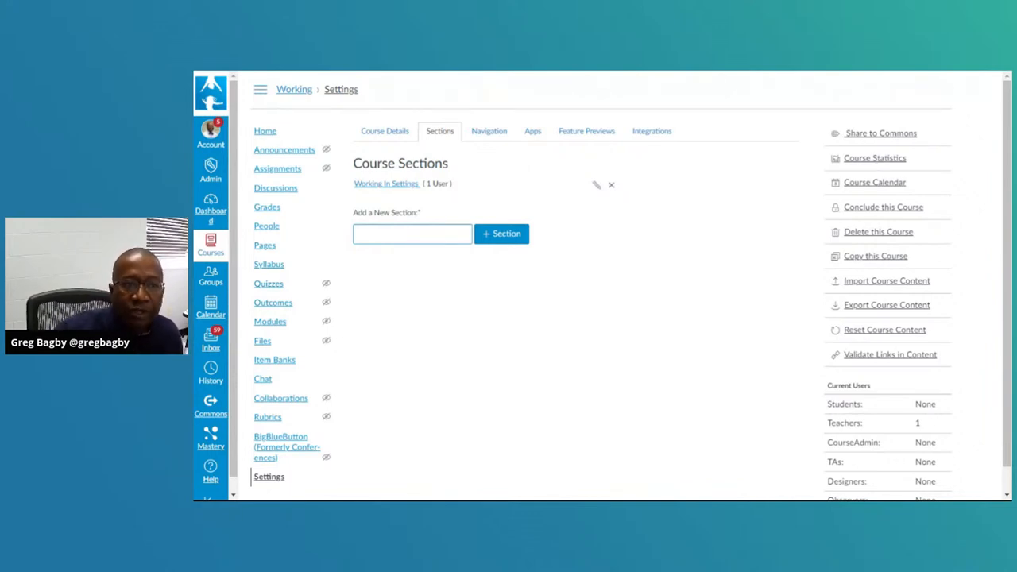
pyautogui.click(412, 233)
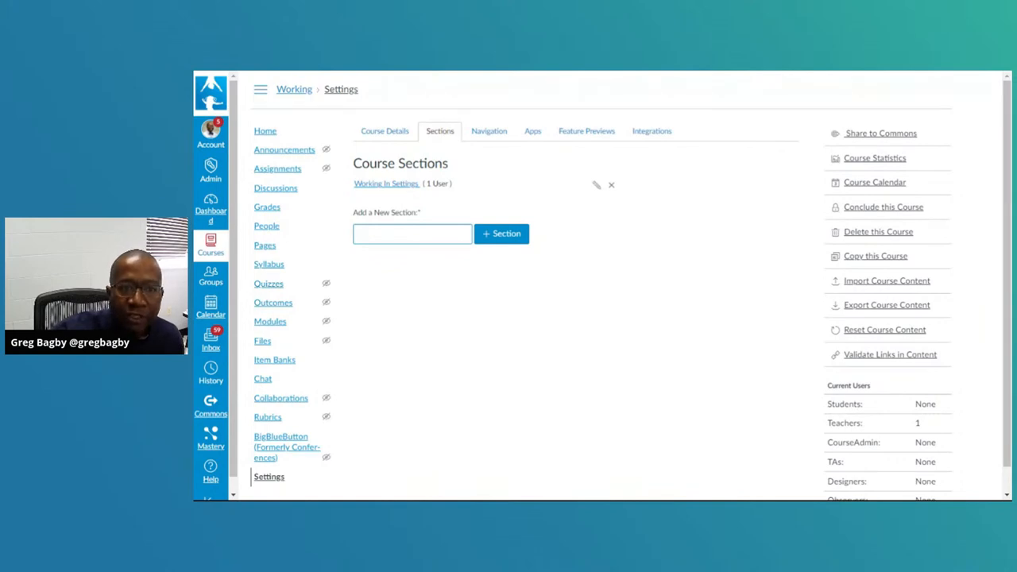
pyautogui.click(412, 233)
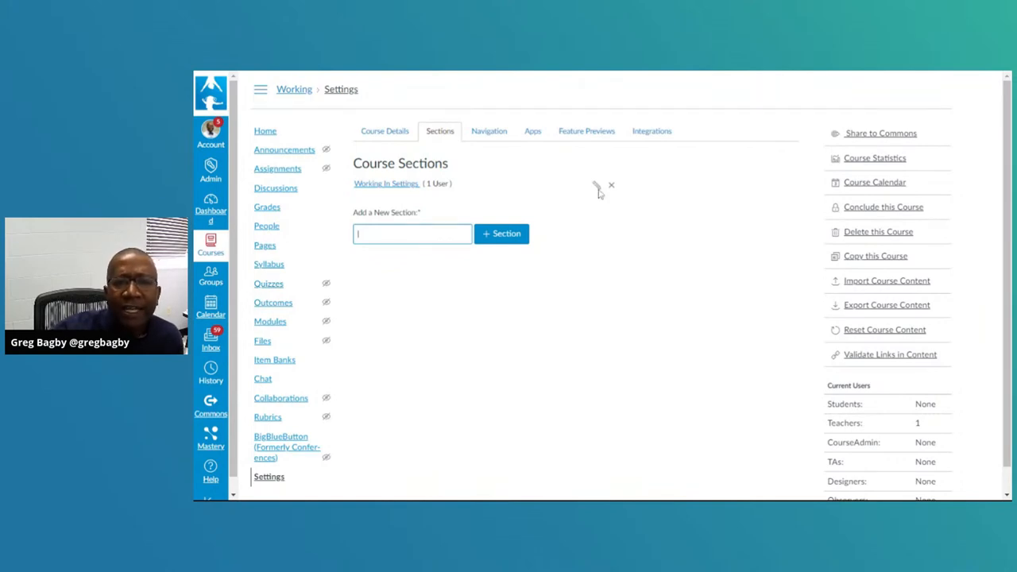
pyautogui.moveTo(628, 233)
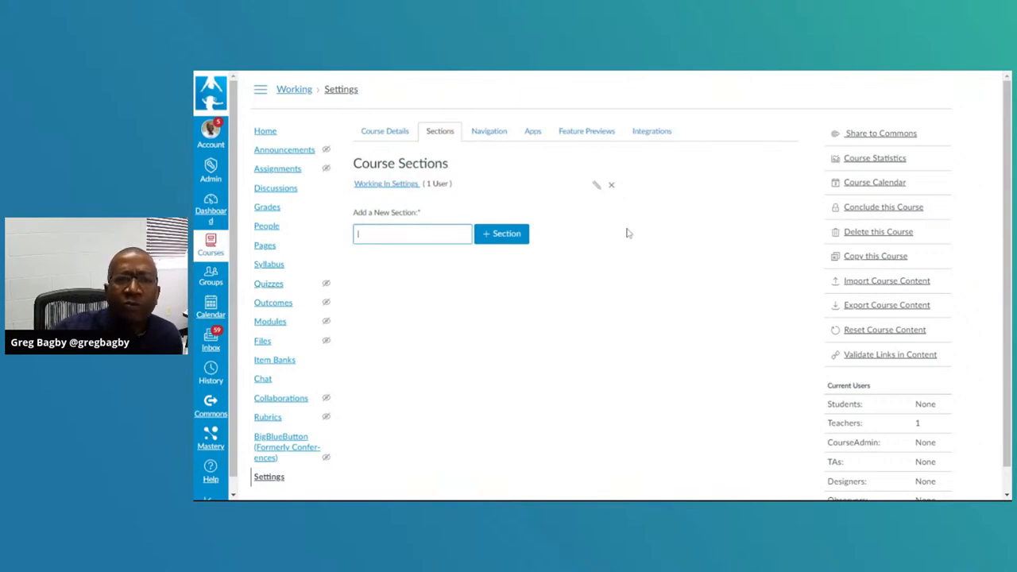
pyautogui.moveTo(515, 146)
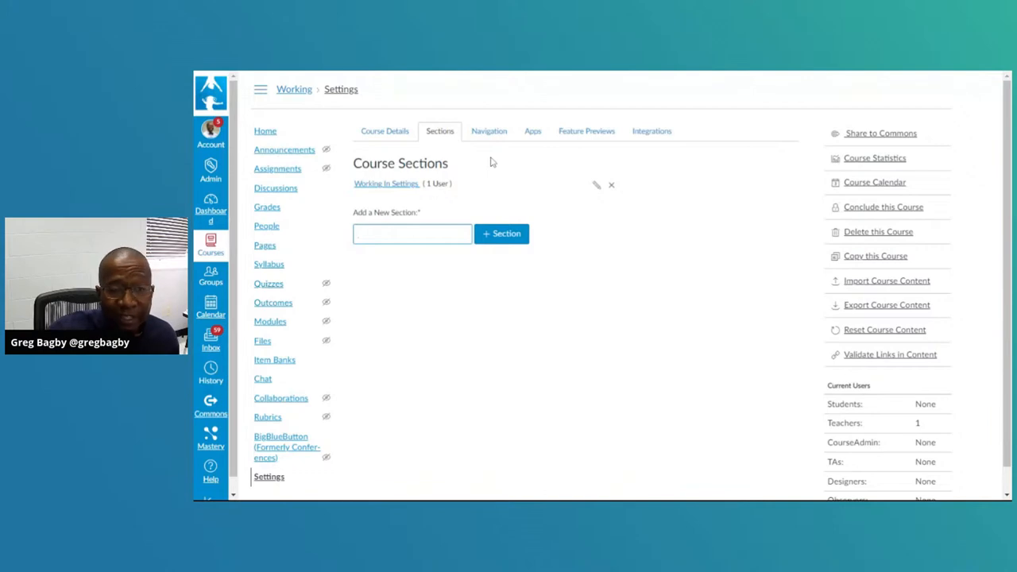
pyautogui.moveTo(532, 132)
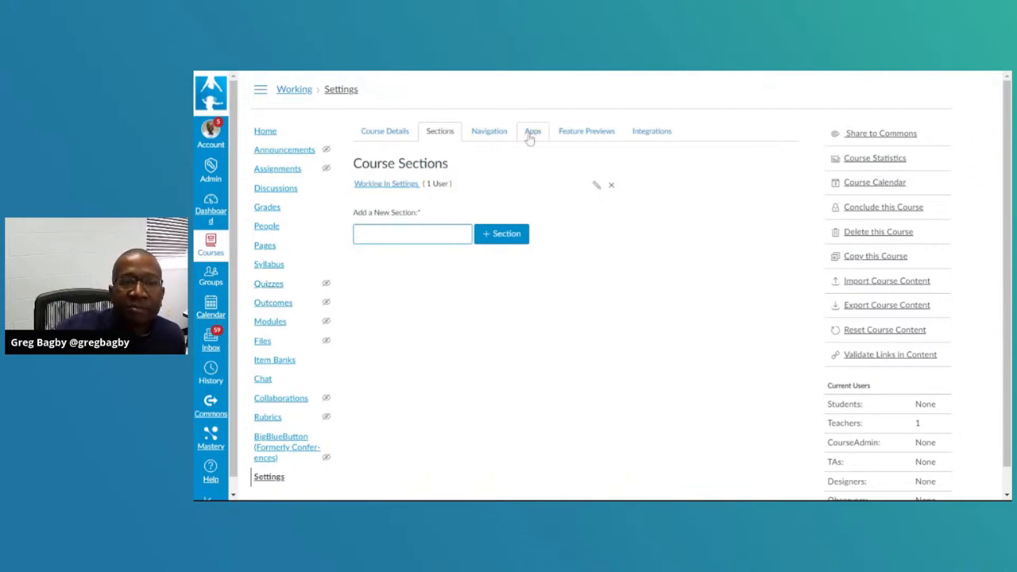
pyautogui.moveTo(531, 129)
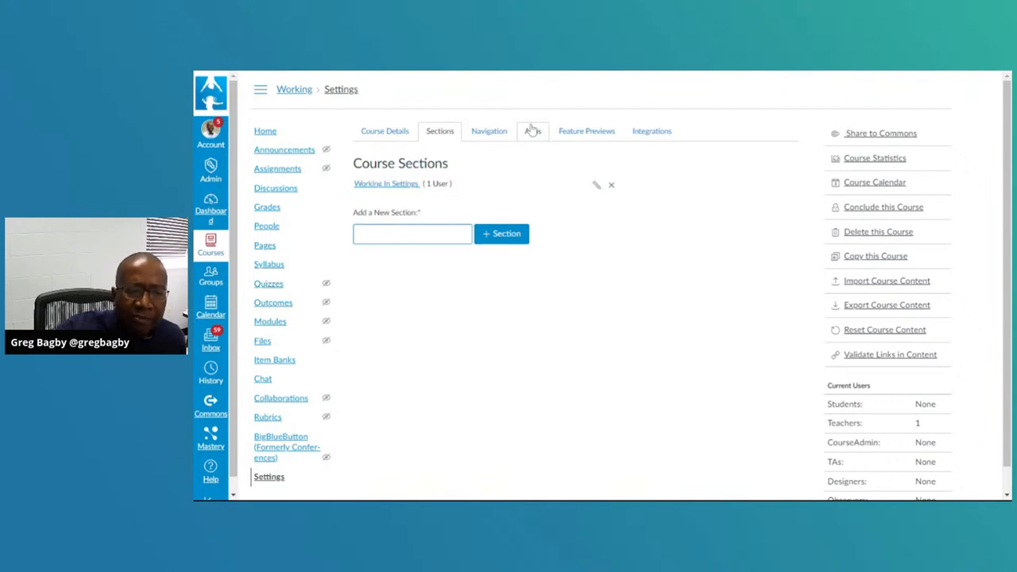
pyautogui.click(411, 234)
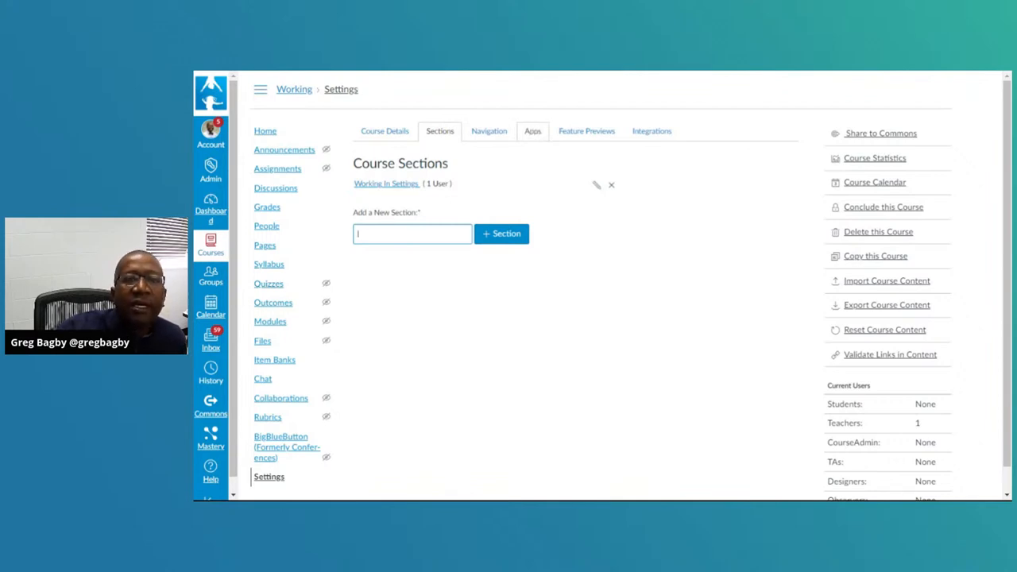
pyautogui.click(532, 130)
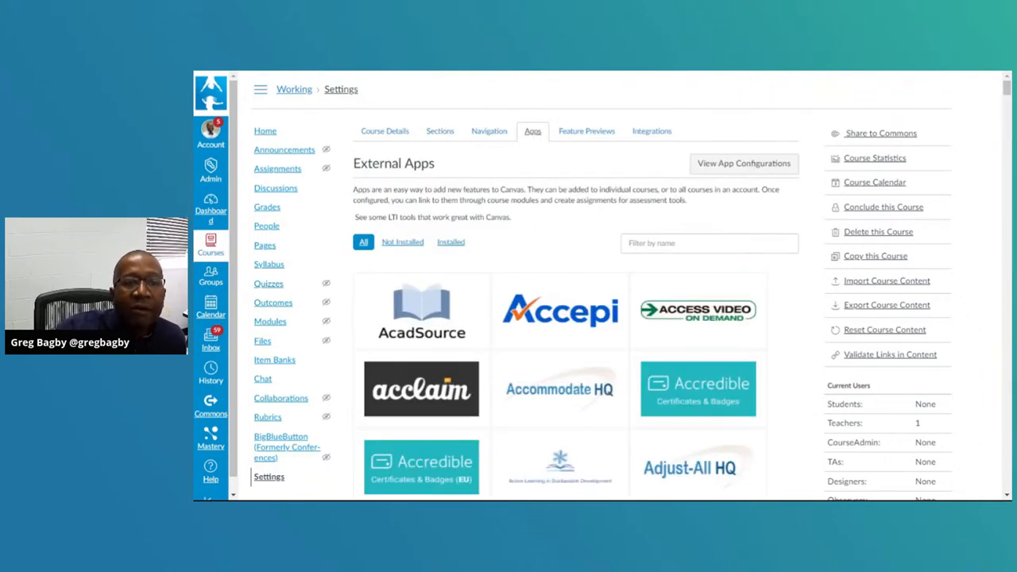
pyautogui.moveTo(546, 166)
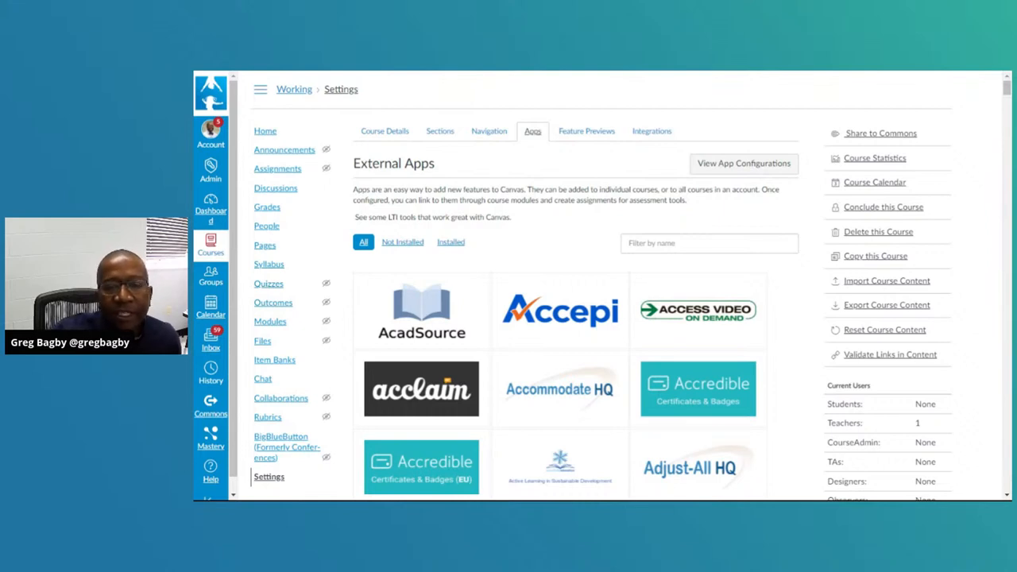
pyautogui.scroll(-3)
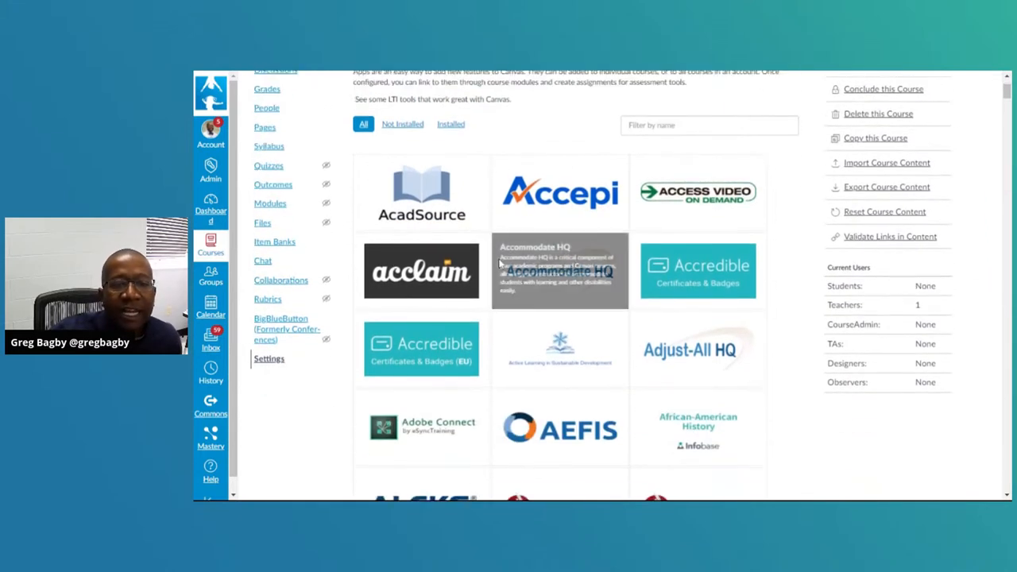
pyautogui.moveTo(698, 271)
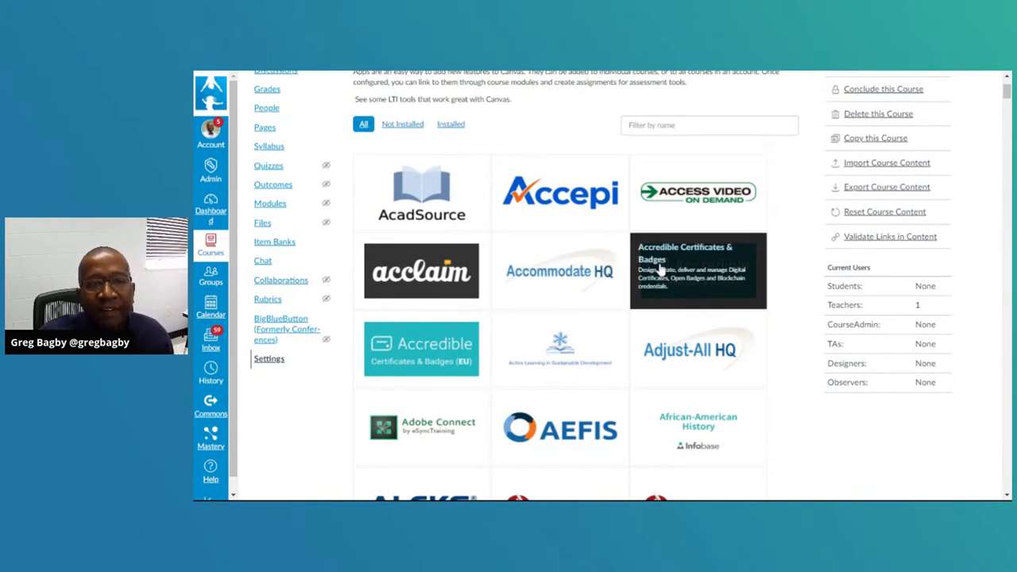
pyautogui.scroll(-3)
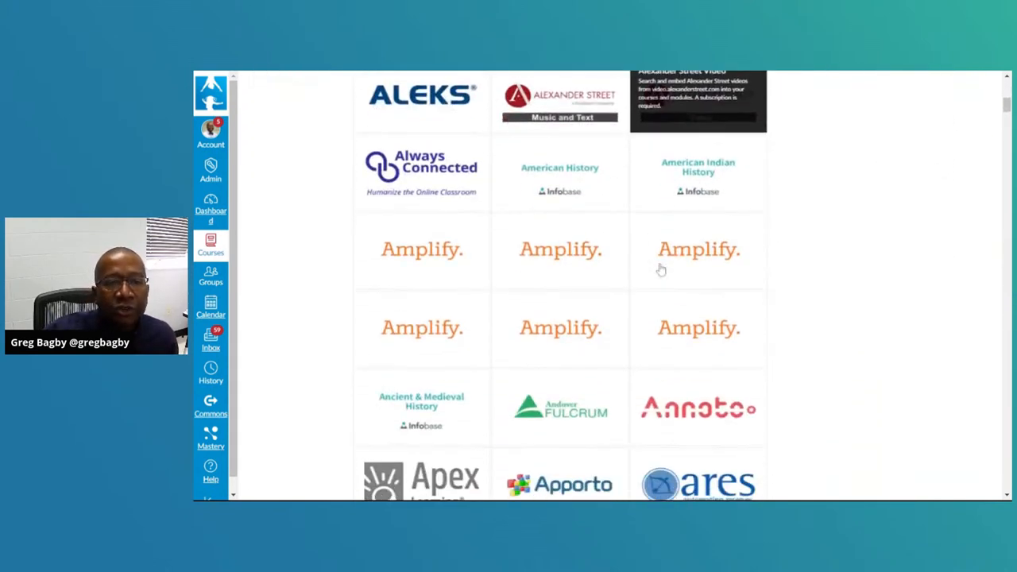
pyautogui.scroll(-3)
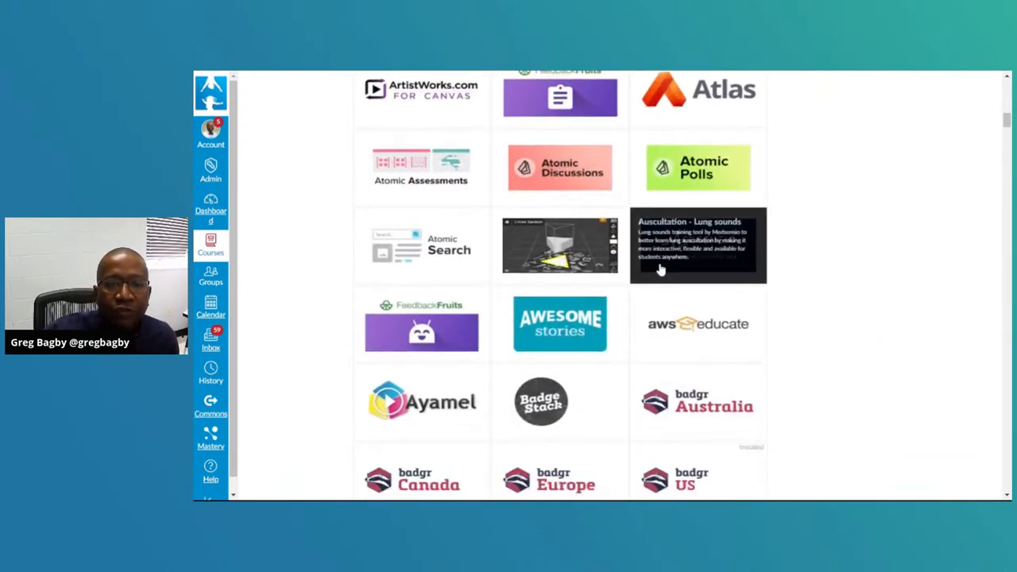
pyautogui.scroll(-3)
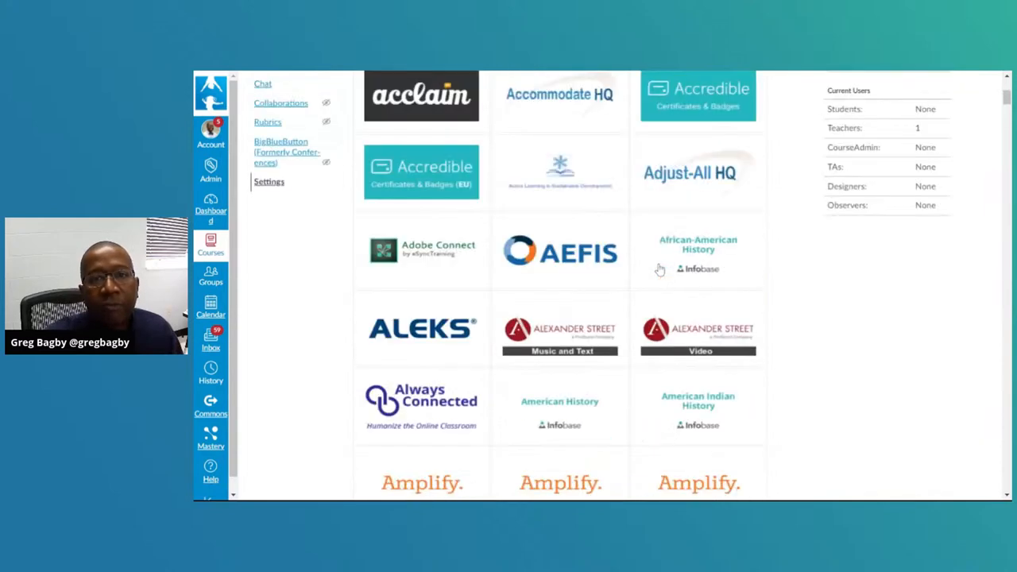
pyautogui.scroll(3)
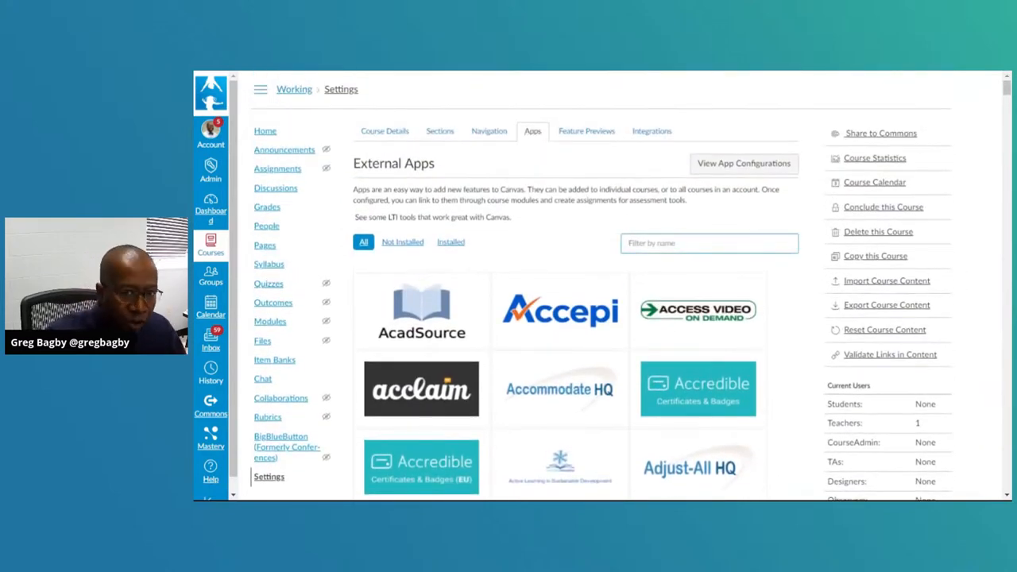
pyautogui.write('nearpod')
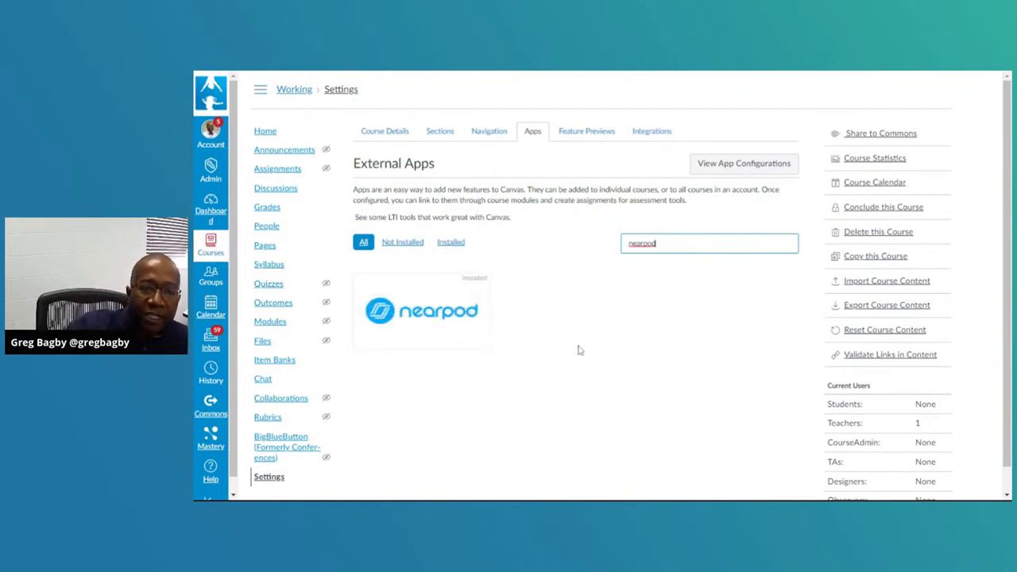
pyautogui.moveTo(603, 322)
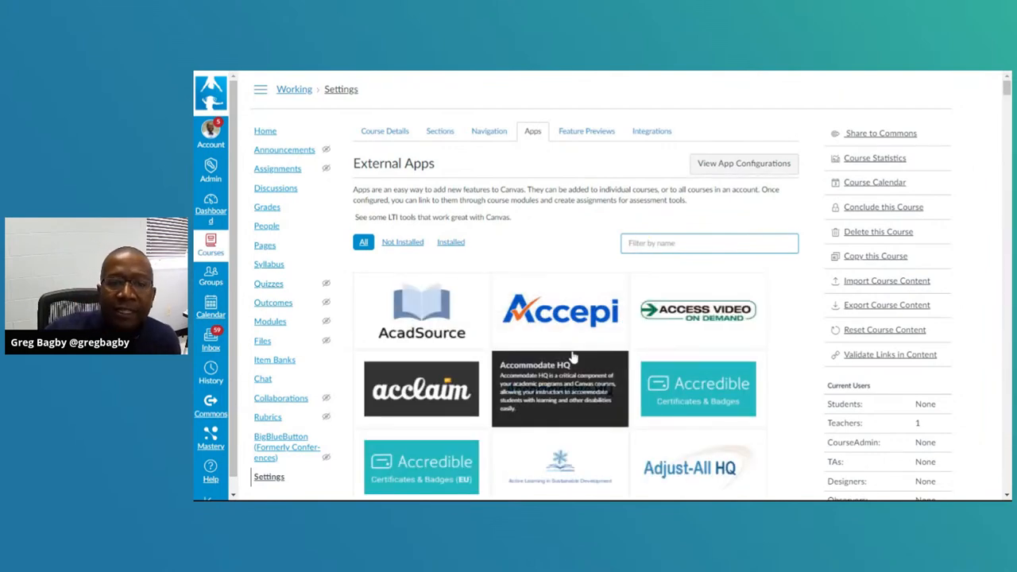
pyautogui.scroll(-3)
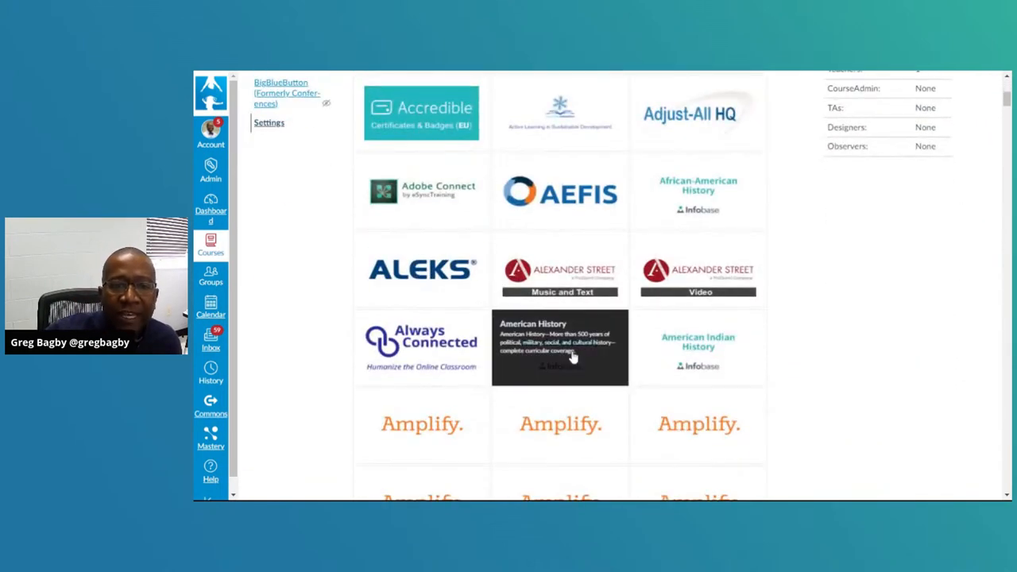
pyautogui.scroll(-3)
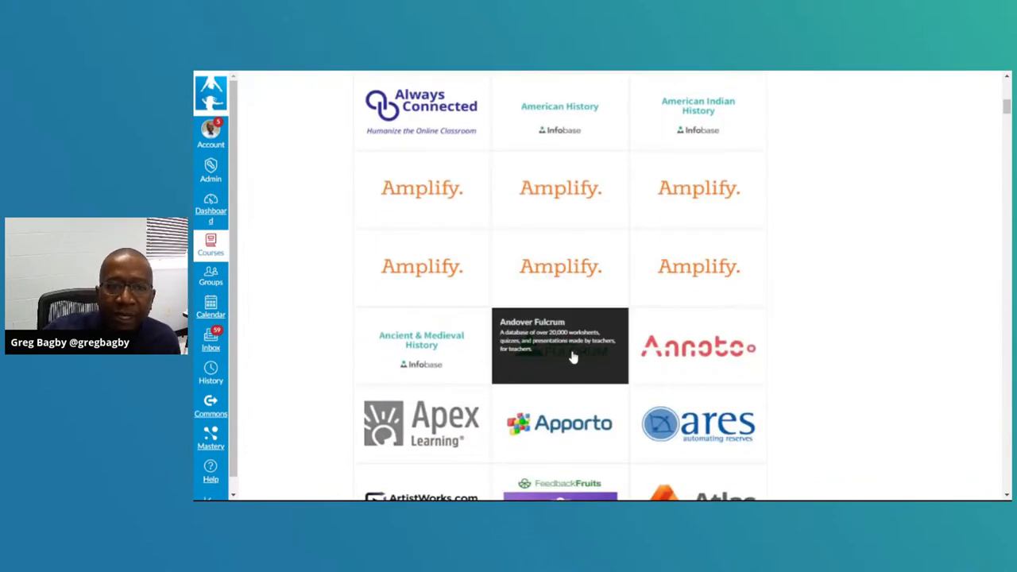
pyautogui.scroll(3)
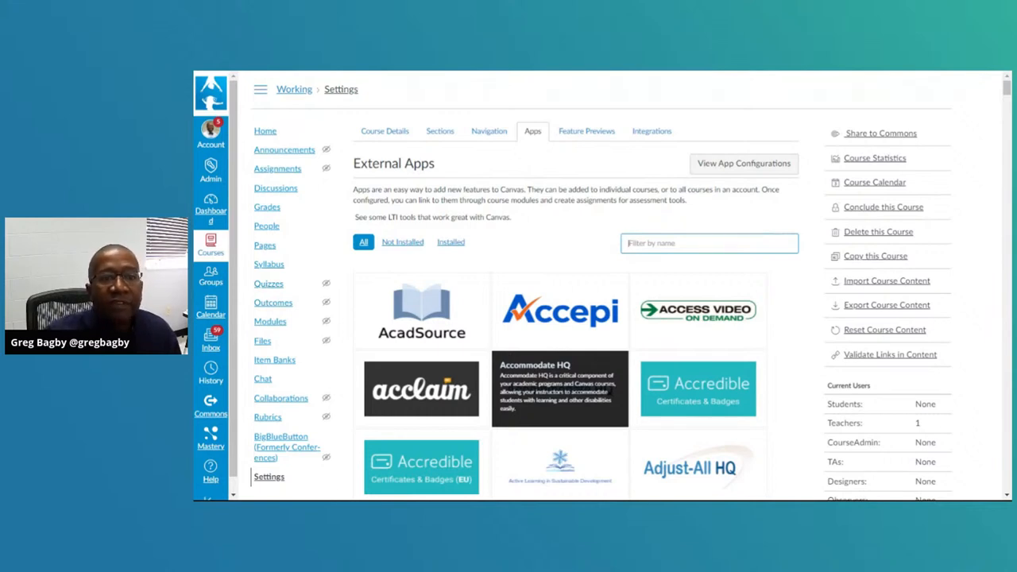
pyautogui.moveTo(698, 310)
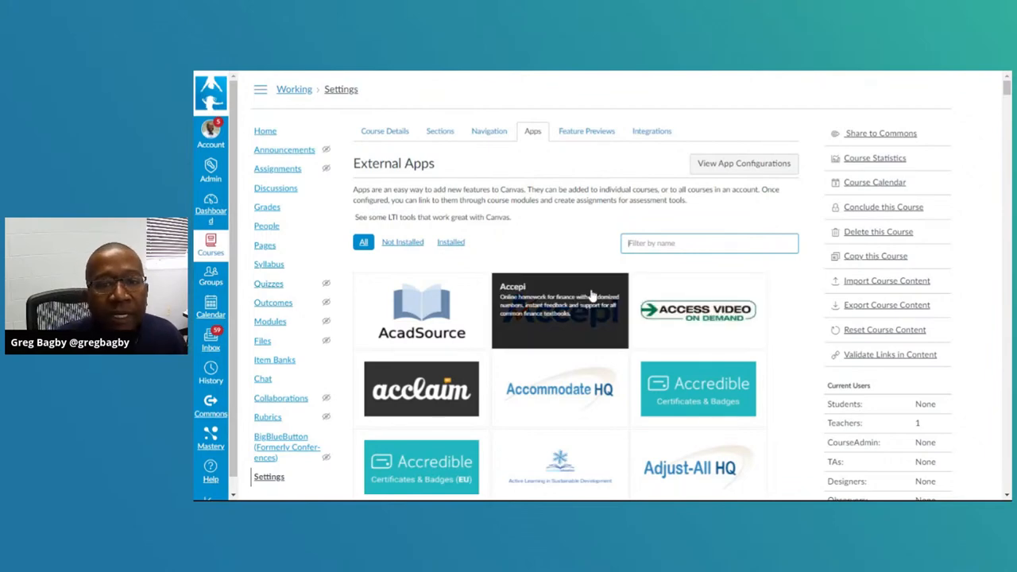
pyautogui.scroll(-3)
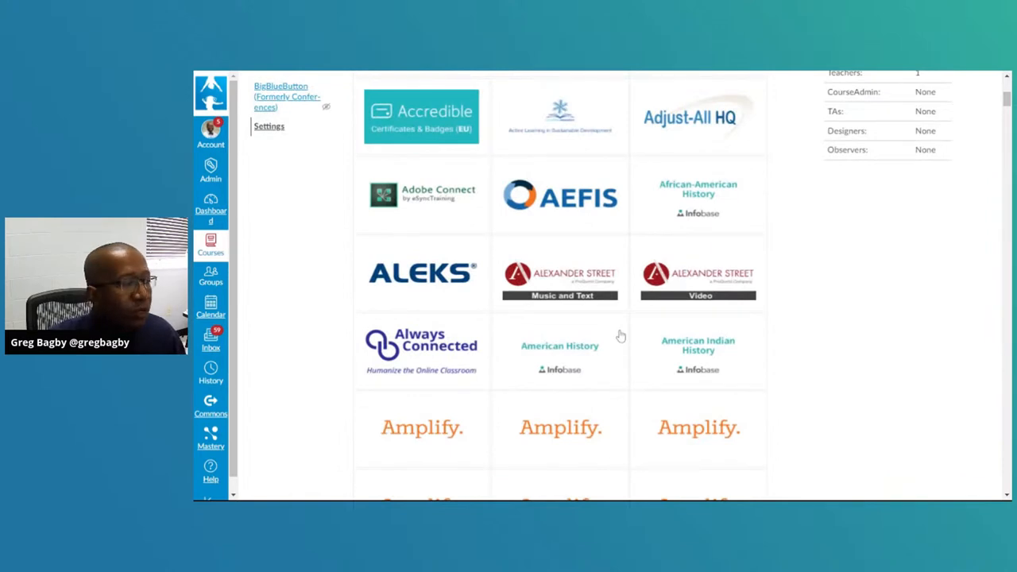
# Step: Filter External Apps to installed tools like Nearpod, YouTube and Kami
pyautogui.click(451, 242)
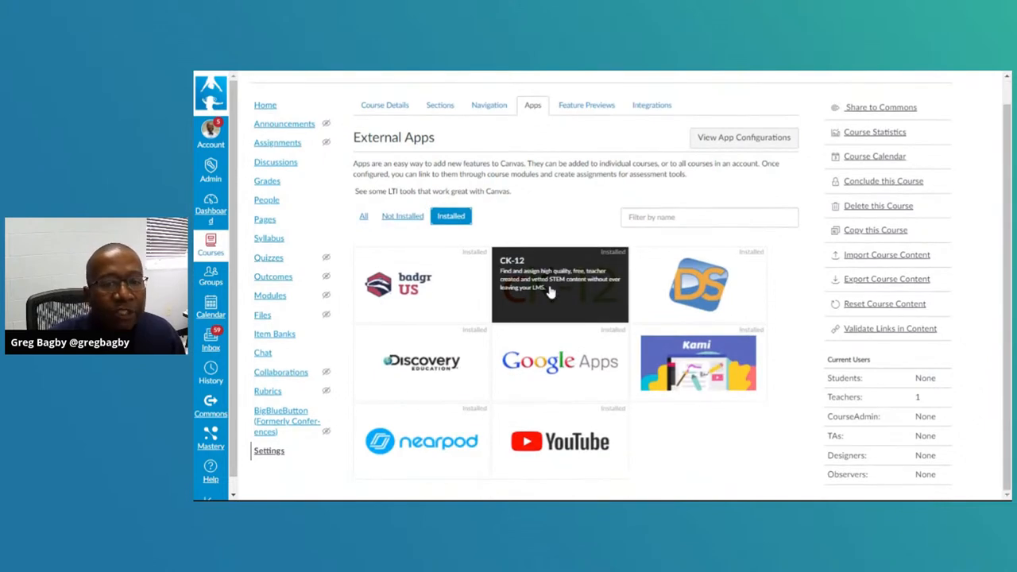
pyautogui.moveTo(755, 459)
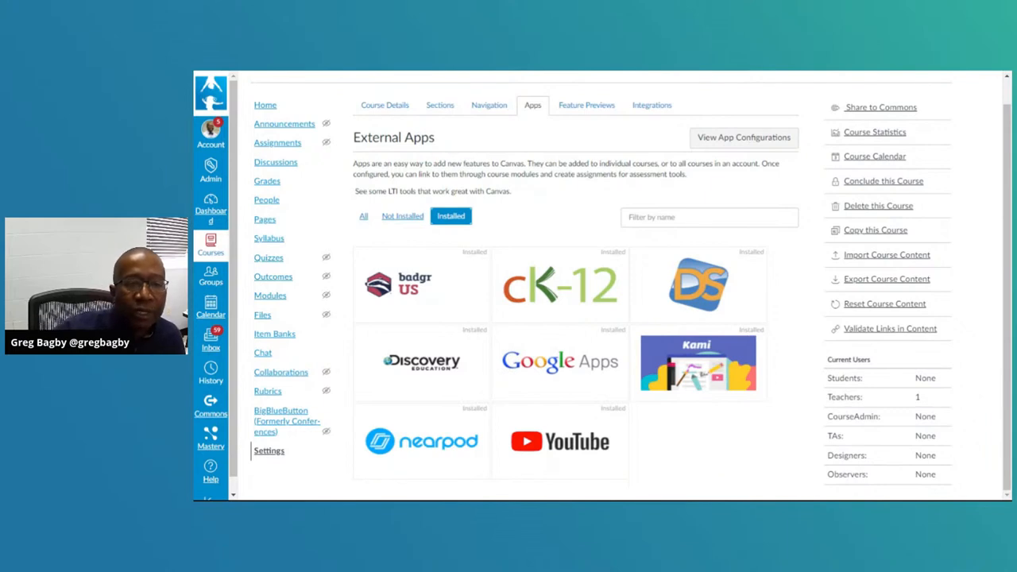
pyautogui.moveTo(513, 223)
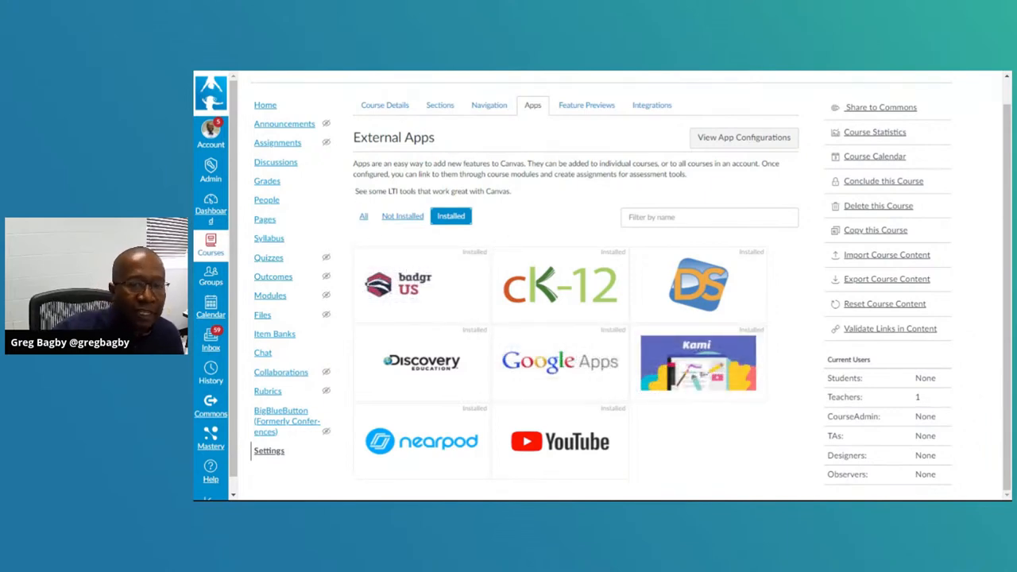
pyautogui.moveTo(530, 222)
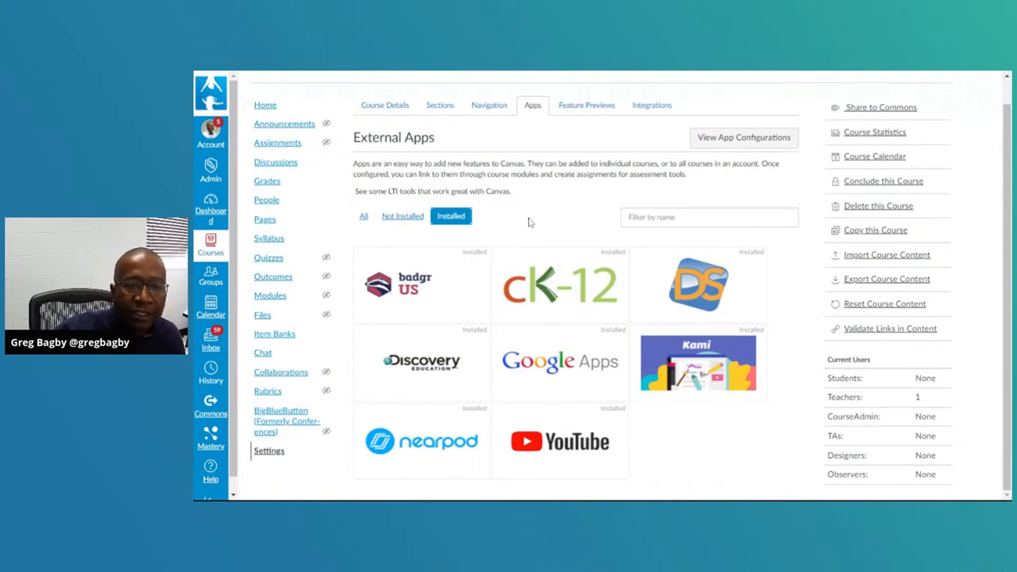
pyautogui.moveTo(741, 471)
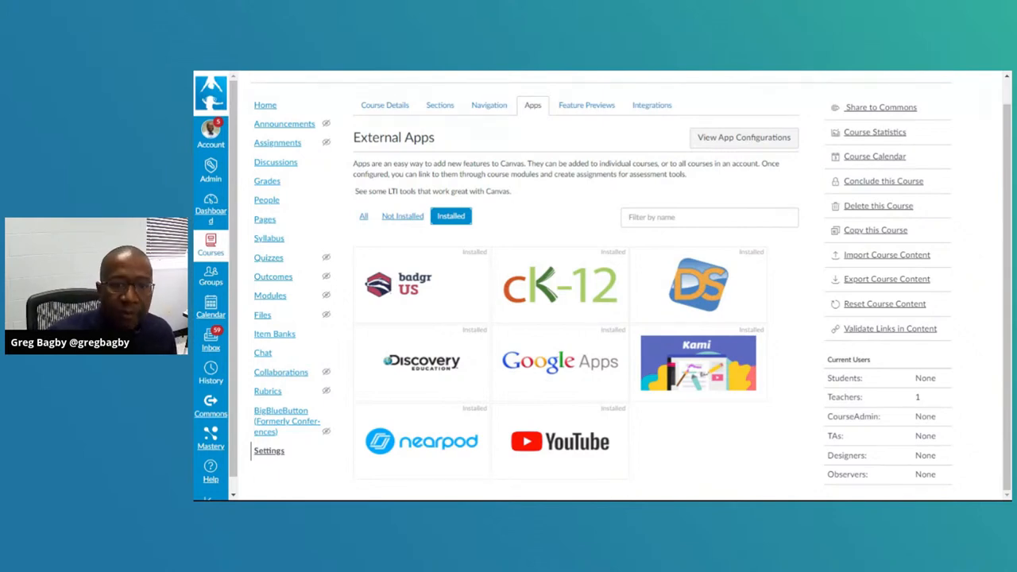
pyautogui.moveTo(675, 445)
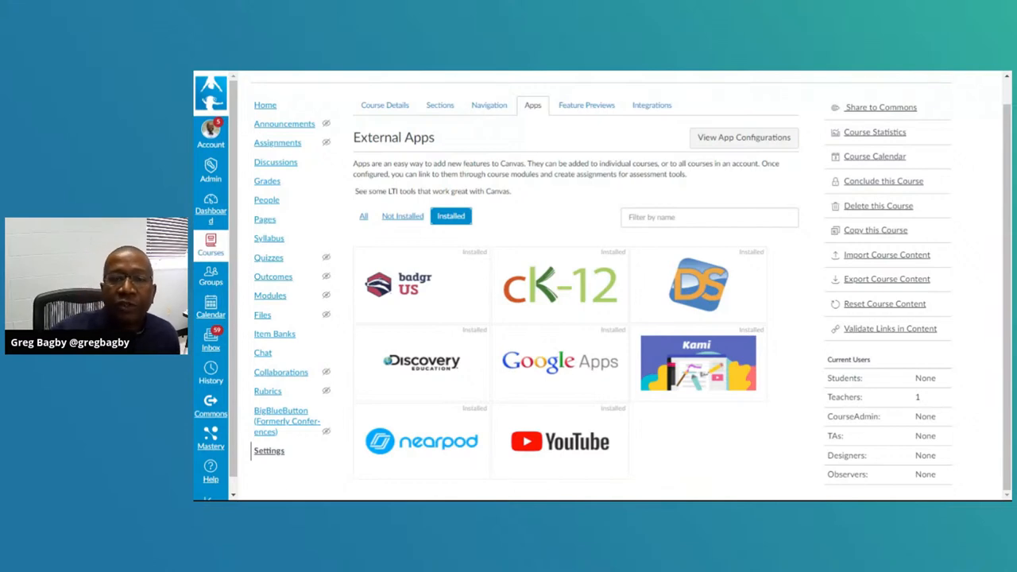
pyautogui.moveTo(587, 105)
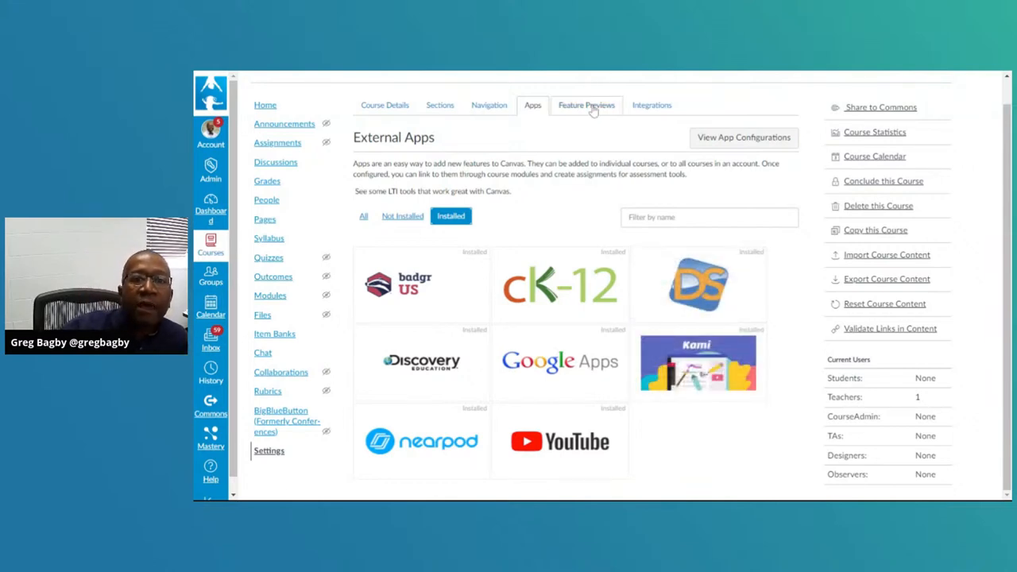
# Step: Switch course Settings to the Feature Previews tab
pyautogui.click(587, 105)
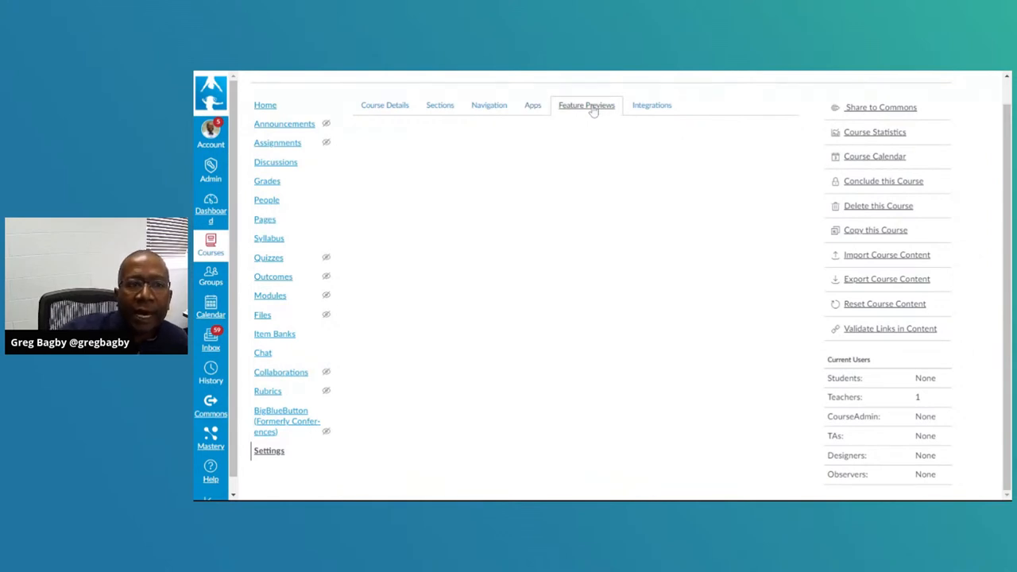
pyautogui.moveTo(609, 212)
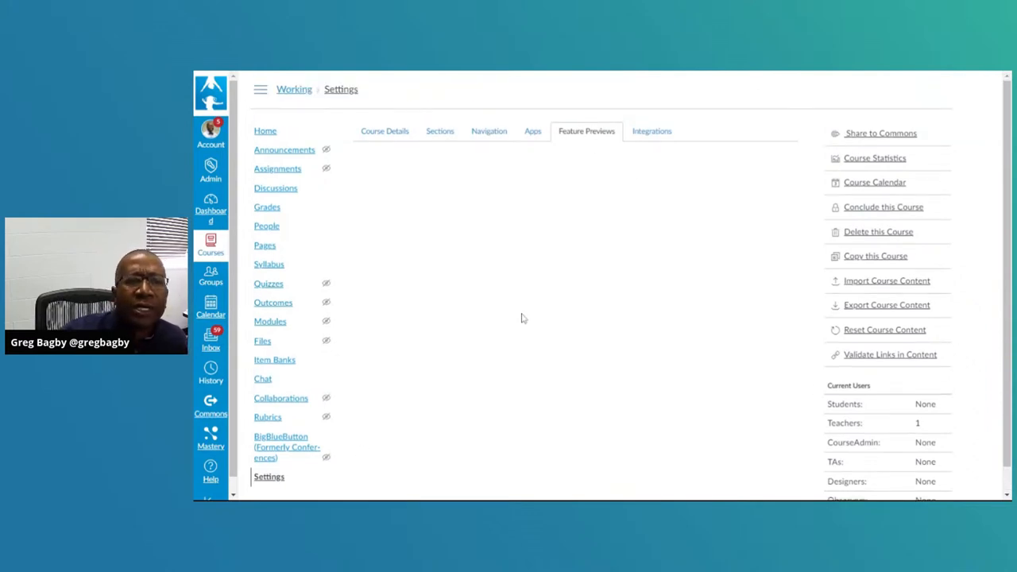
# Step: Switch back to the Course Details tab with the course image and published status
pyautogui.click(385, 131)
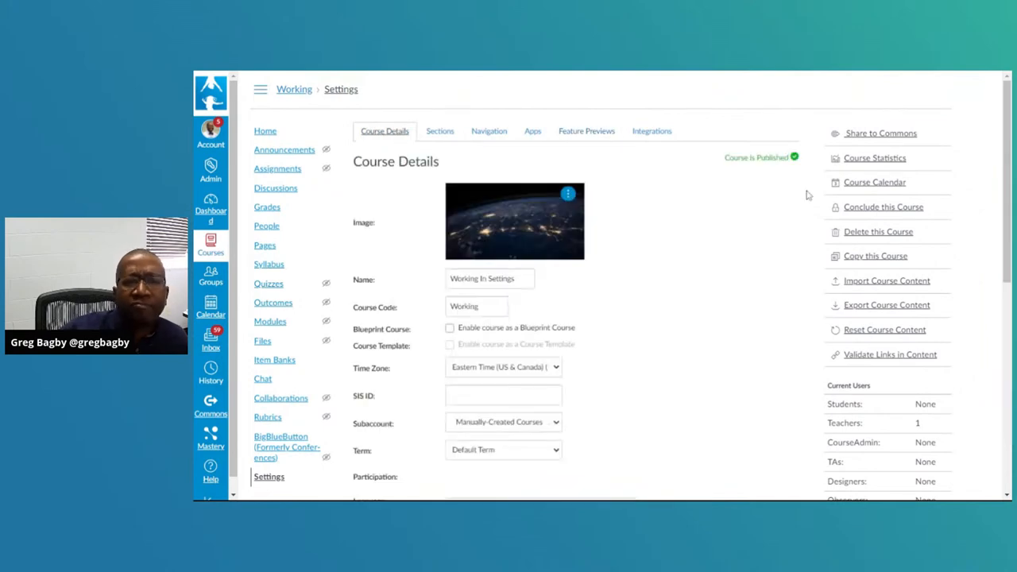
pyautogui.moveTo(587, 132)
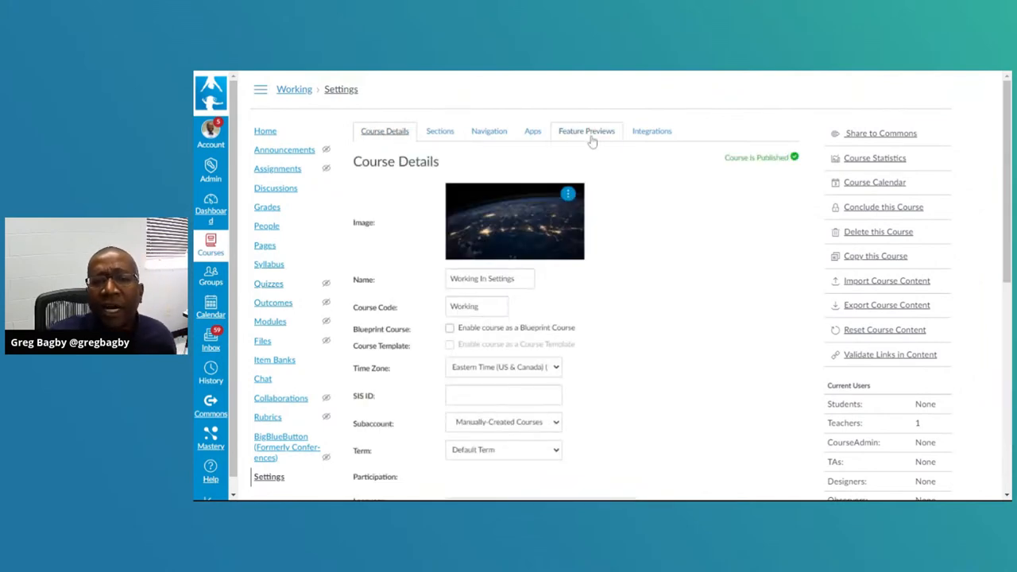
pyautogui.moveTo(592, 141)
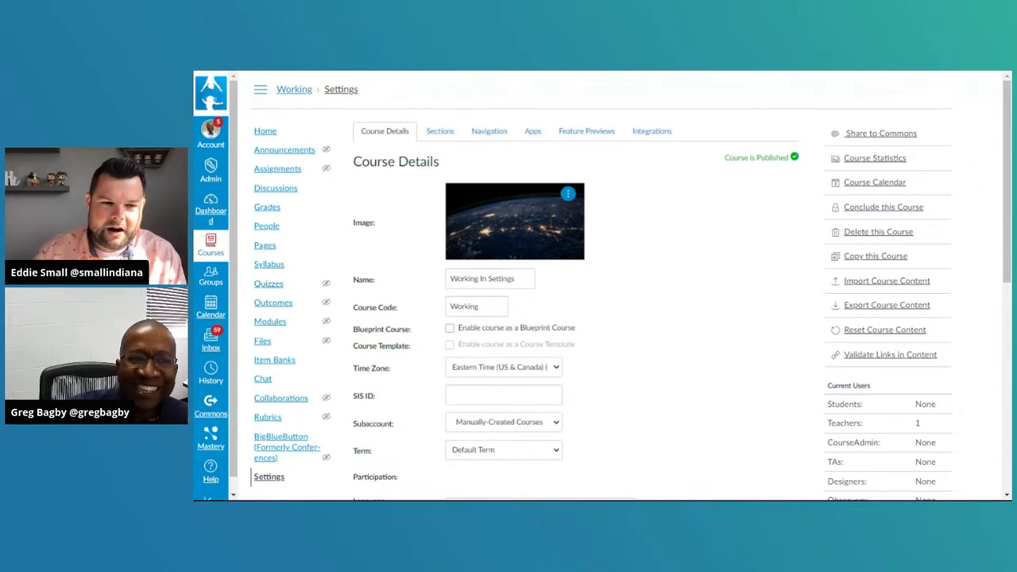
pyautogui.moveTo(651, 132)
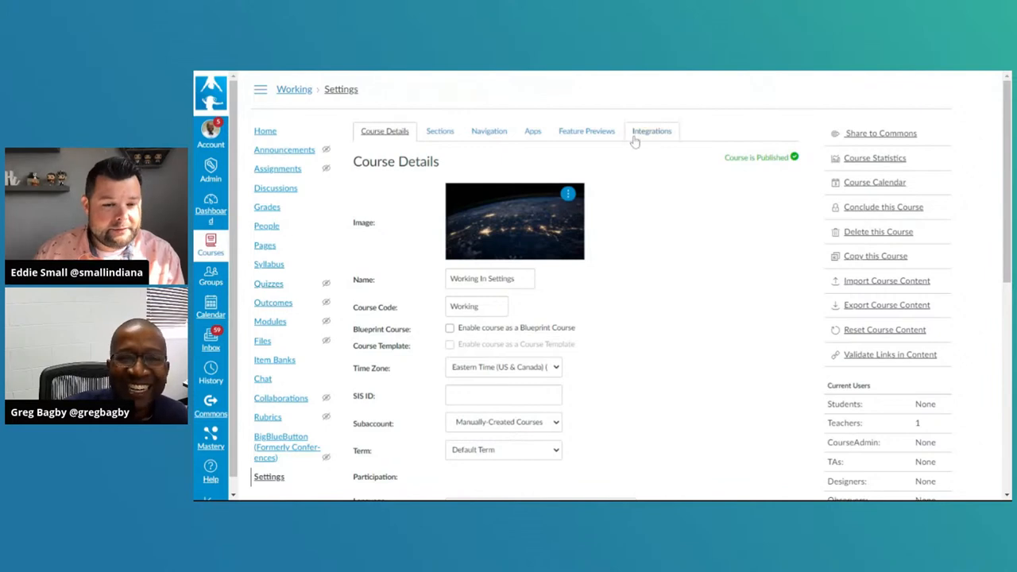
# Step: Switch course Settings to the Feature Previews tab once more
pyautogui.click(587, 131)
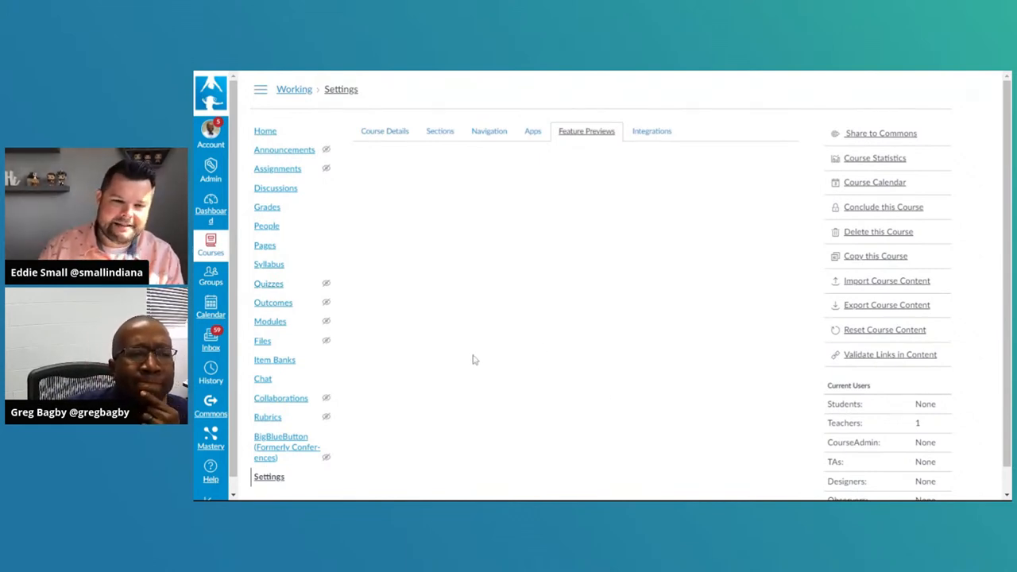
pyautogui.moveTo(445, 287)
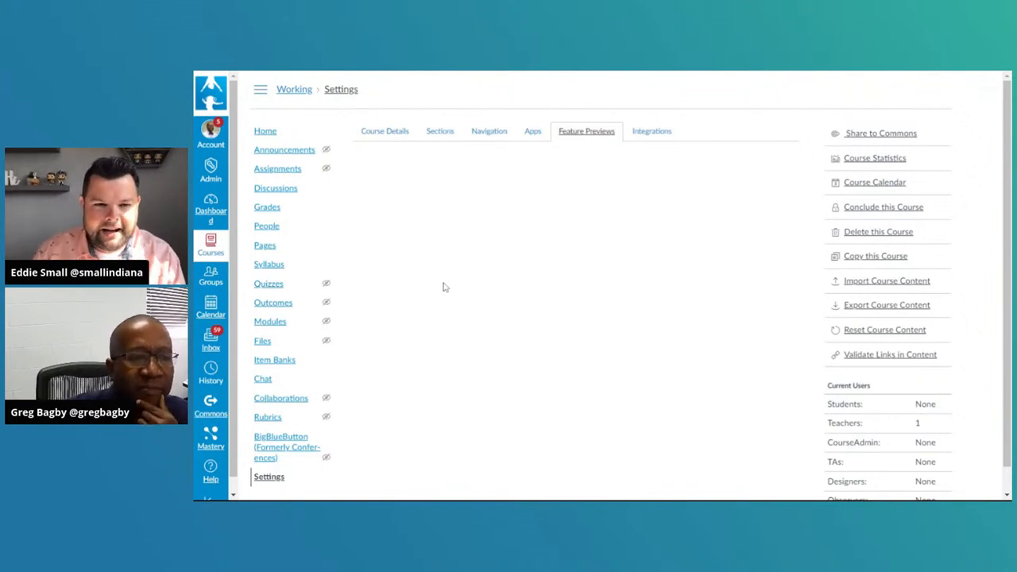
pyautogui.moveTo(553, 344)
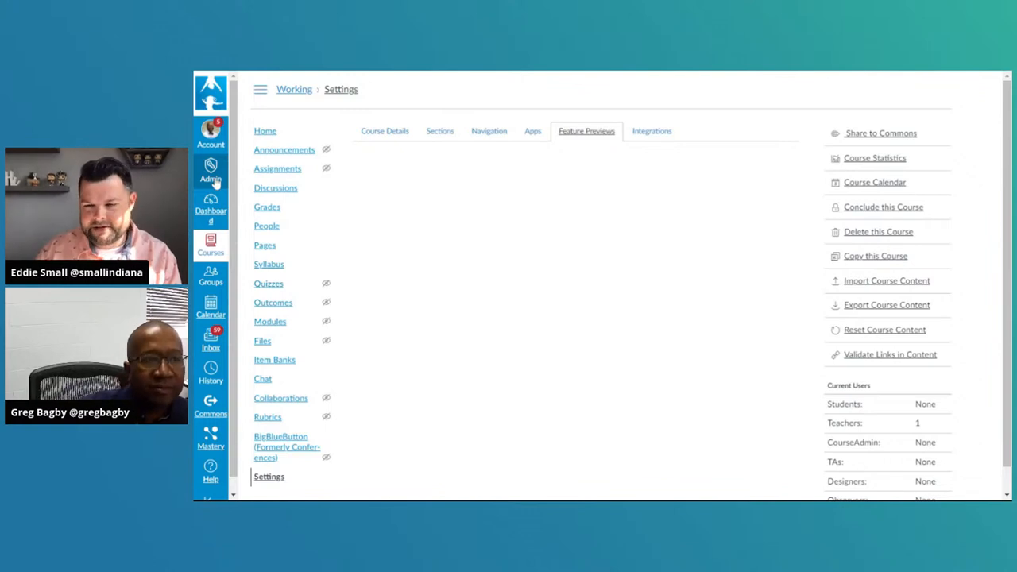
# Step: Go through Admin to the Hamilton County account's Settings page
pyautogui.click(211, 171)
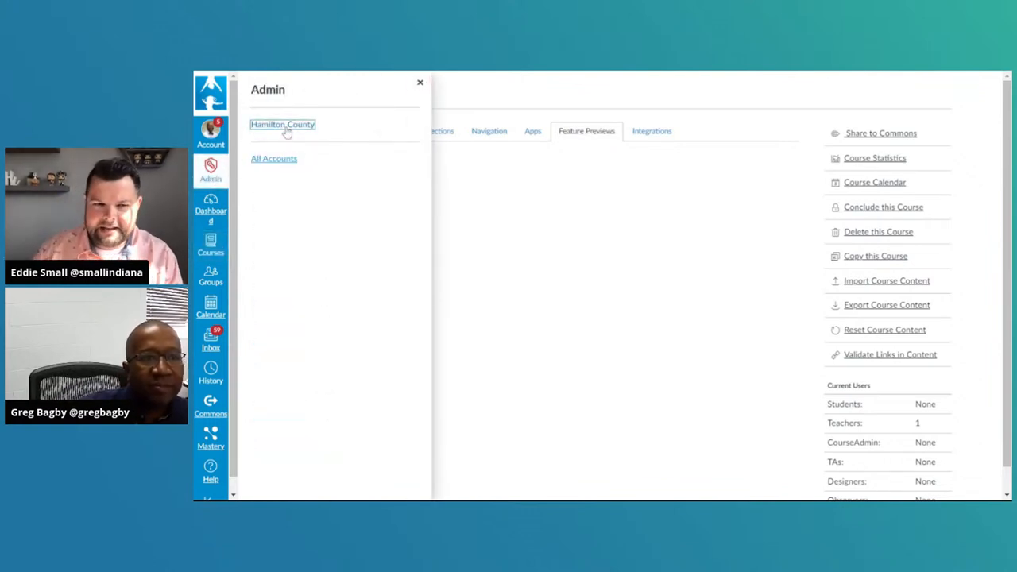
pyautogui.click(282, 124)
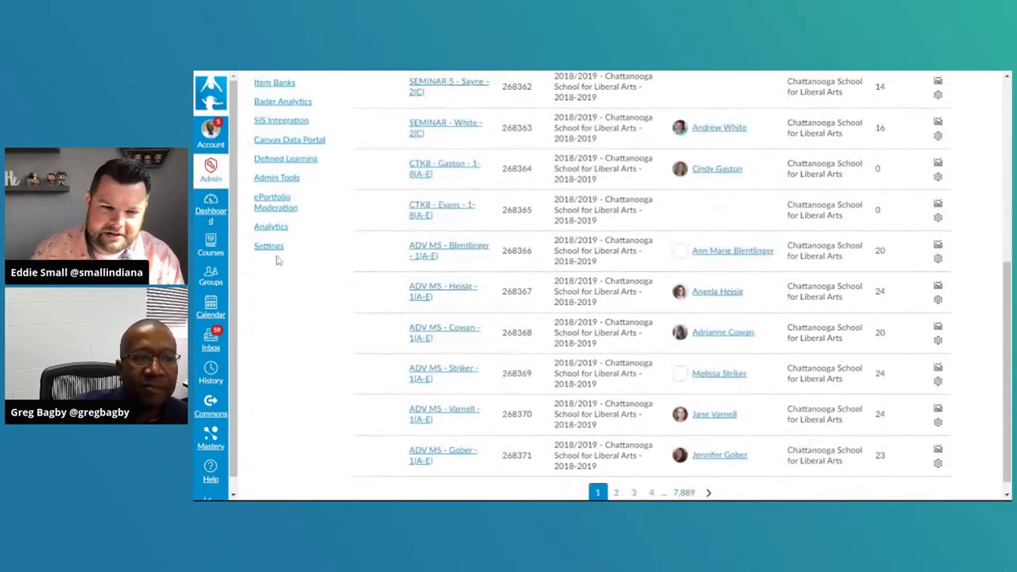
pyautogui.moveTo(269, 245)
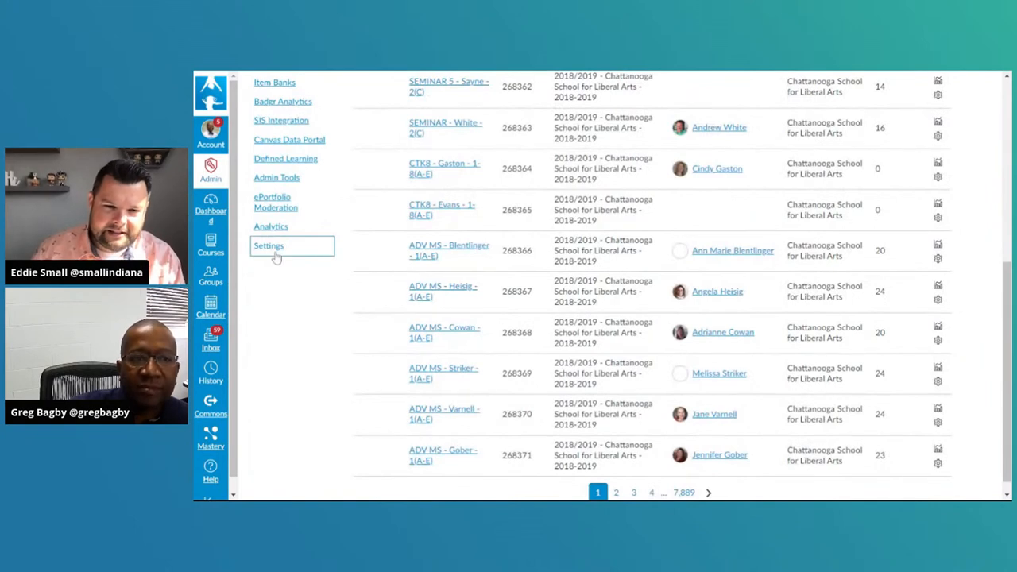
pyautogui.click(268, 245)
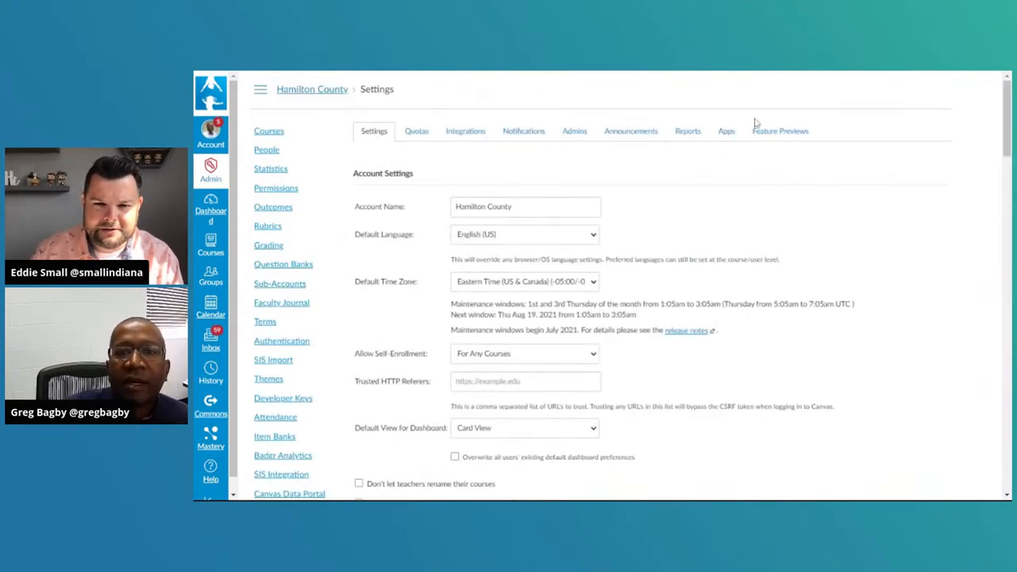
# Step: Set the Confetti for valid links account feature preview to Enabled
pyautogui.click(779, 131)
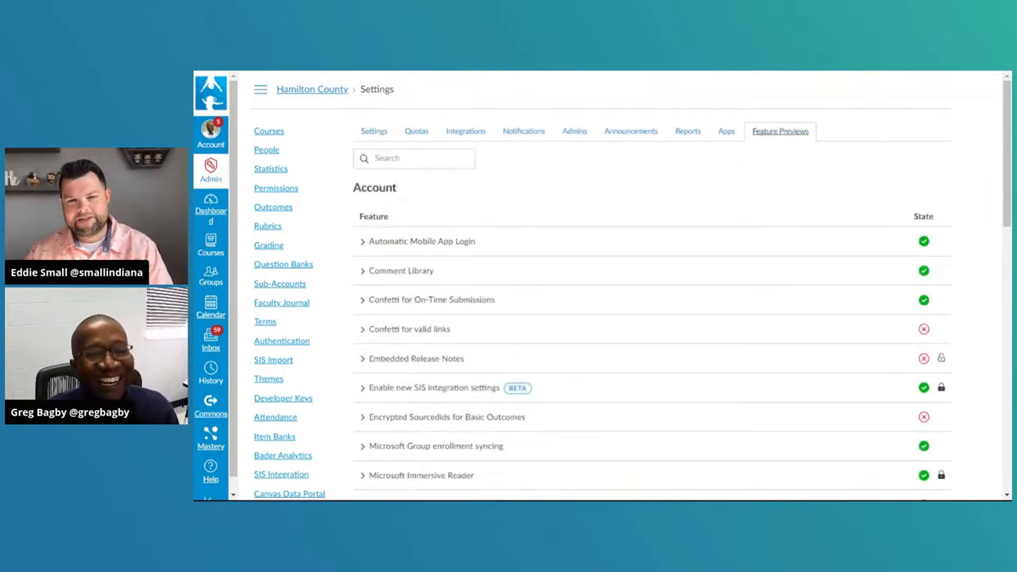
pyautogui.scroll(-3)
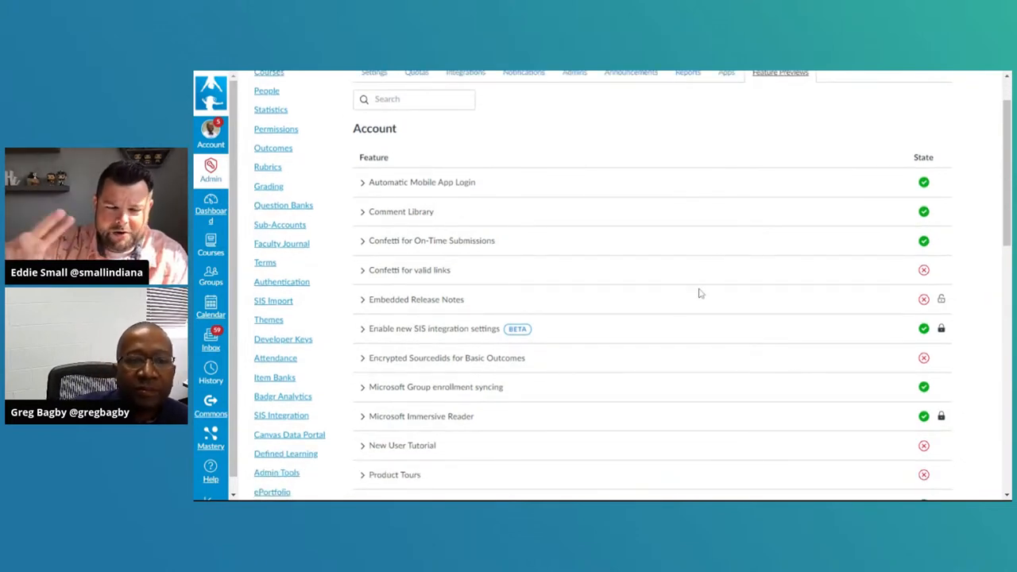
pyautogui.click(923, 269)
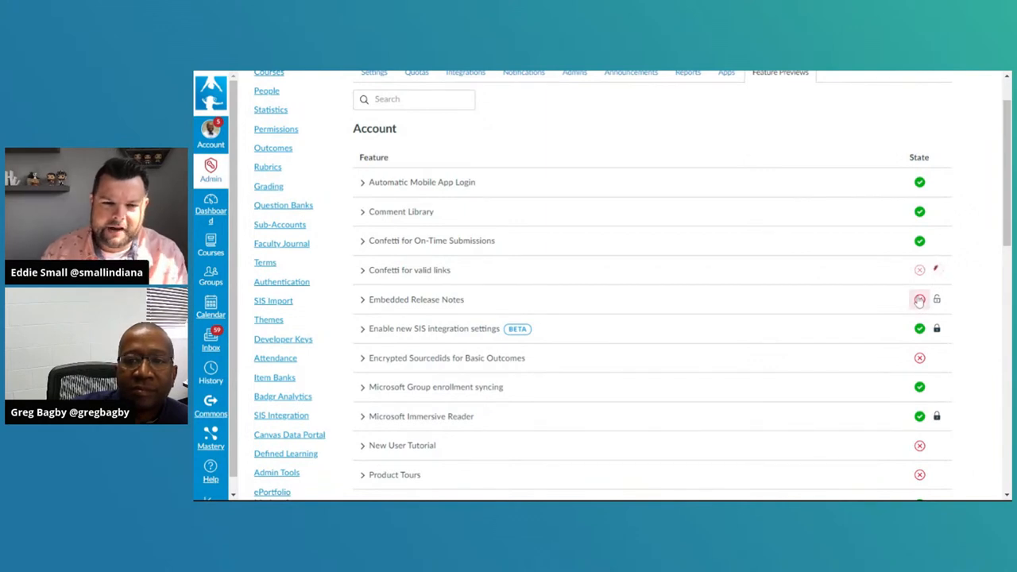
pyautogui.click(920, 269)
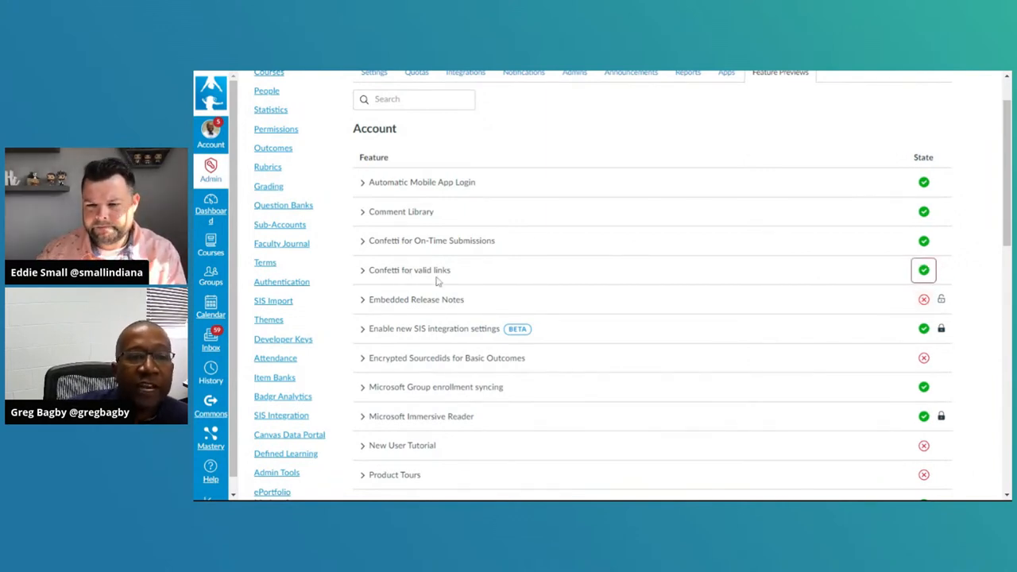
pyautogui.moveTo(509, 284)
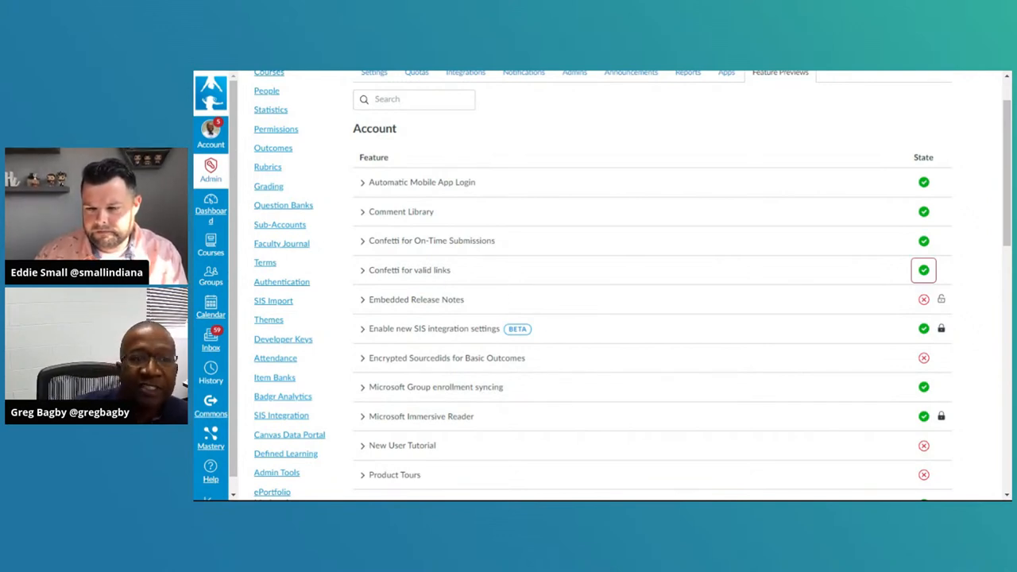
pyautogui.moveTo(610, 303)
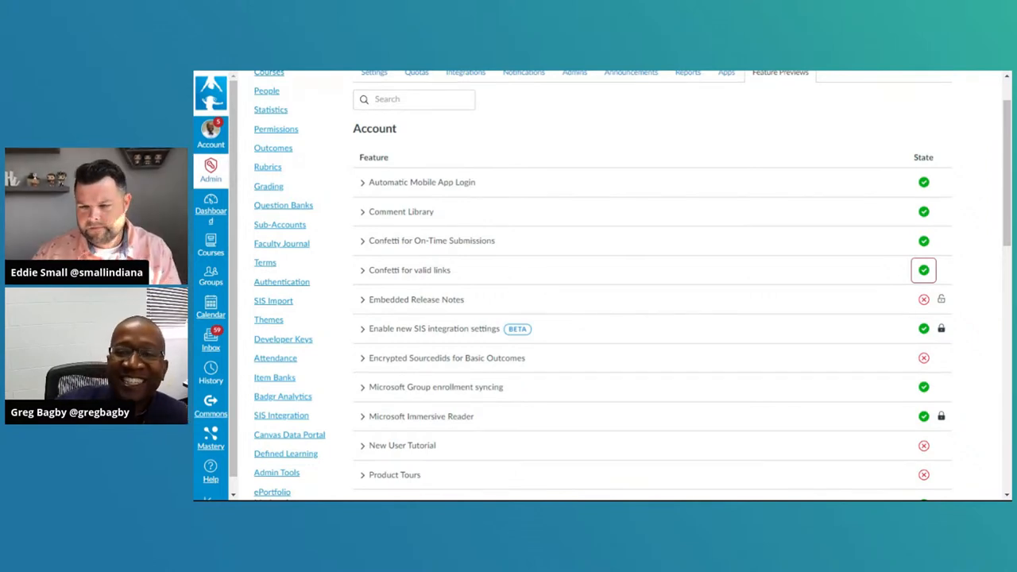
pyautogui.scroll(-3)
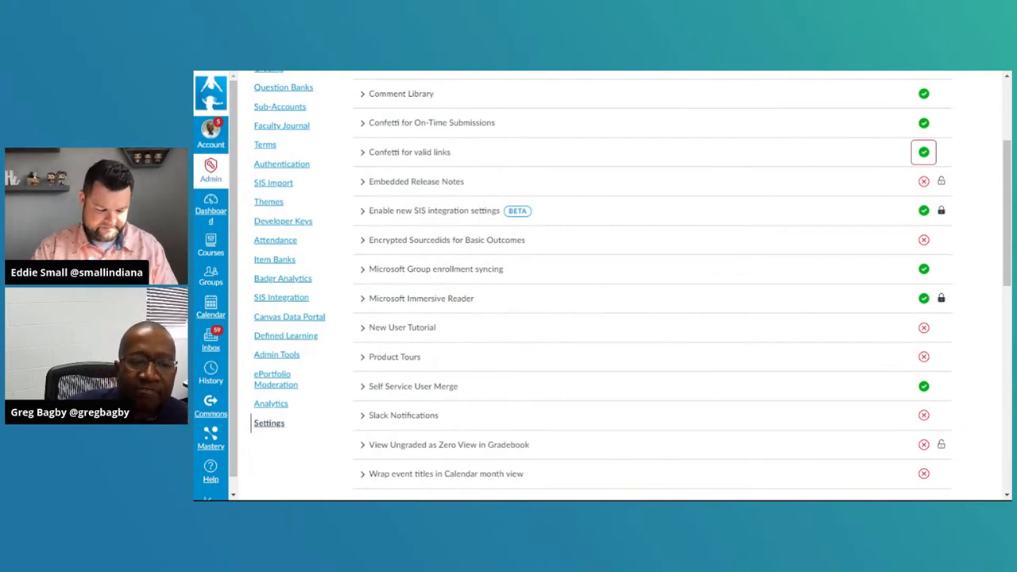
pyautogui.scroll(-3)
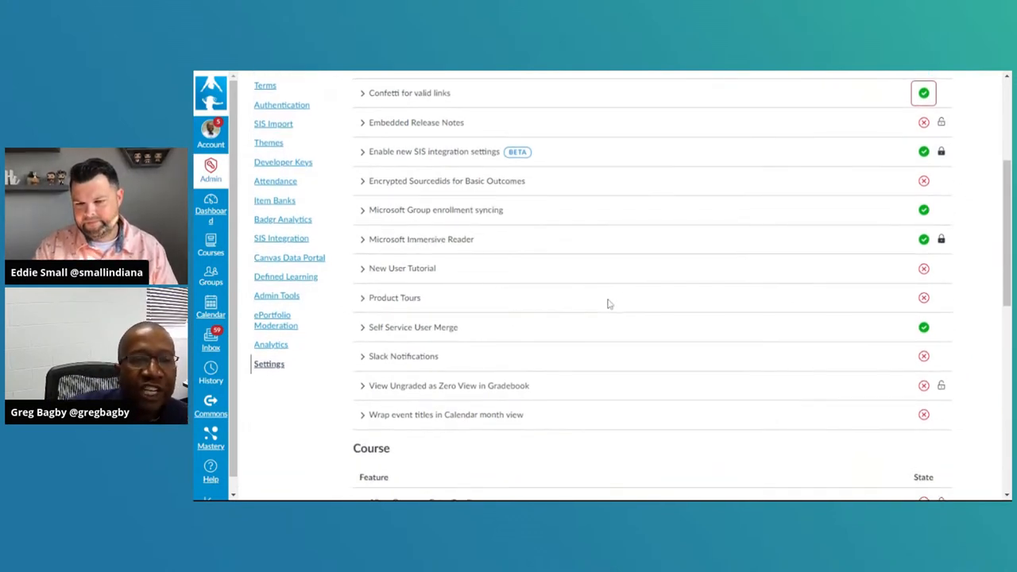
pyautogui.scroll(3)
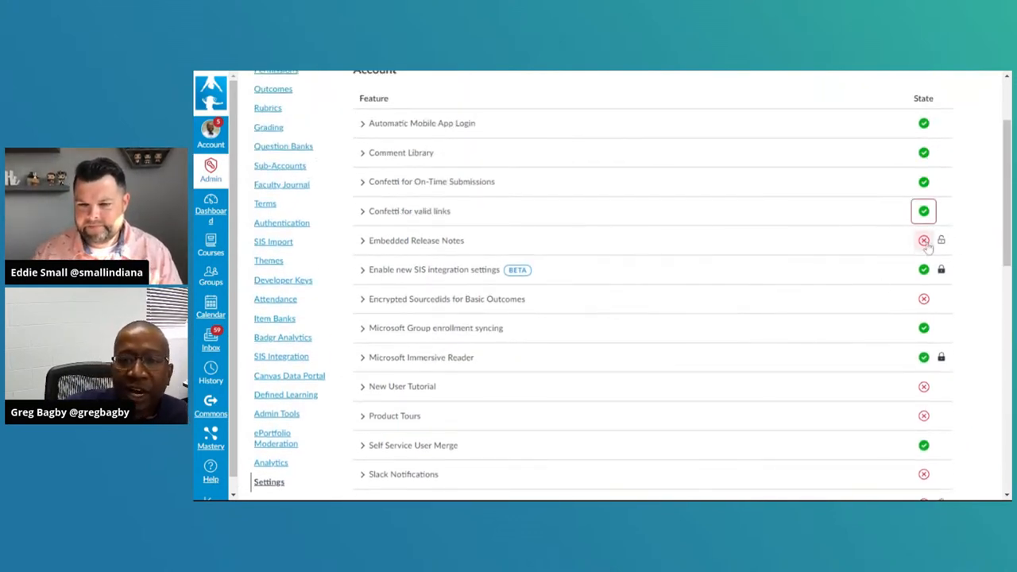
pyautogui.click(924, 240)
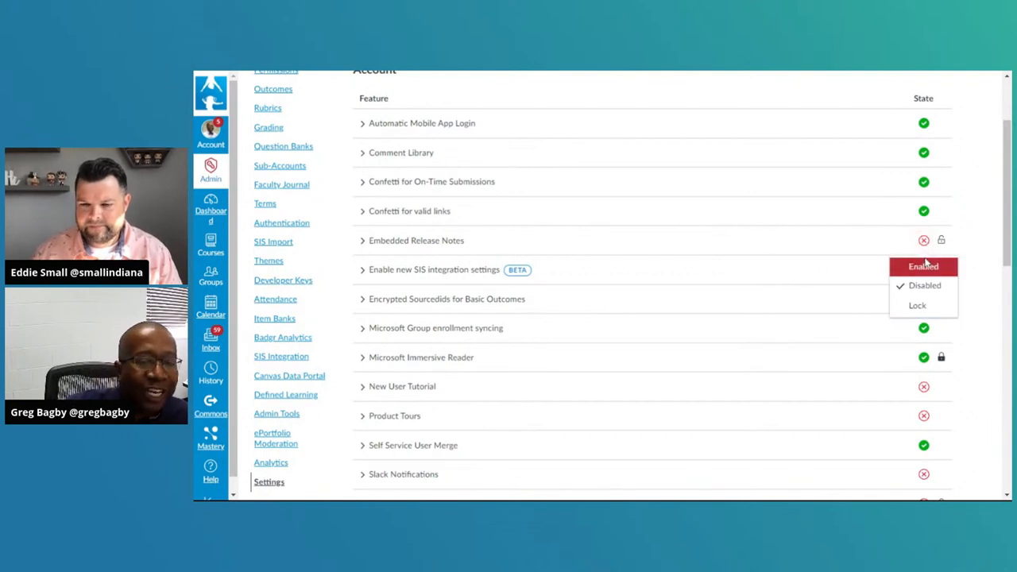
pyautogui.click(924, 267)
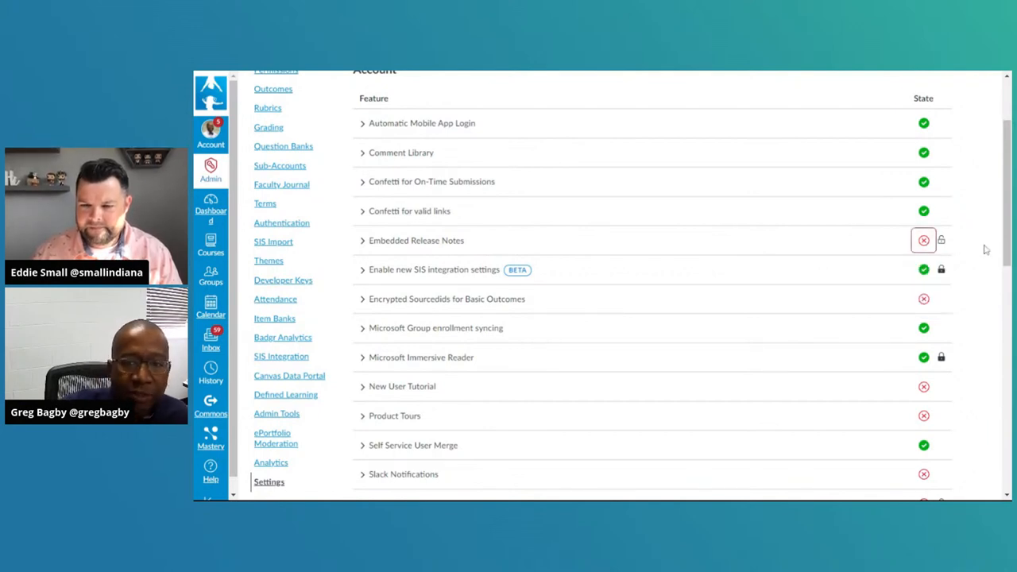
pyautogui.scroll(-3)
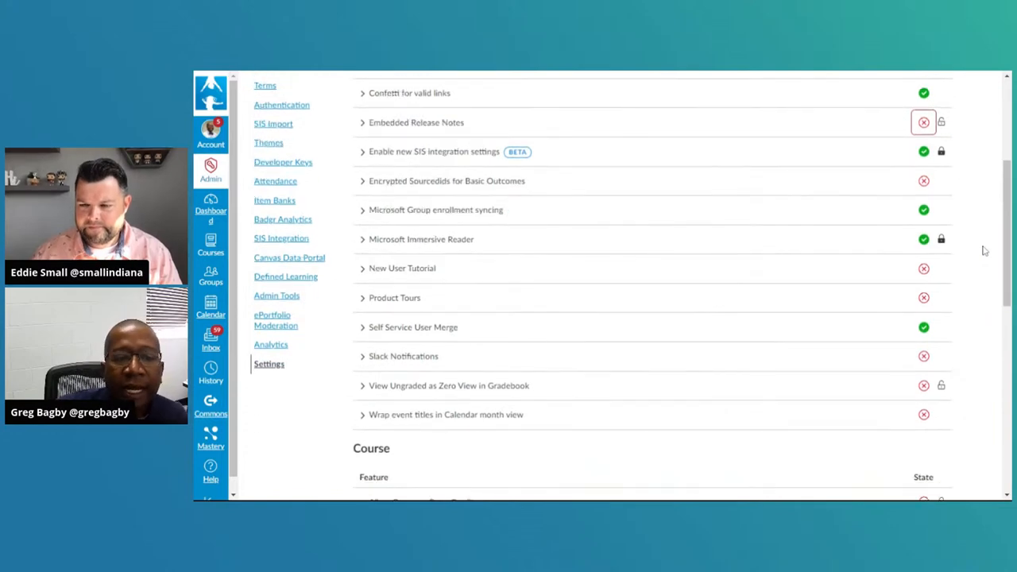
pyautogui.scroll(-3)
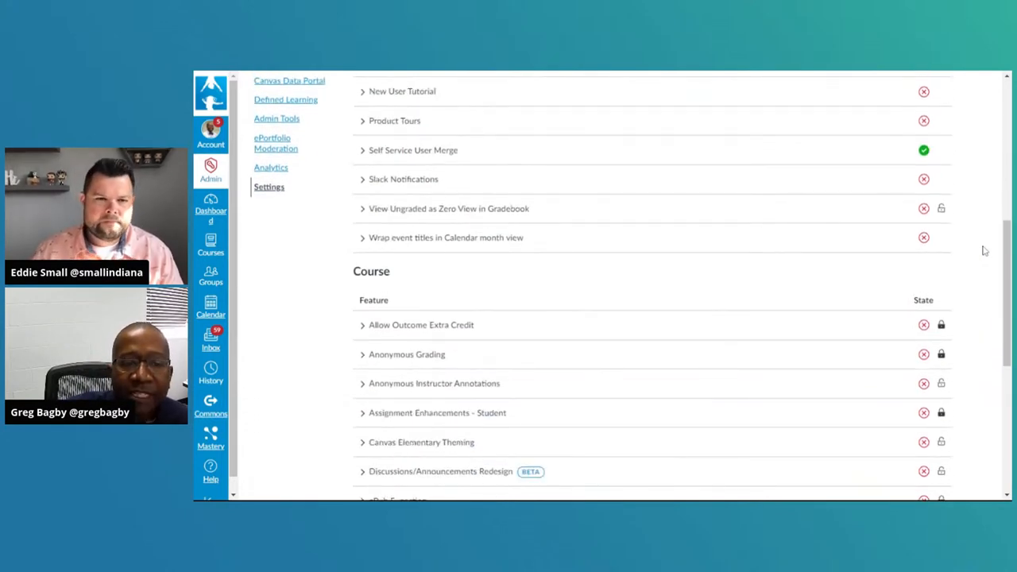
pyautogui.scroll(-3)
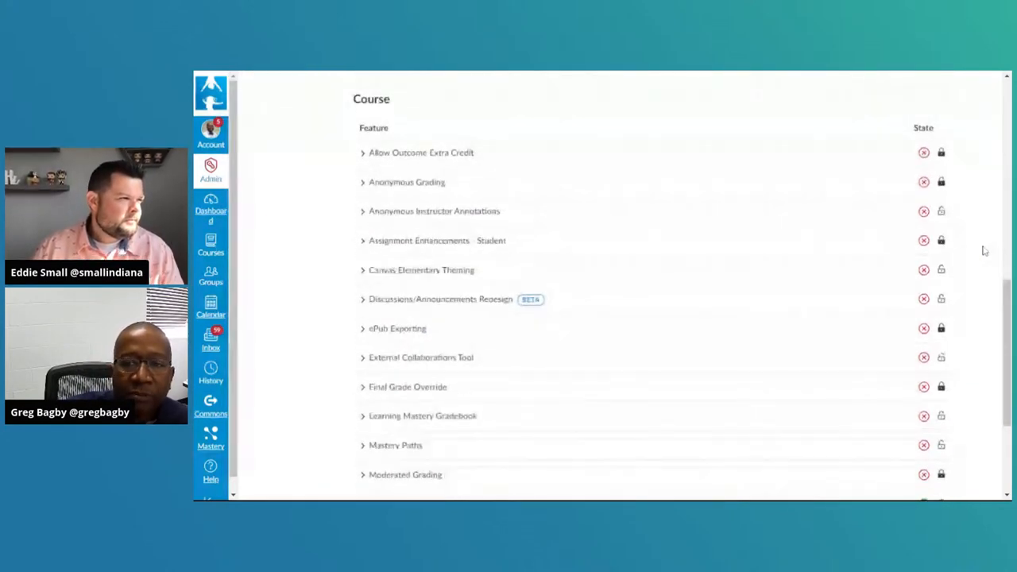
pyautogui.scroll(-3)
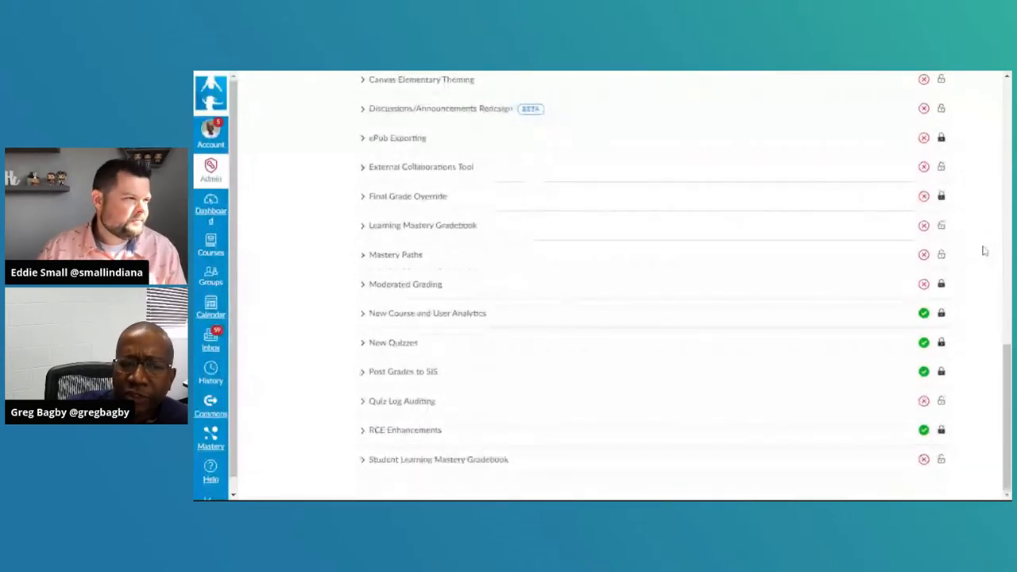
pyautogui.scroll(3)
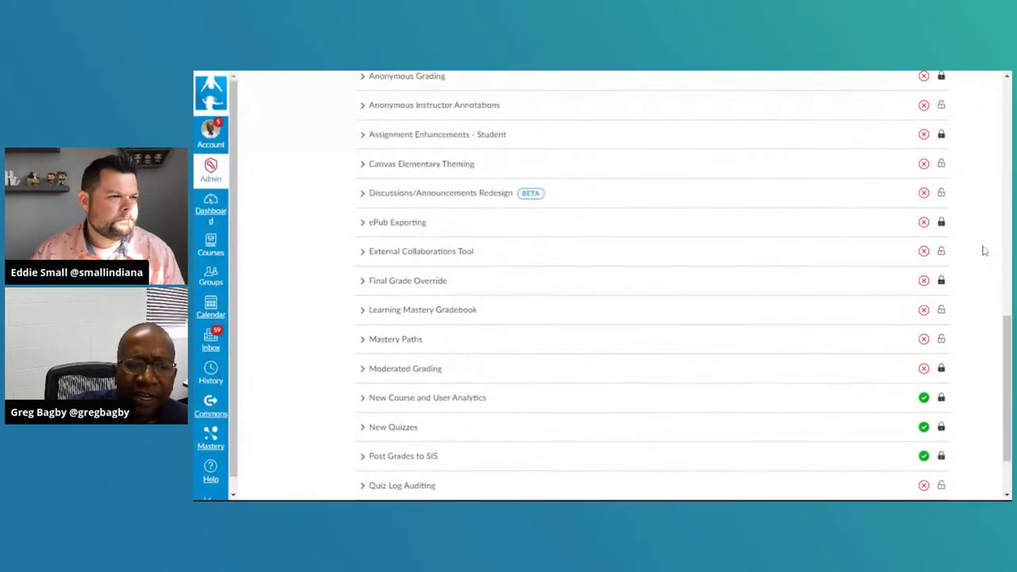
pyautogui.scroll(3)
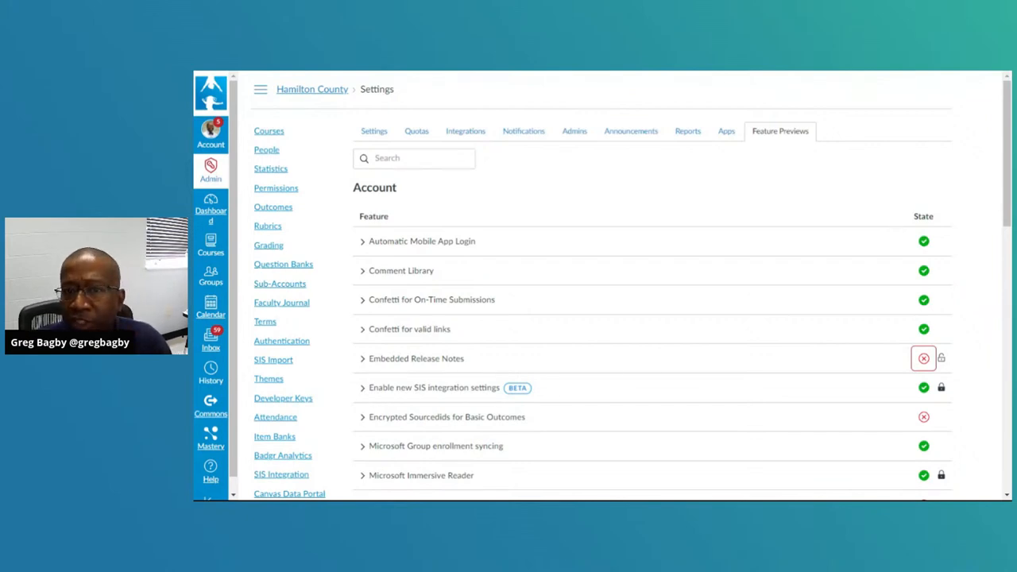
# Step: Show the Hamilton County account's unfiltered External Apps catalogue
pyautogui.click(725, 131)
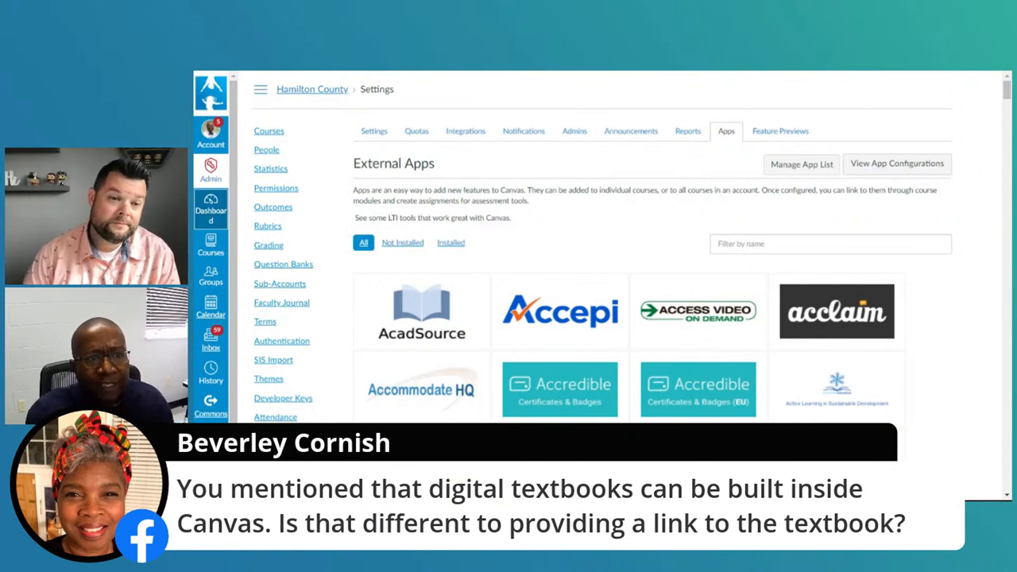
# Step: Return to the Dashboard and open the Working In Settings course card
pyautogui.click(210, 215)
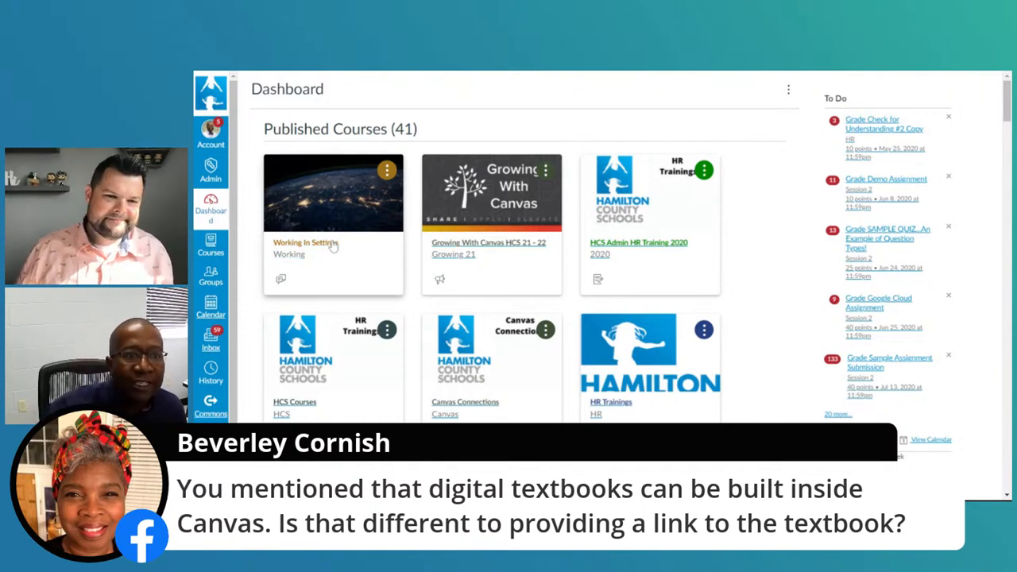
pyautogui.click(305, 243)
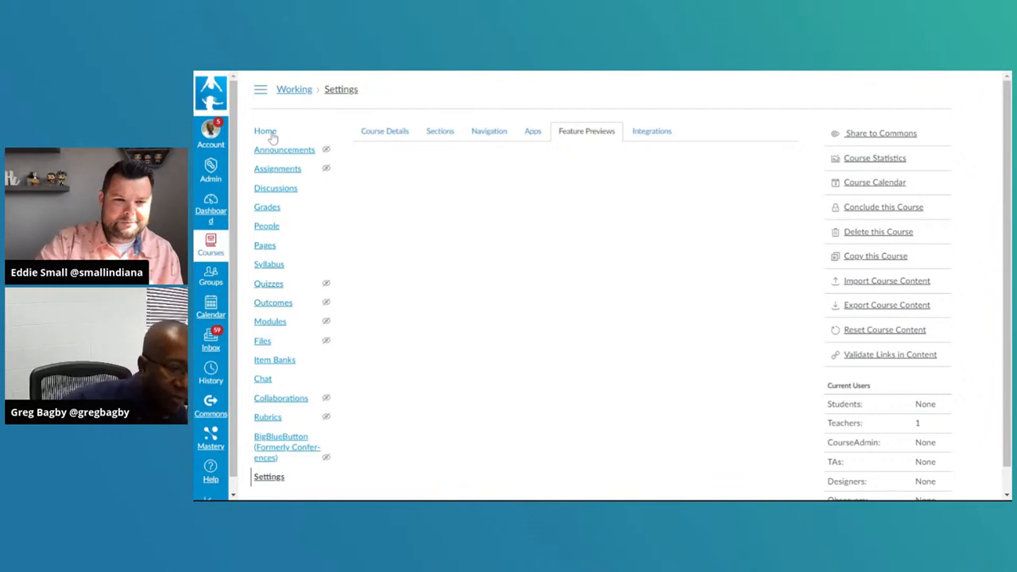
# Step: Go to the Working In Settings course home page from the course menu
pyautogui.click(265, 131)
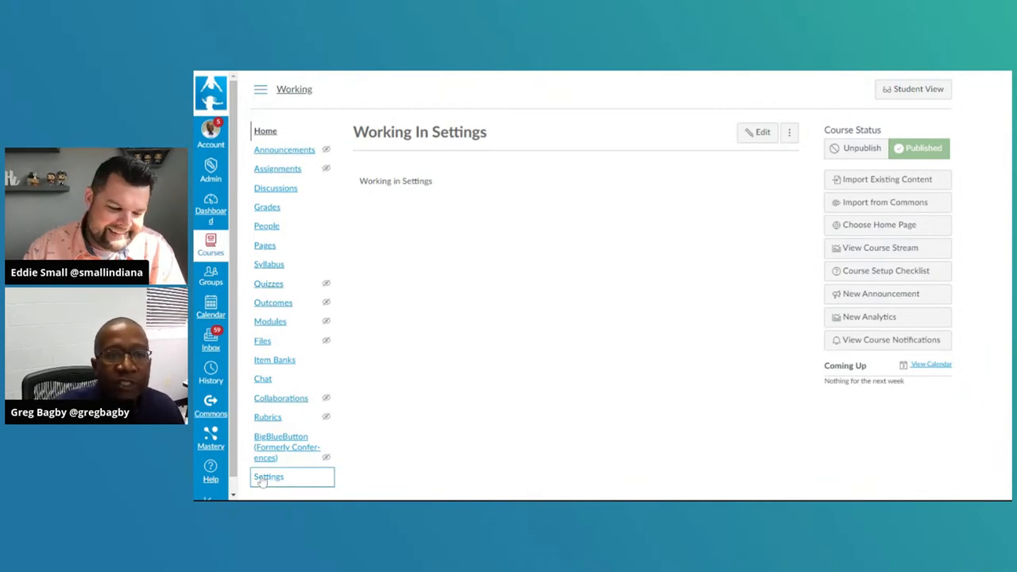
# Step: Briefly reopen the course Feature Previews settings, then return to the course home page
pyautogui.click(269, 476)
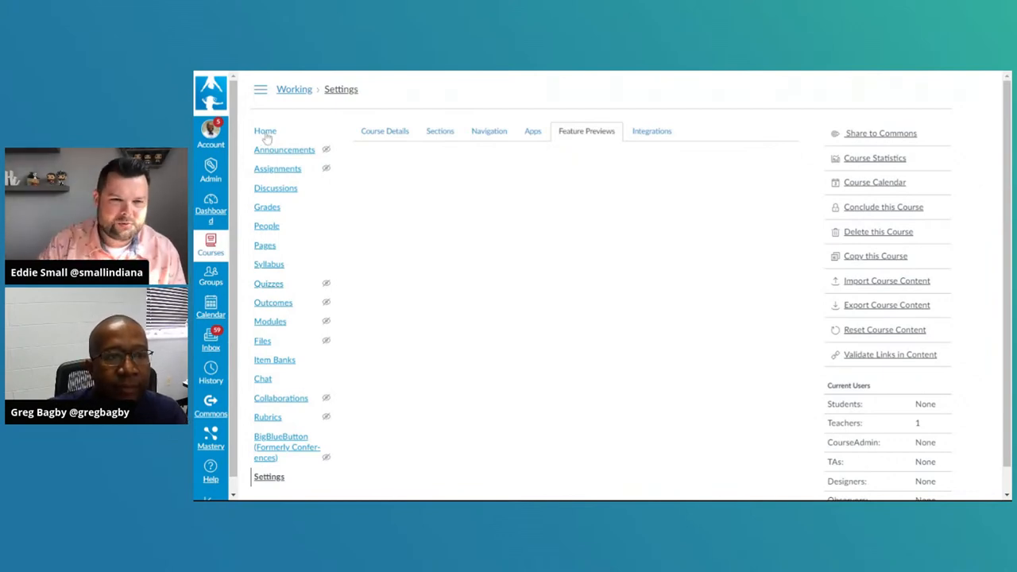
pyautogui.click(265, 130)
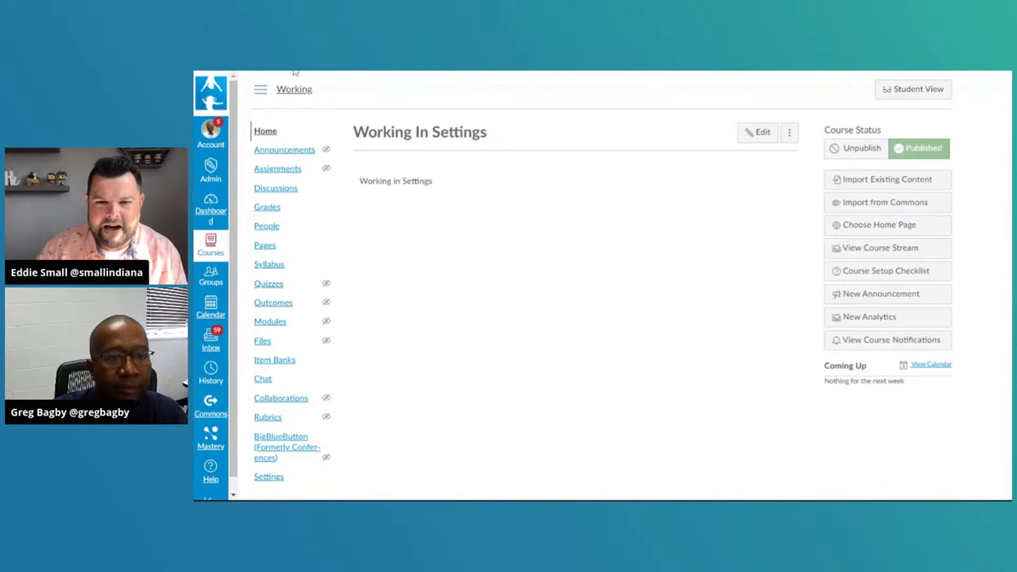